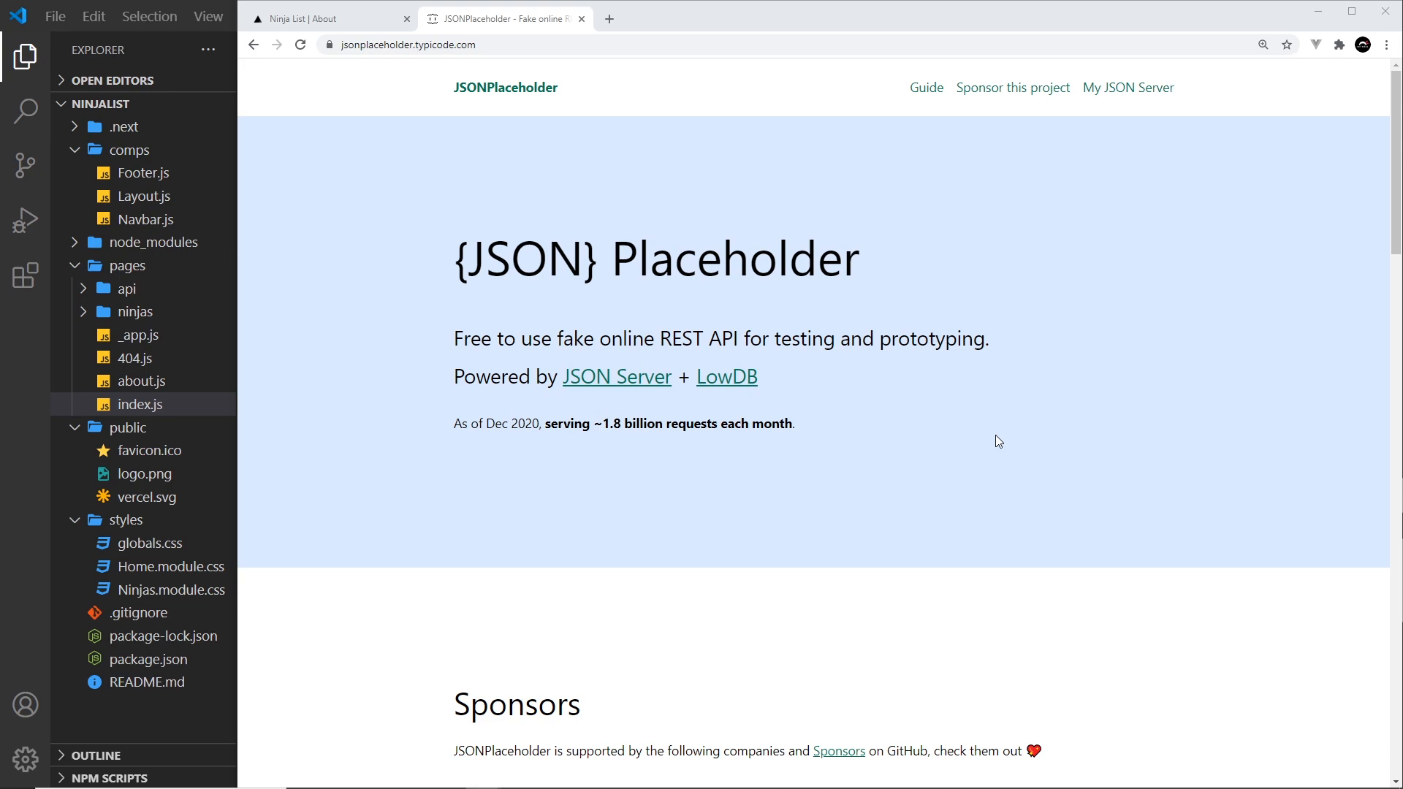
mouse_move(984, 438)
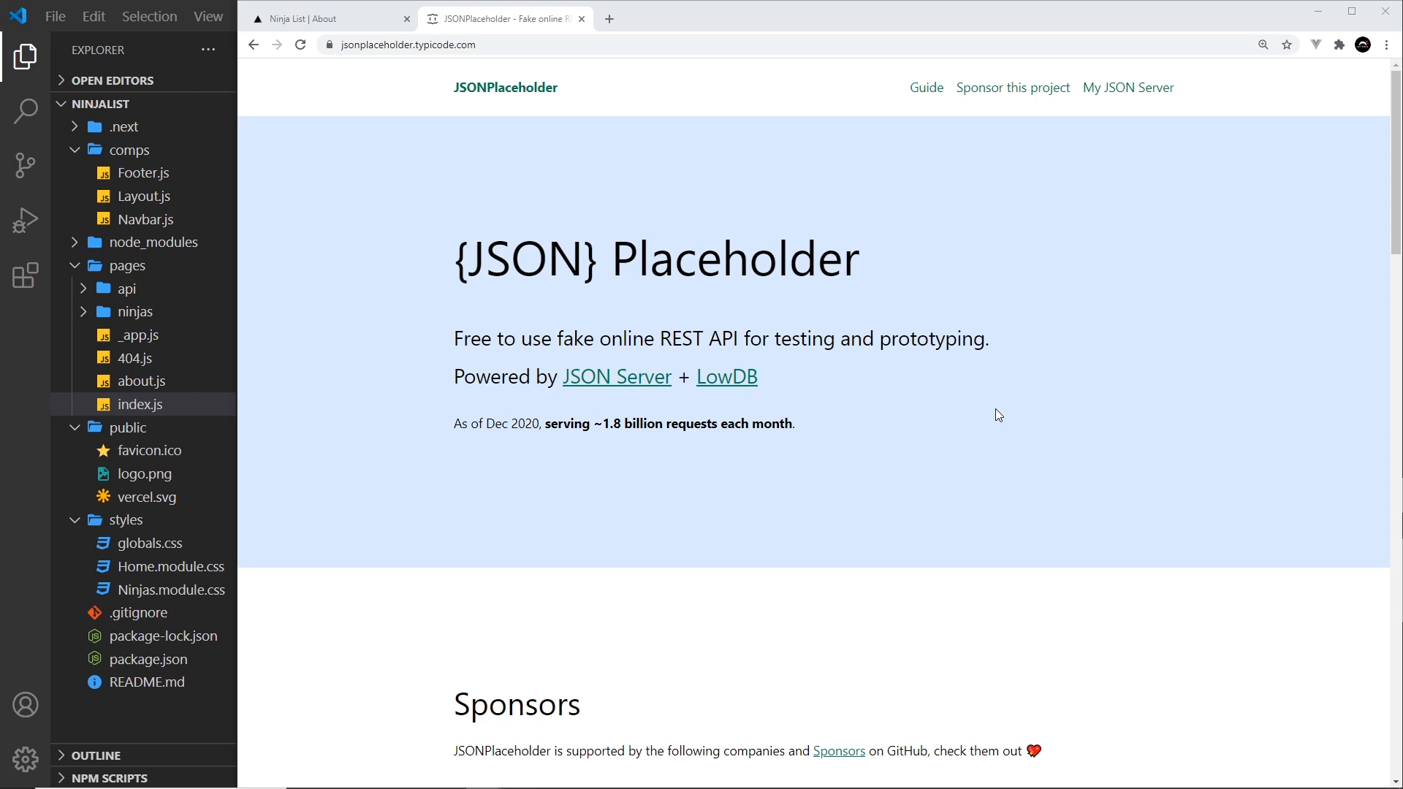
mouse_move(932, 342)
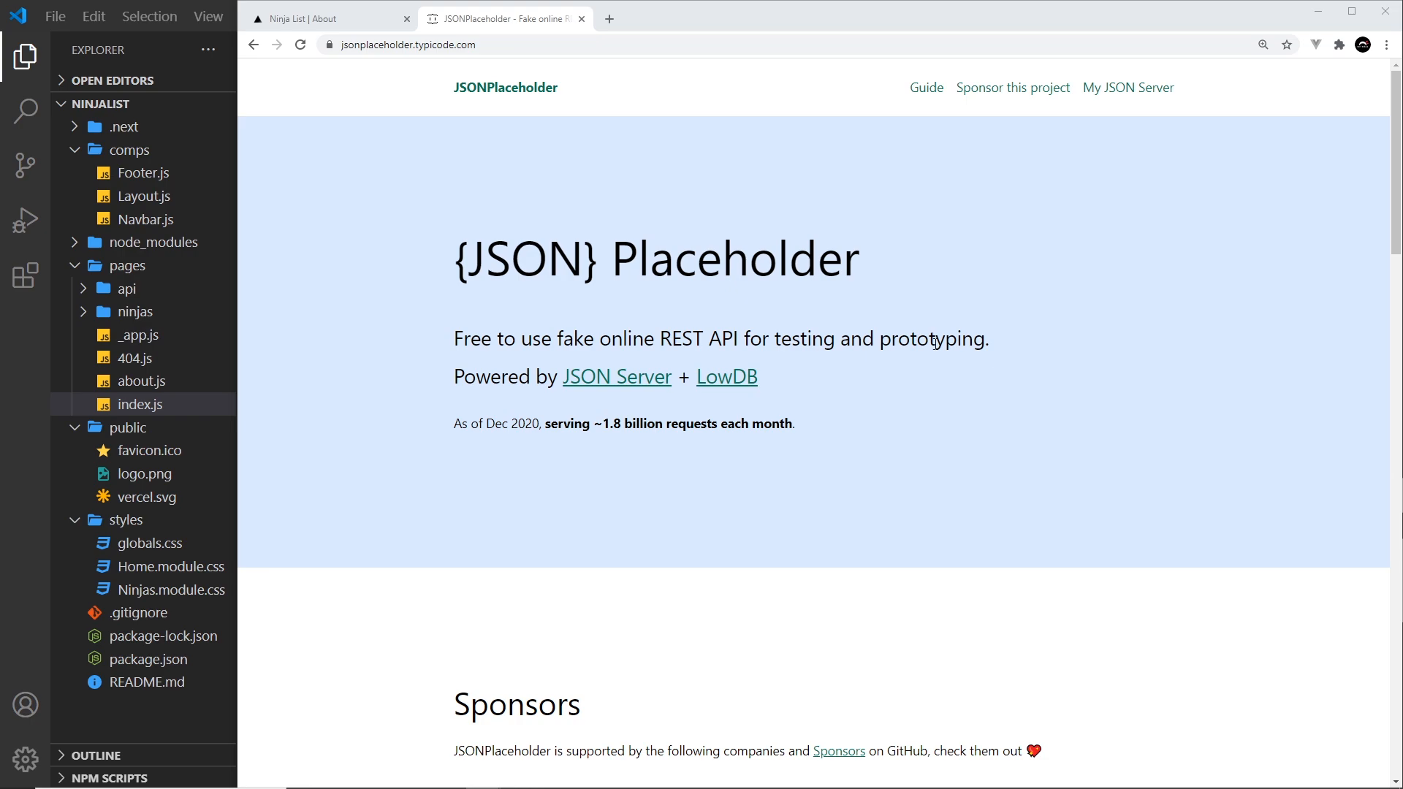
mouse_move(845, 414)
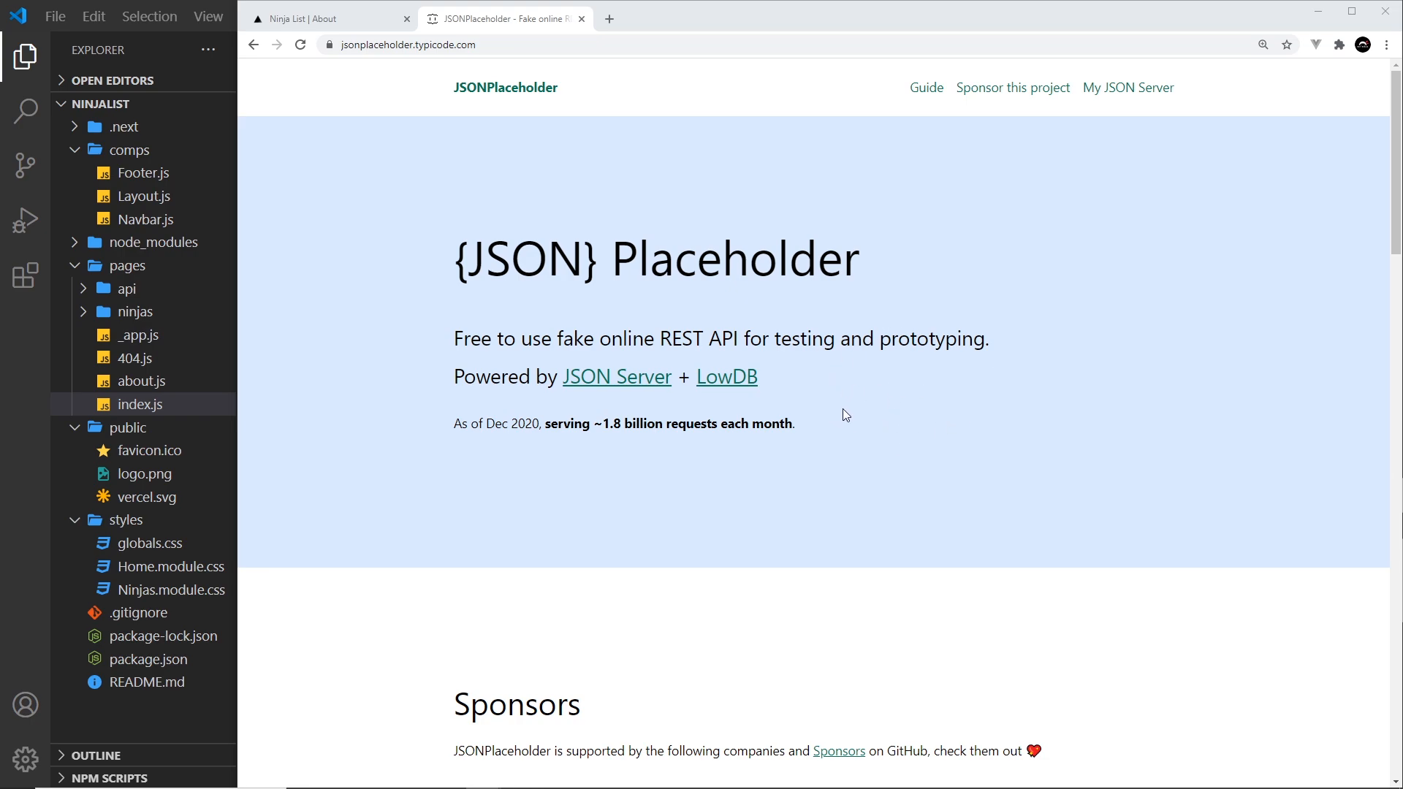
mouse_move(834, 428)
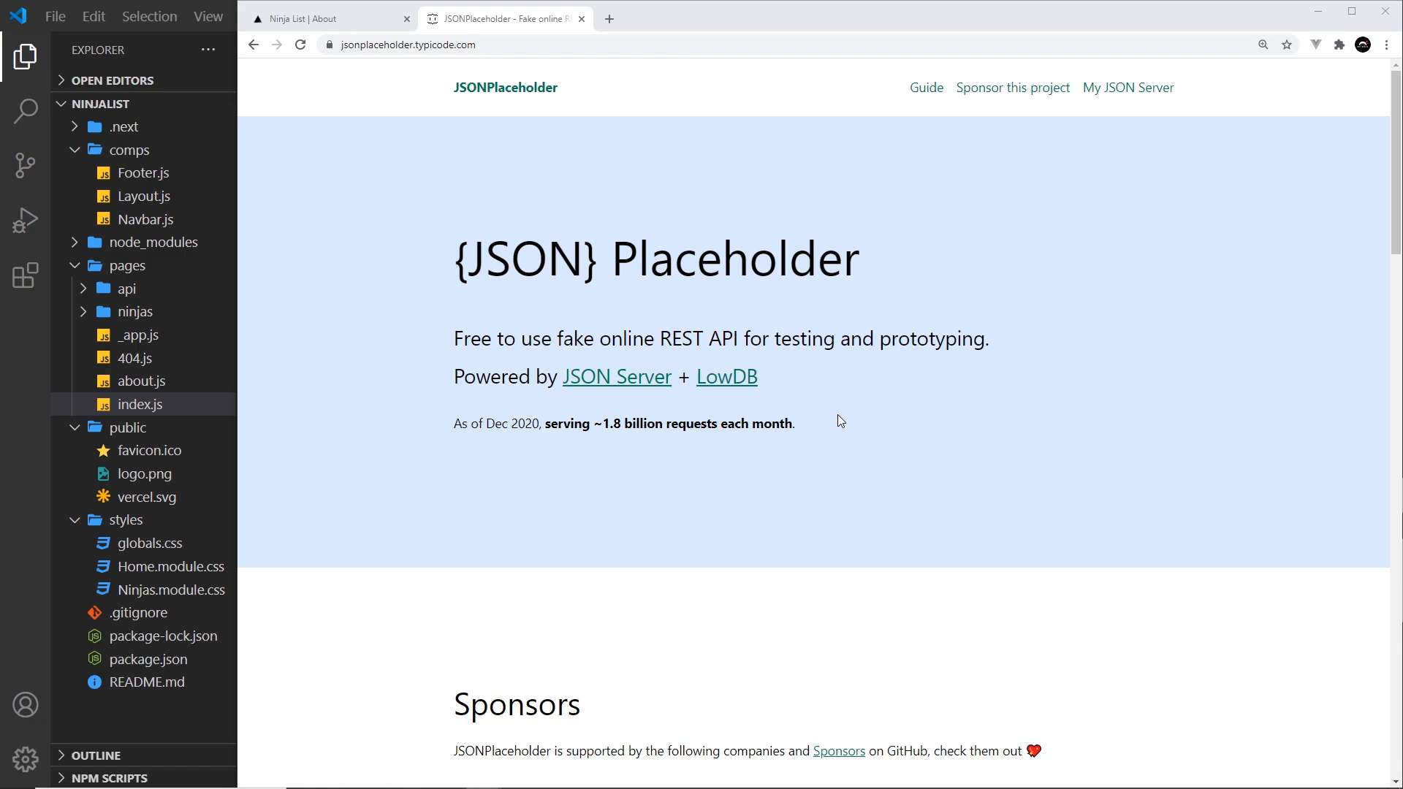
Scroll the JSONPlaceholder homepage to the Resources section listing /users with 10 users
scroll(down, 3)
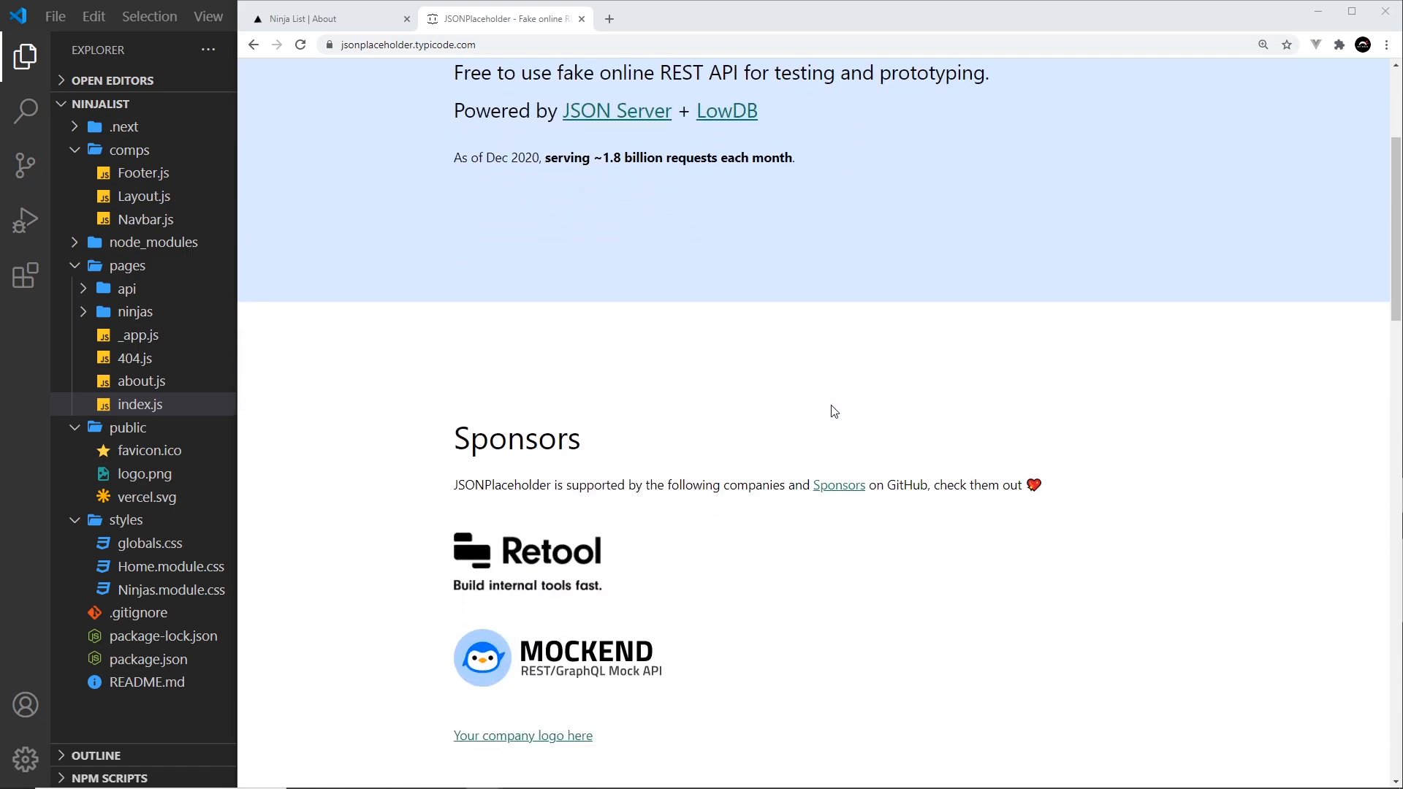
scroll(down, 3)
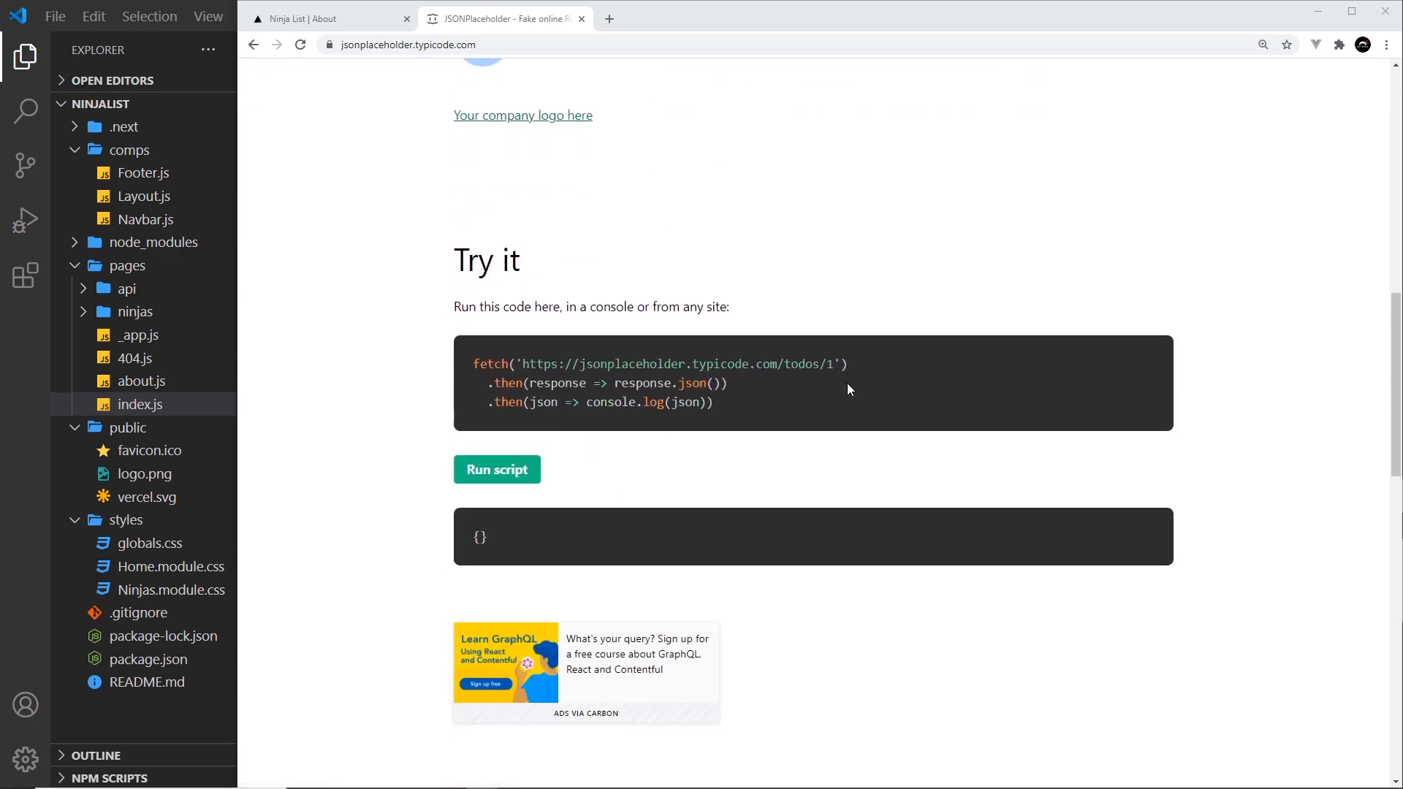
scroll(up, 3)
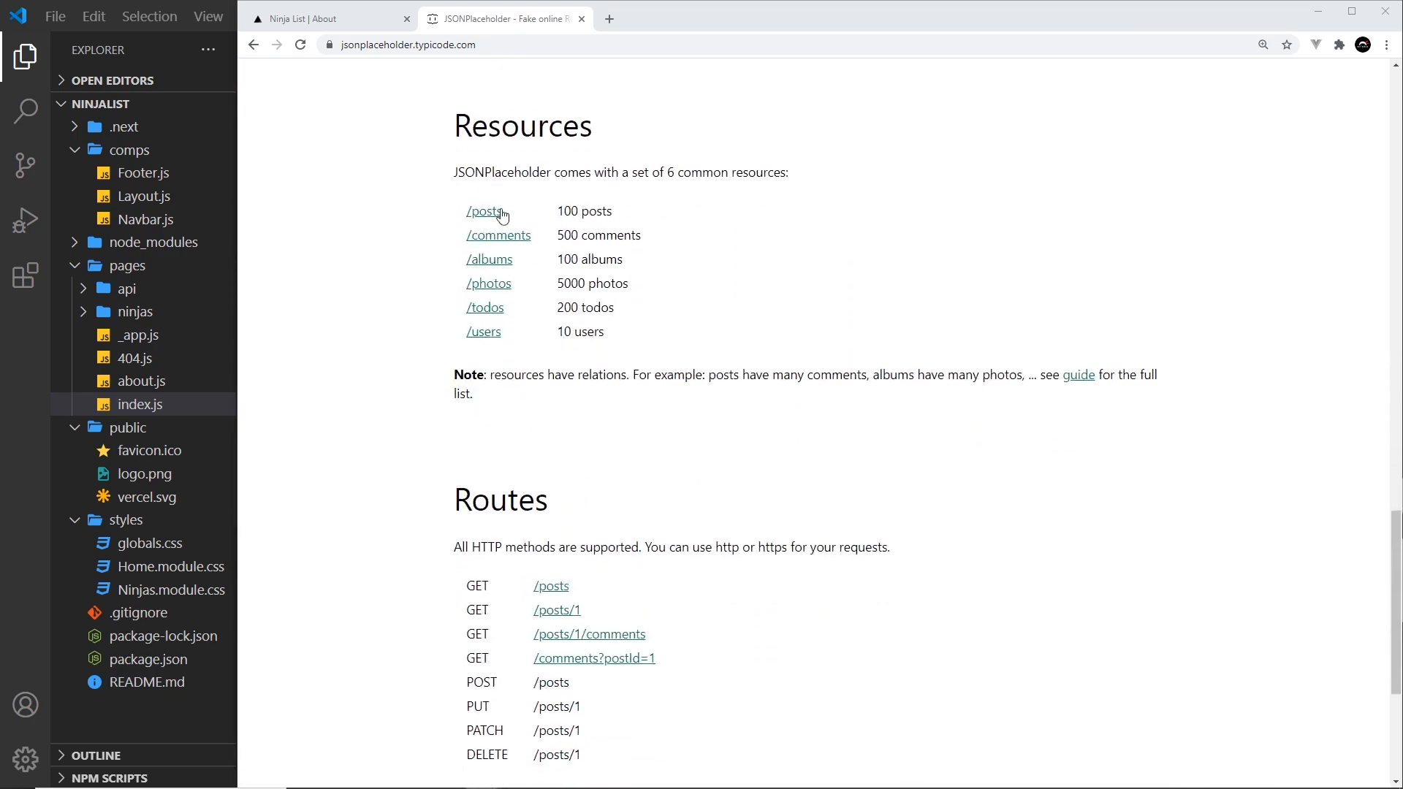
mouse_move(486, 307)
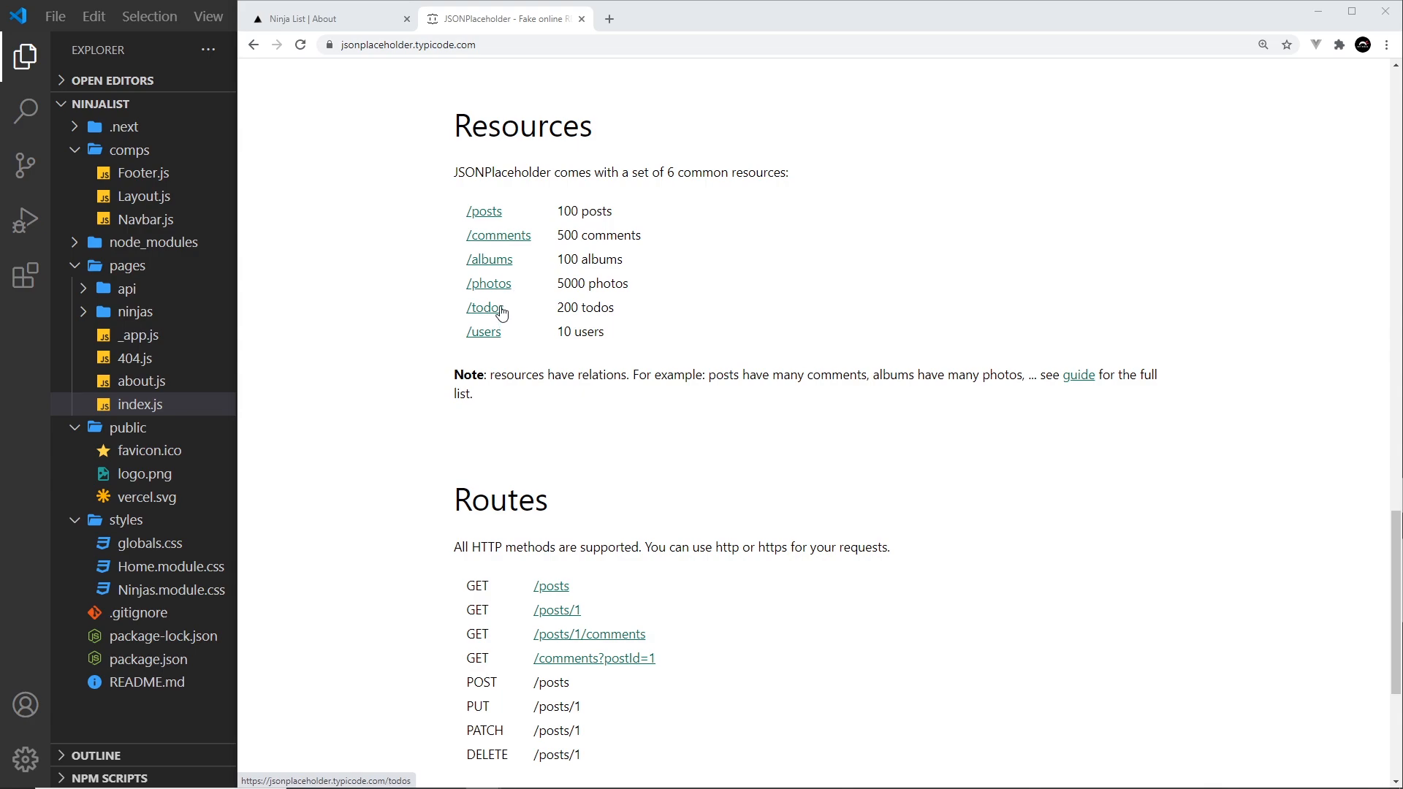
double_click(584, 210)
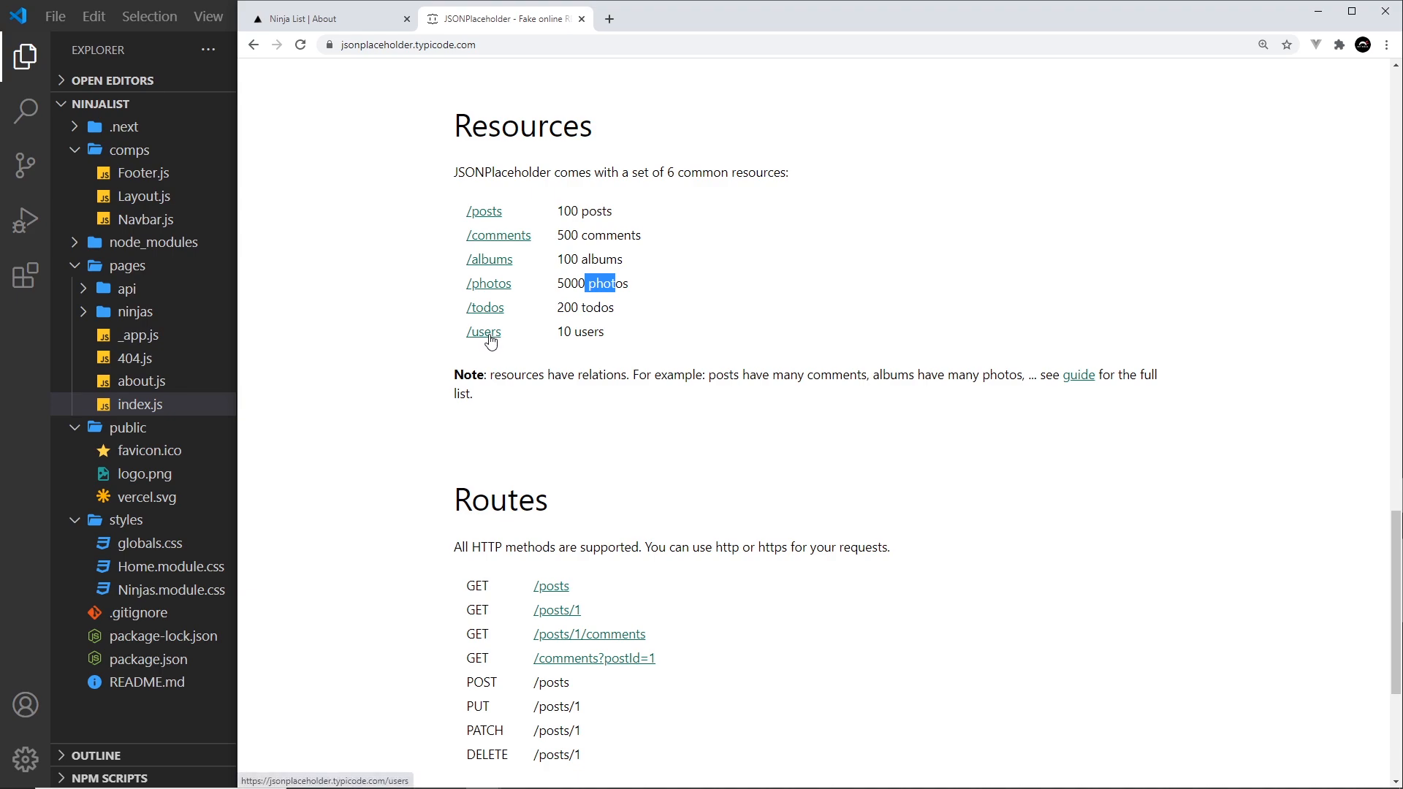
mouse_move(503, 348)
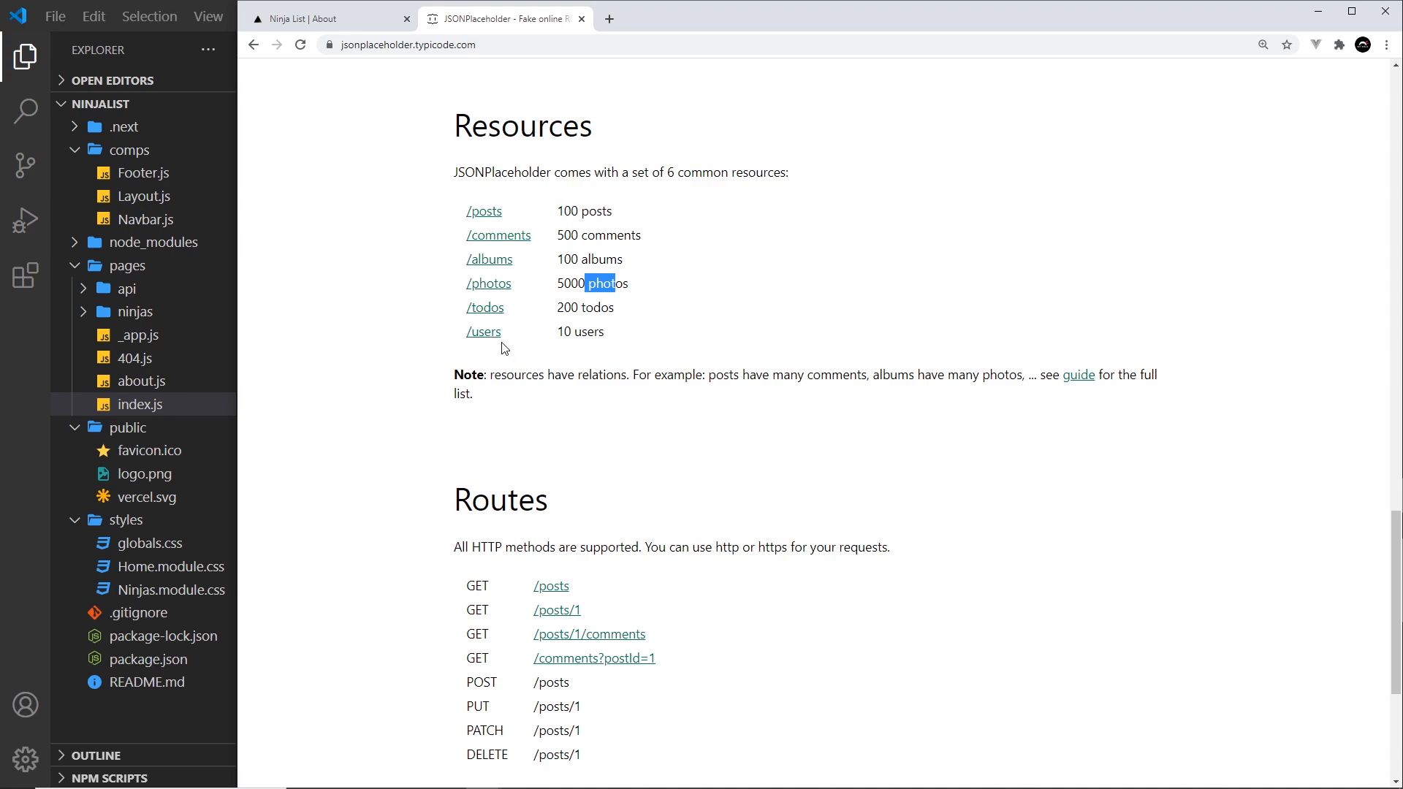
Open the /users JSON data and select its URL in the address bar
click(483, 331)
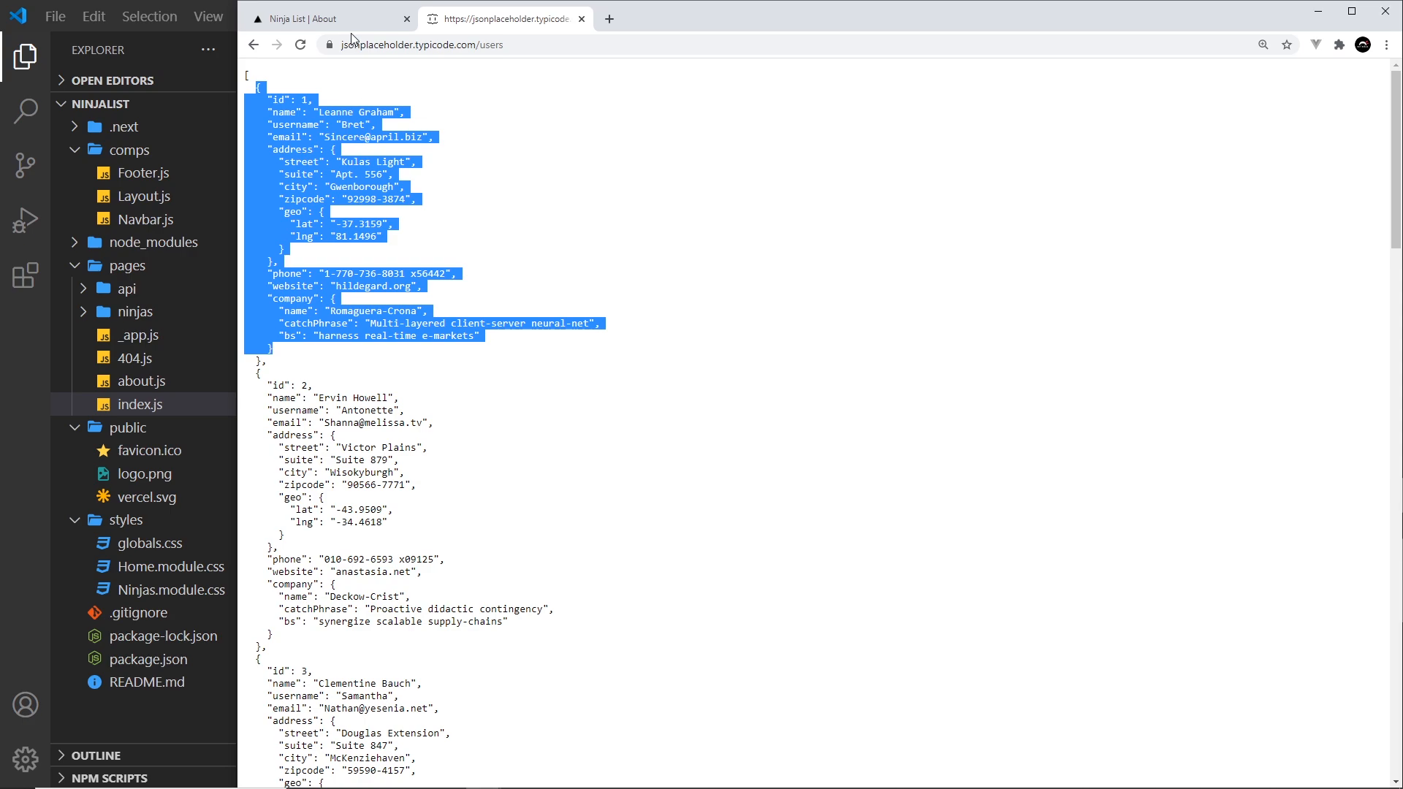
mouse_move(547, 120)
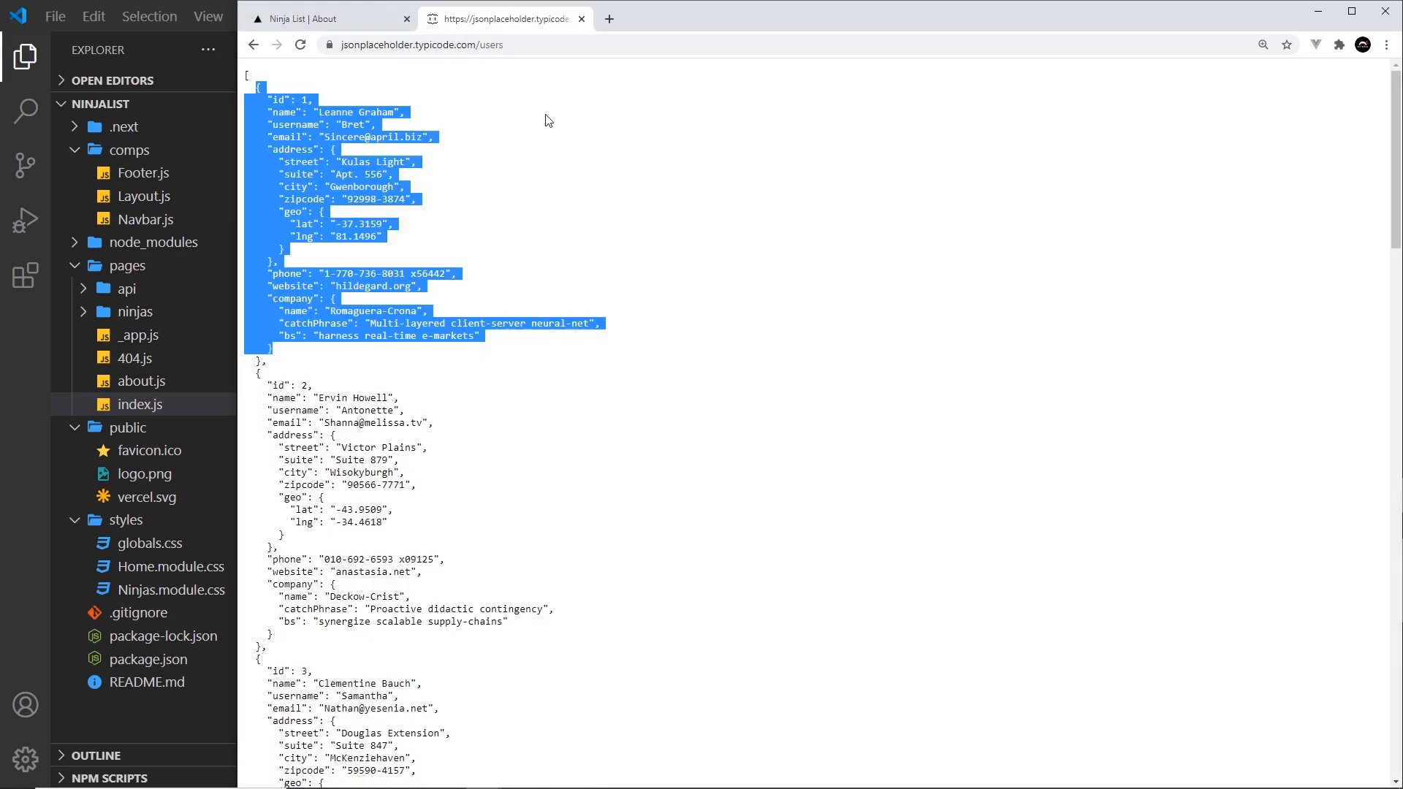
click(421, 45)
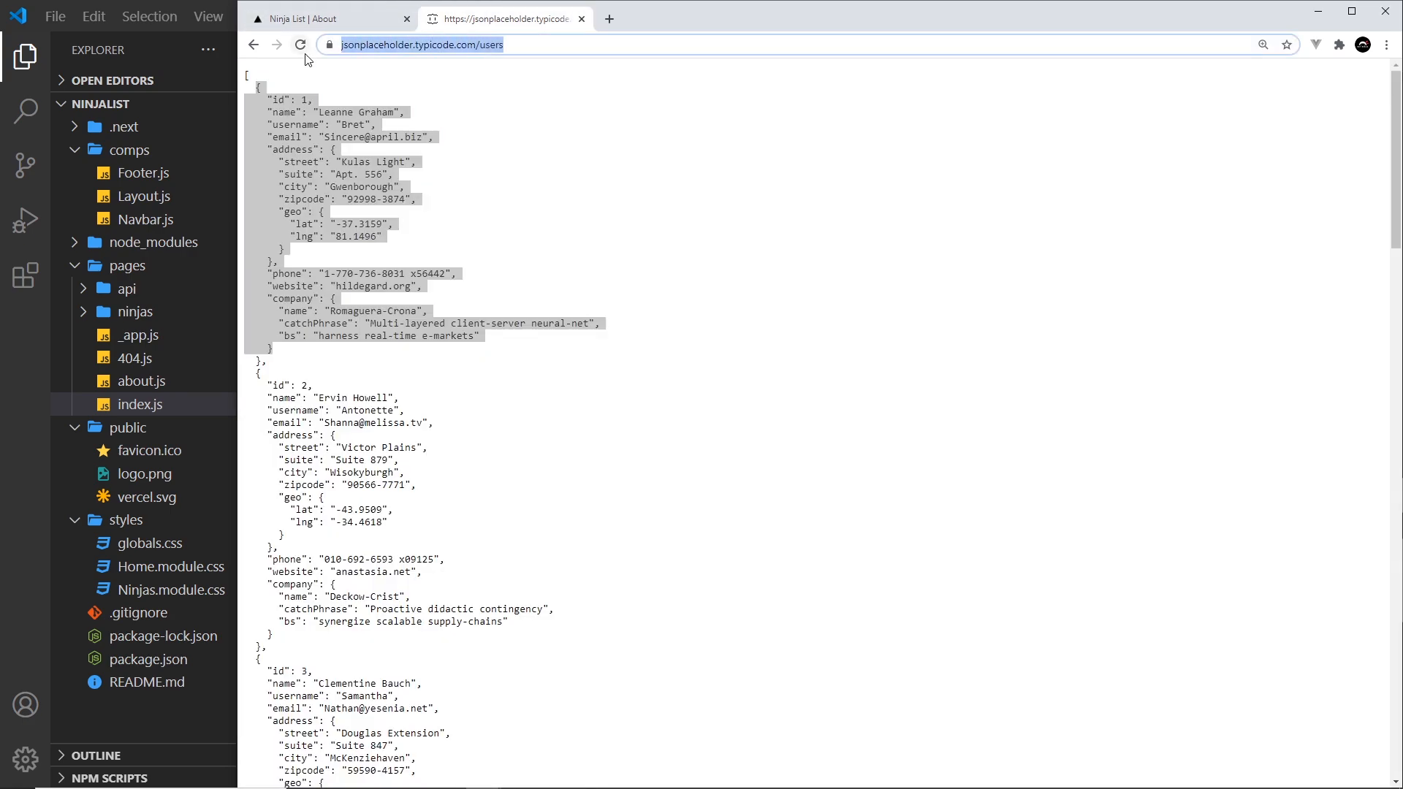
mouse_move(542, 107)
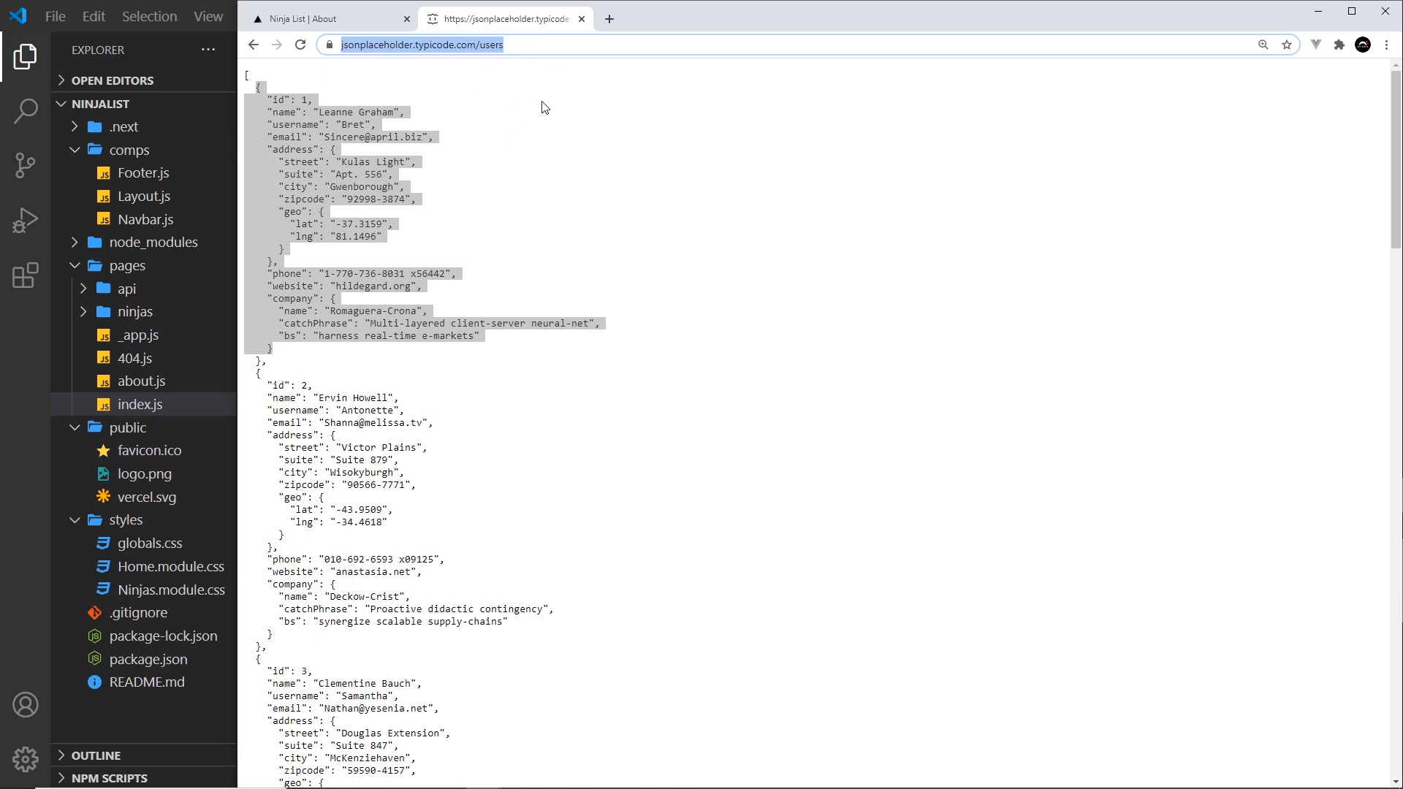
mouse_move(572, 165)
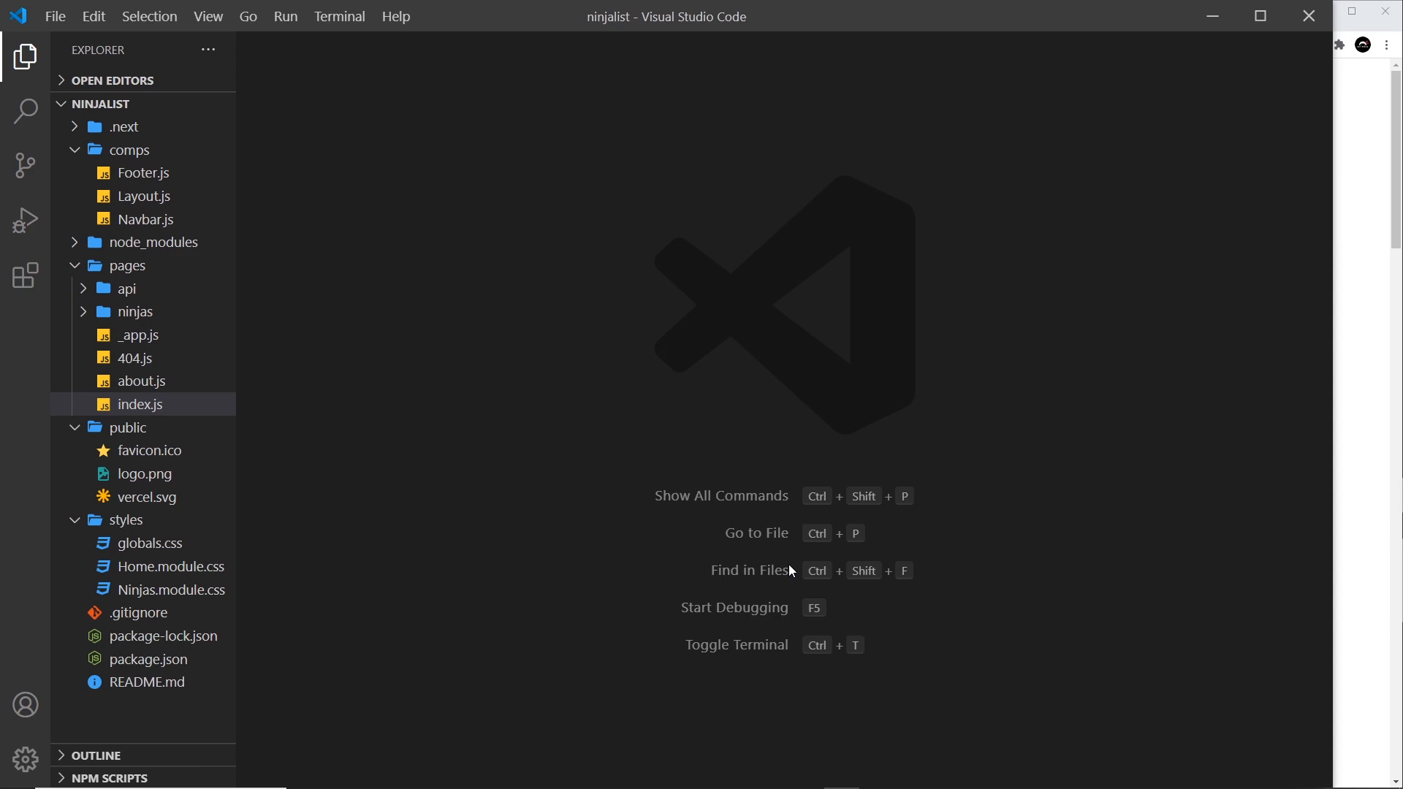
mouse_move(646, 530)
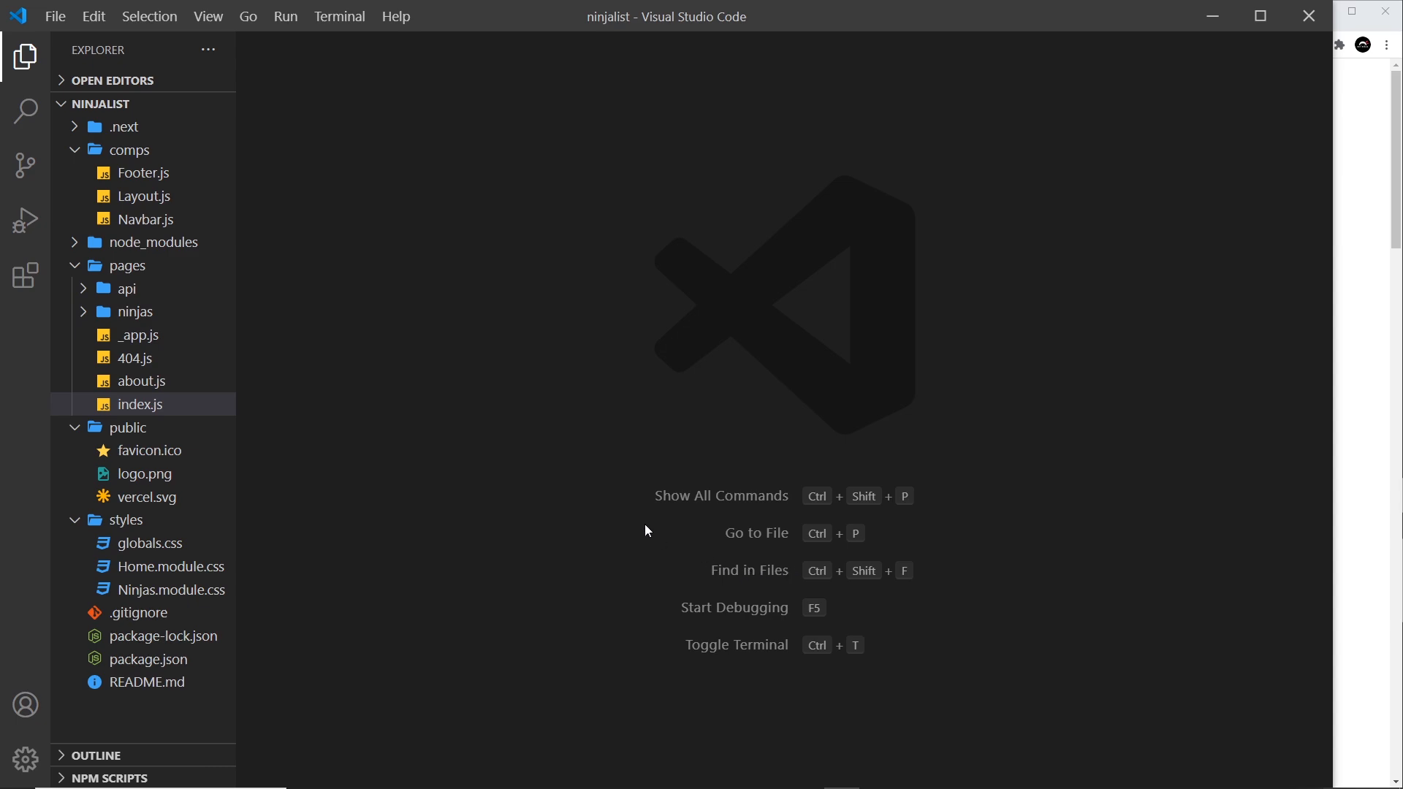
Check the Ninja Listing page, then open pages/ninjas/index.js with its All Ninjas heading
click(134, 311)
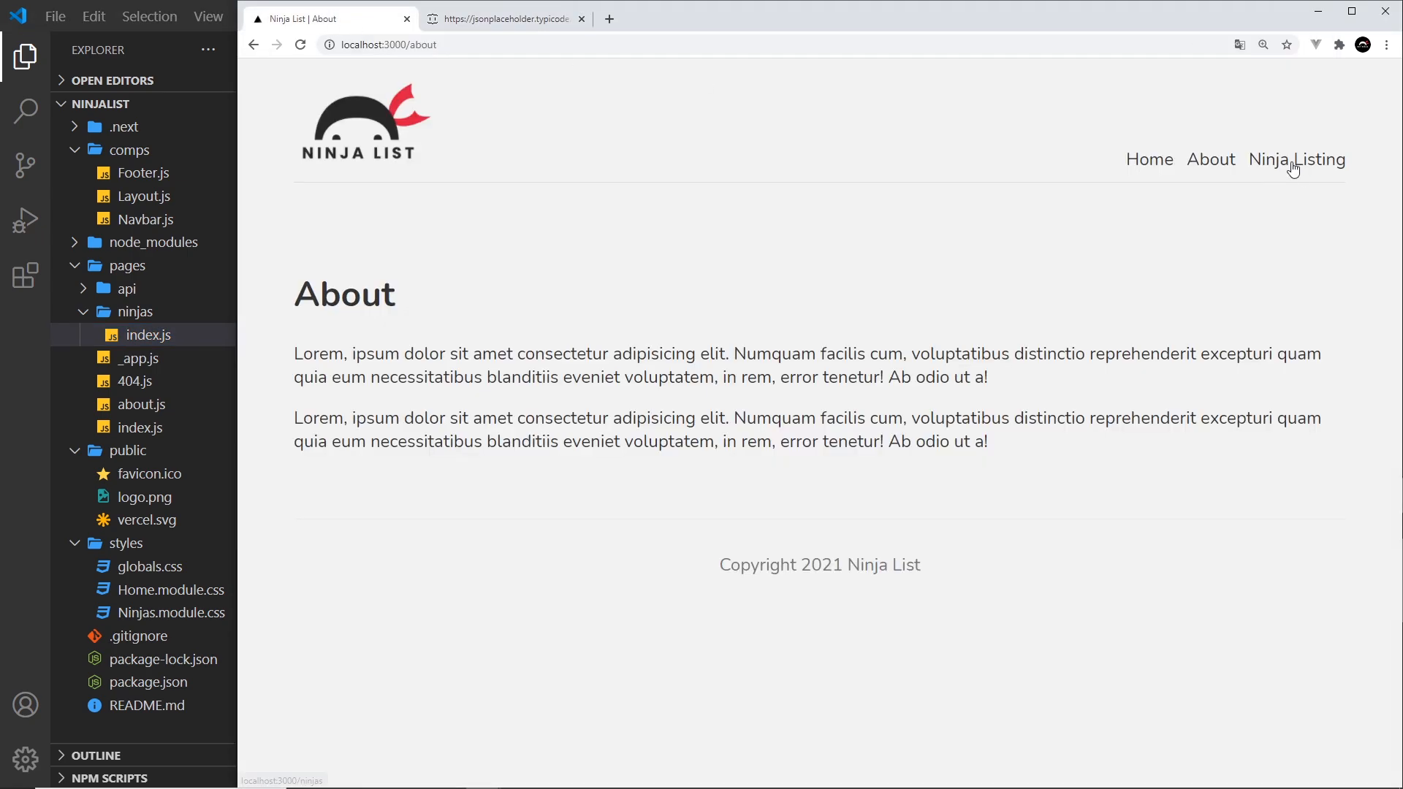
click(1296, 159)
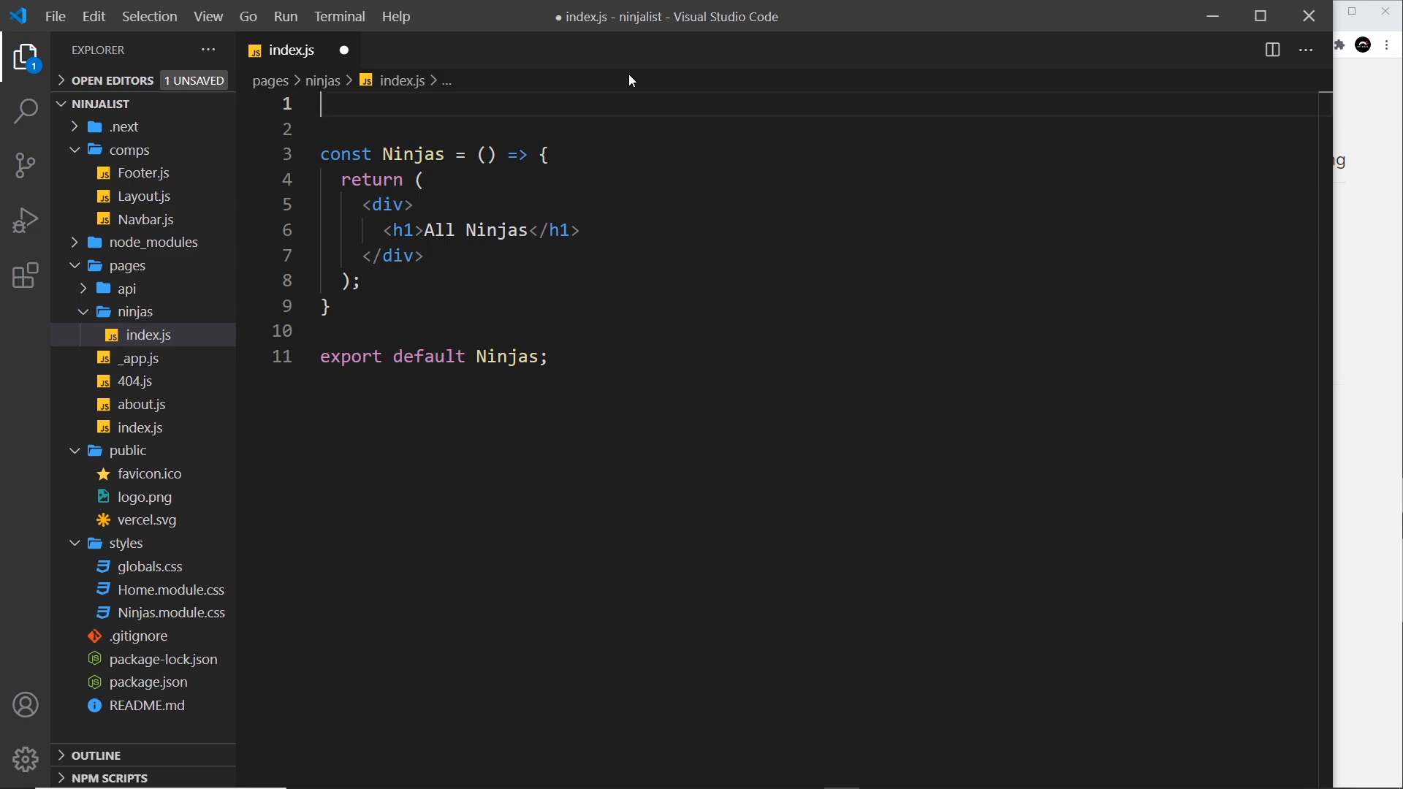
Write export const getStaticProps = async () => { } at the top of index.js
text(export cos)
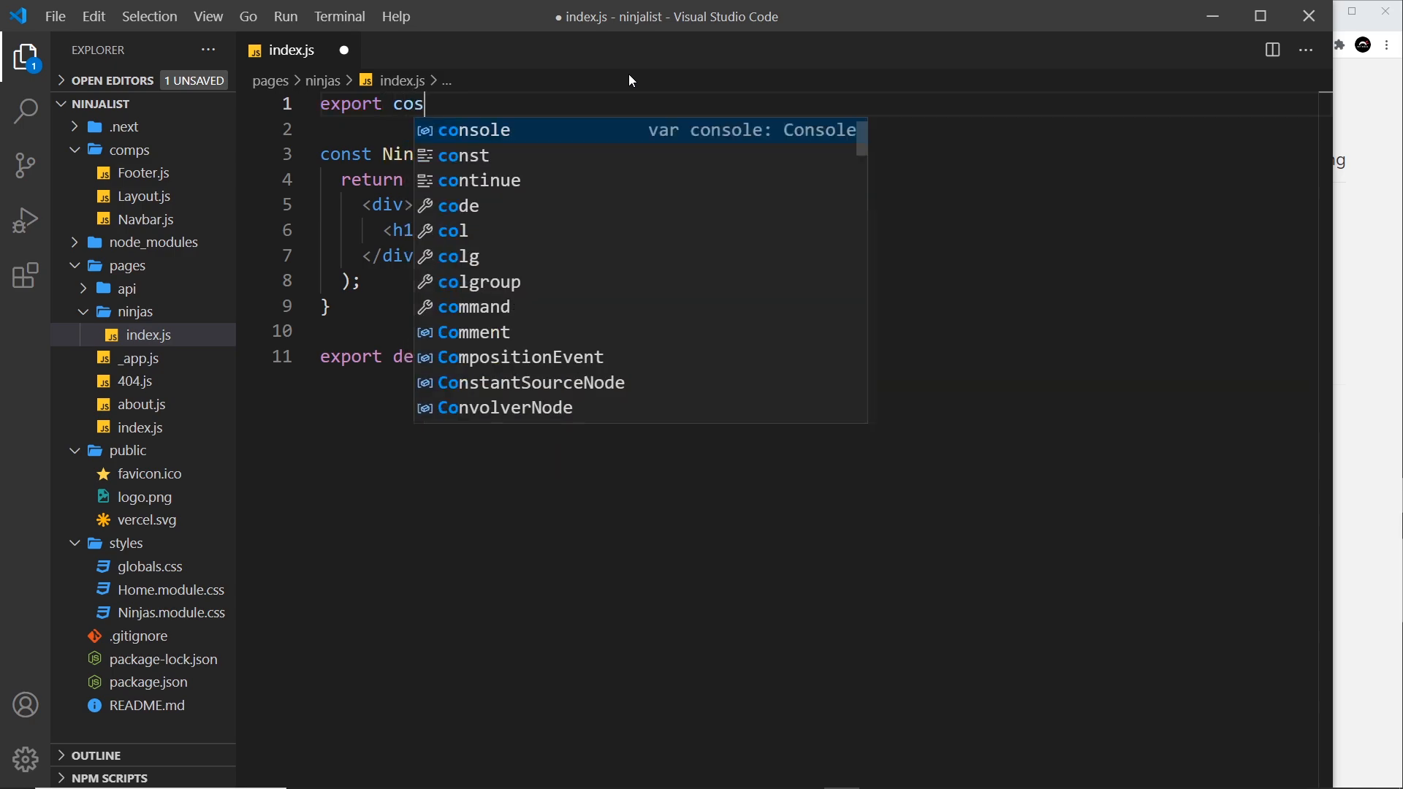
text(t getStatic)
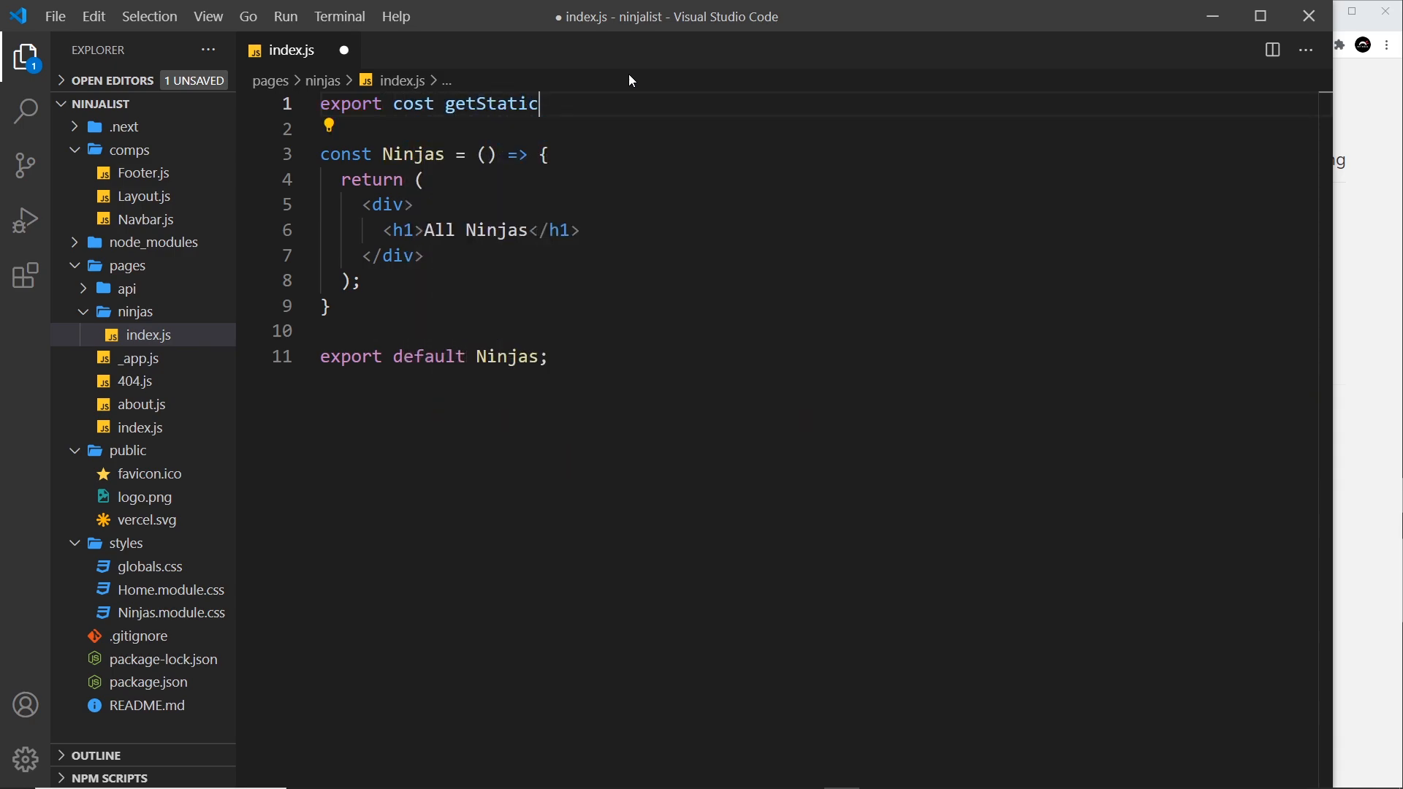
text(Props)
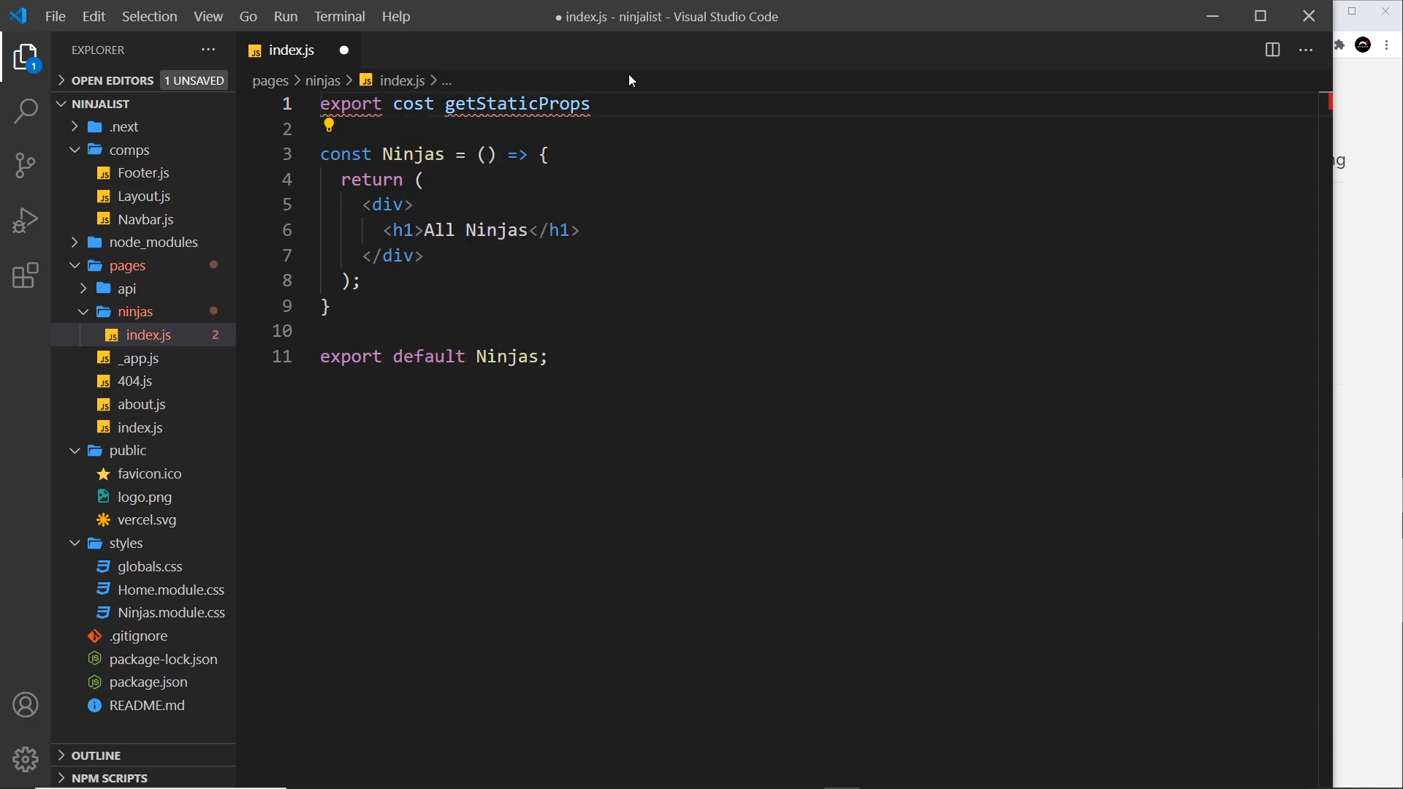
text(= ())
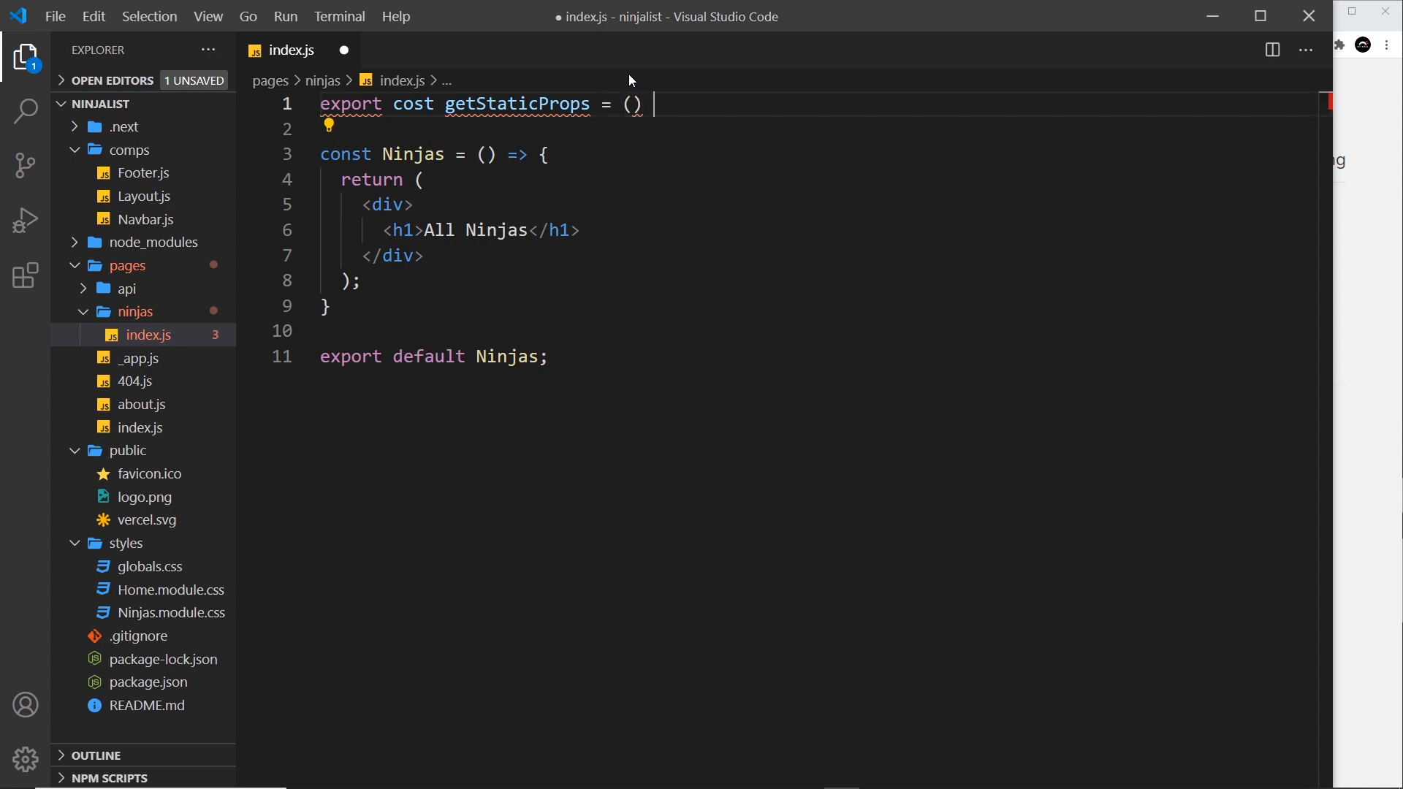
text(=> {)
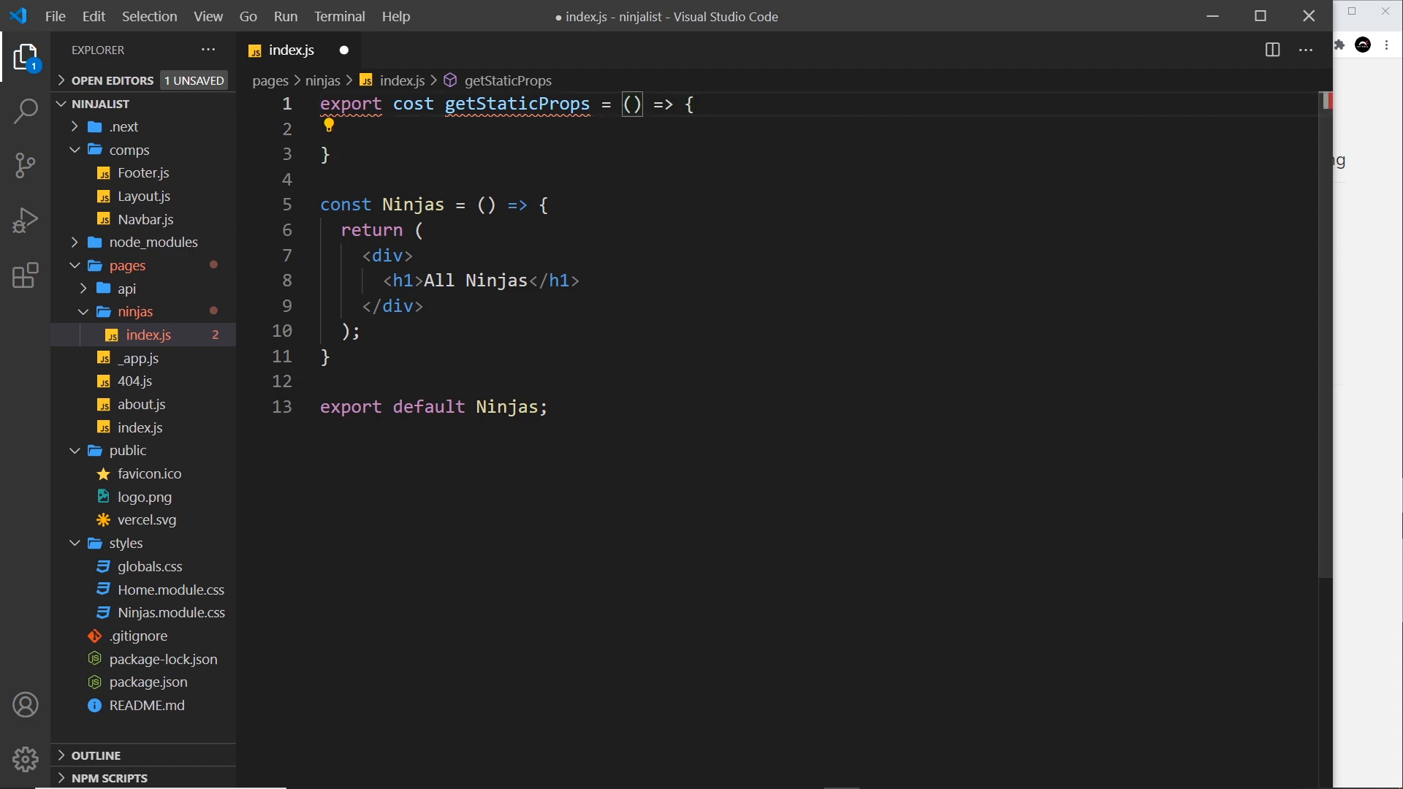
text(async)
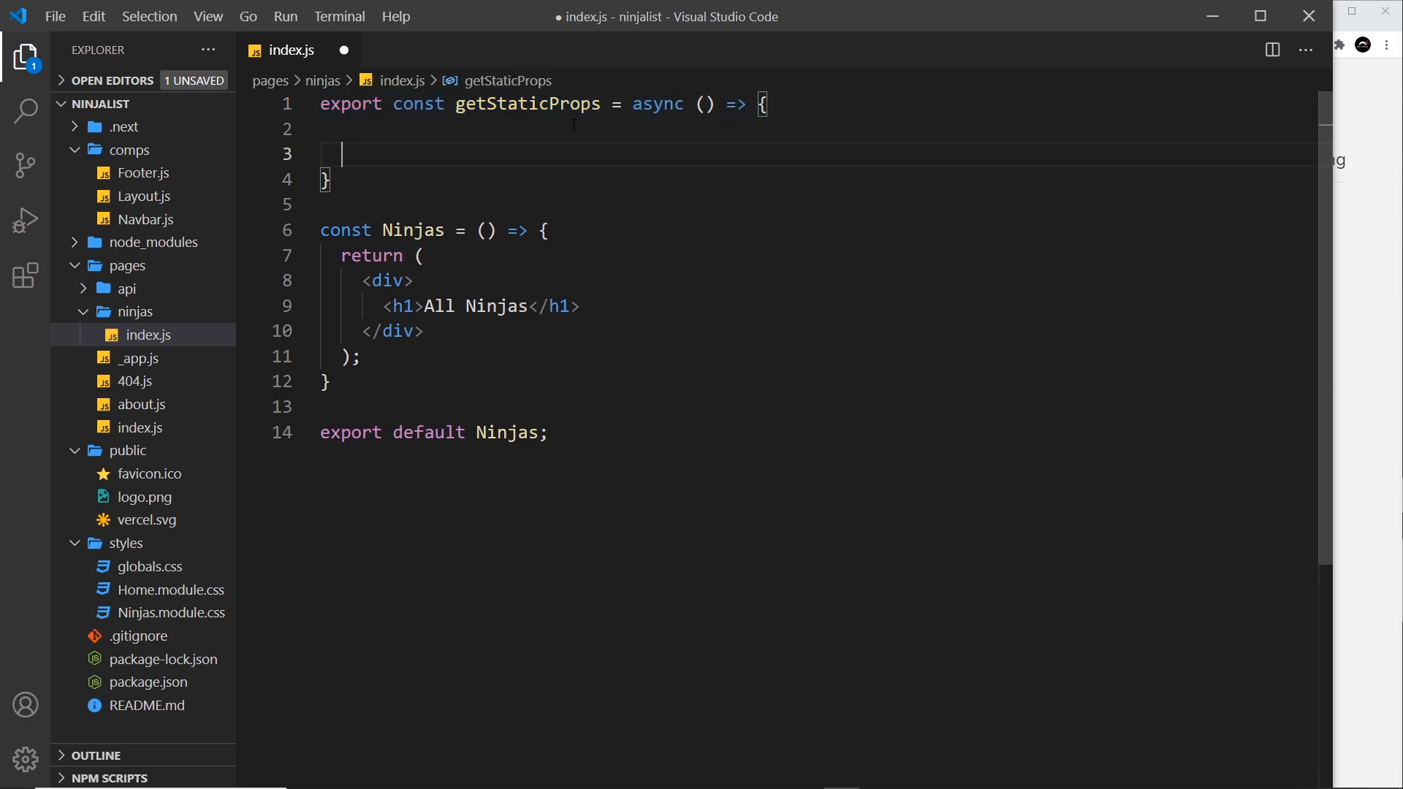
key(Enter)
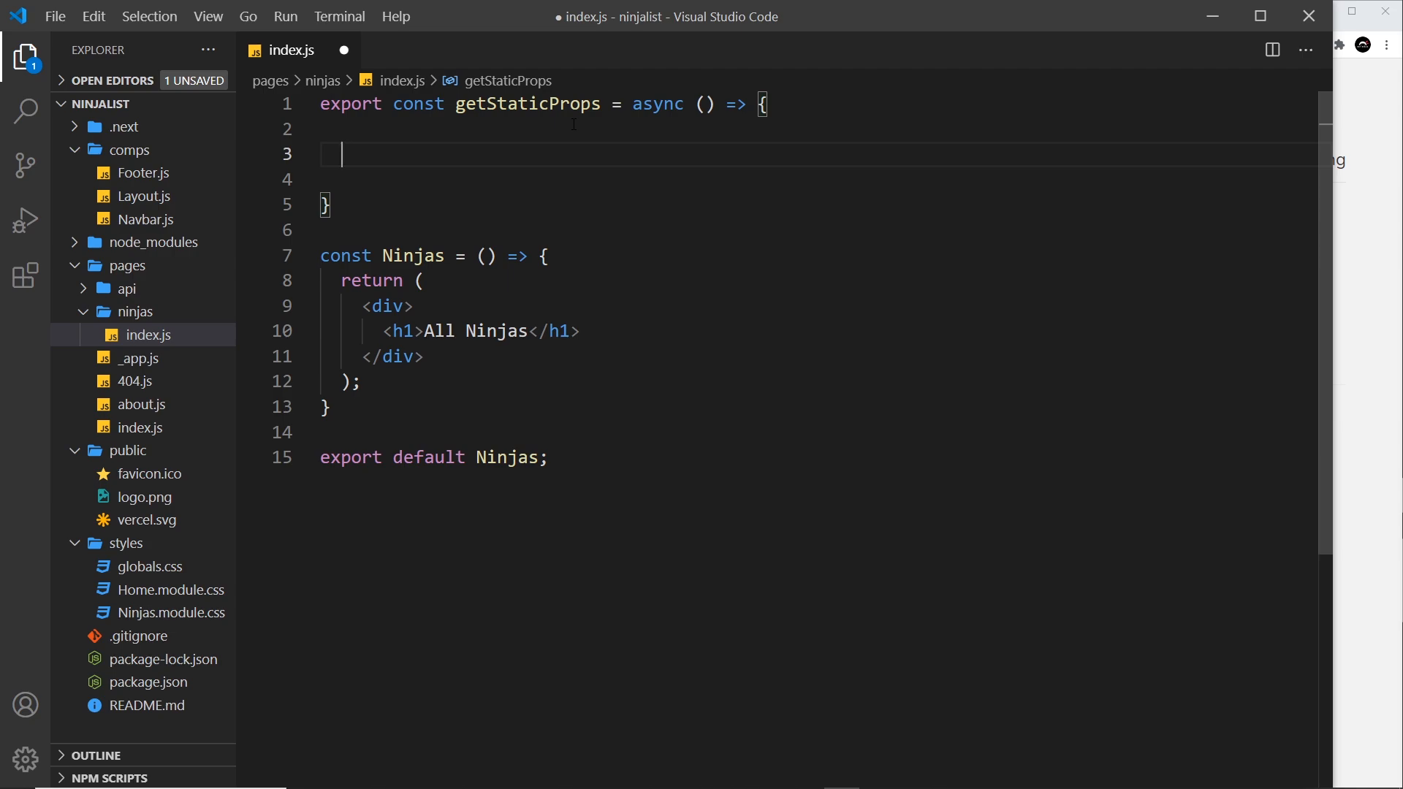
text(const res)
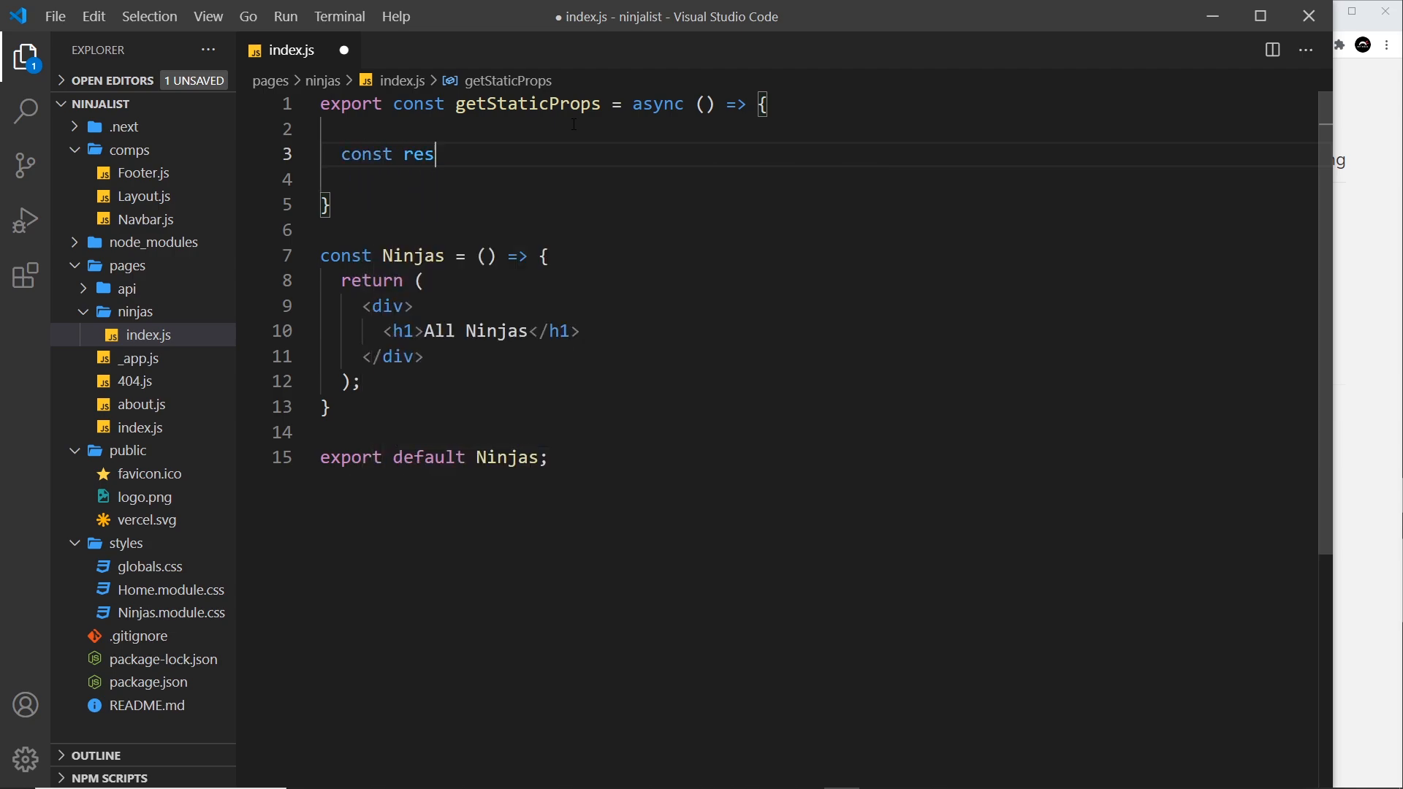
text(= await)
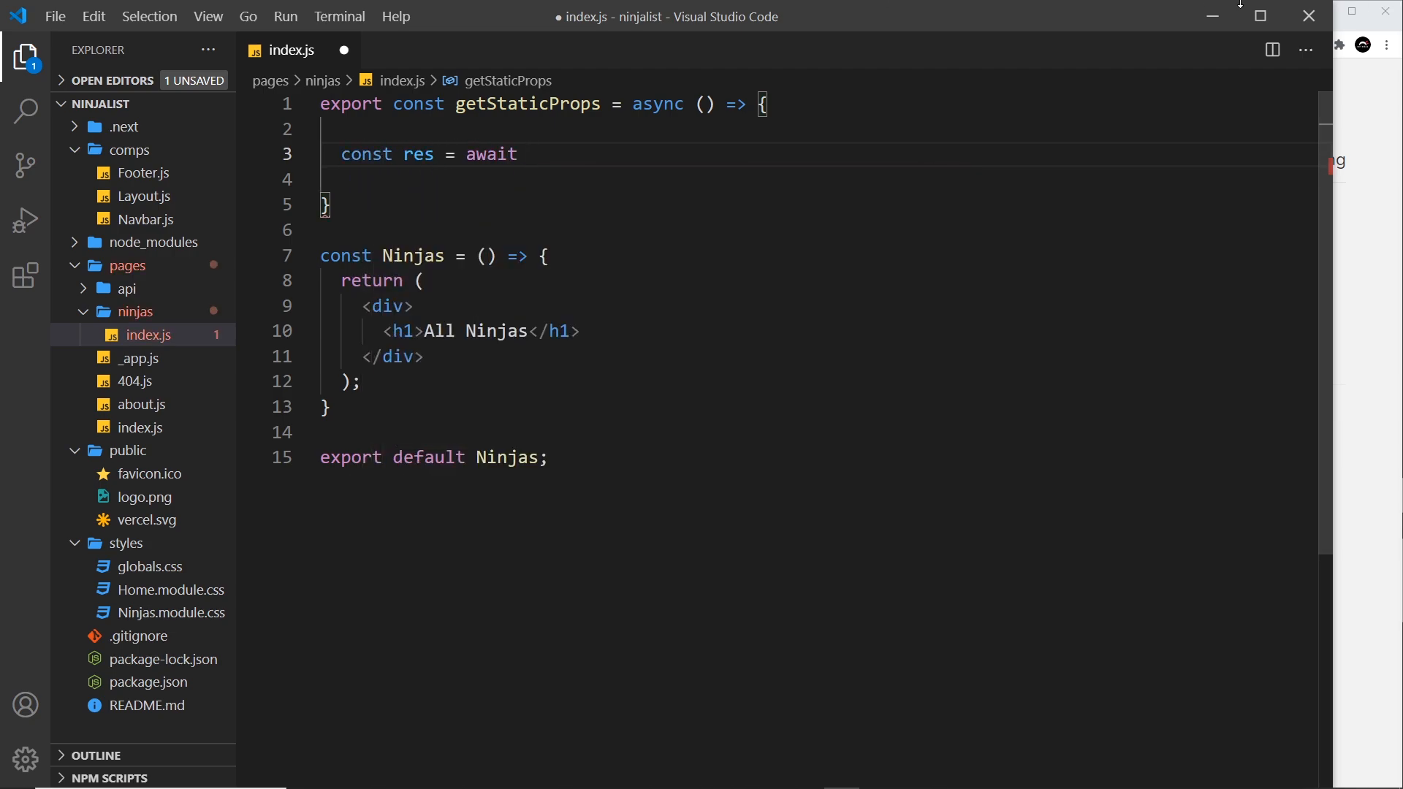
click(528, 154)
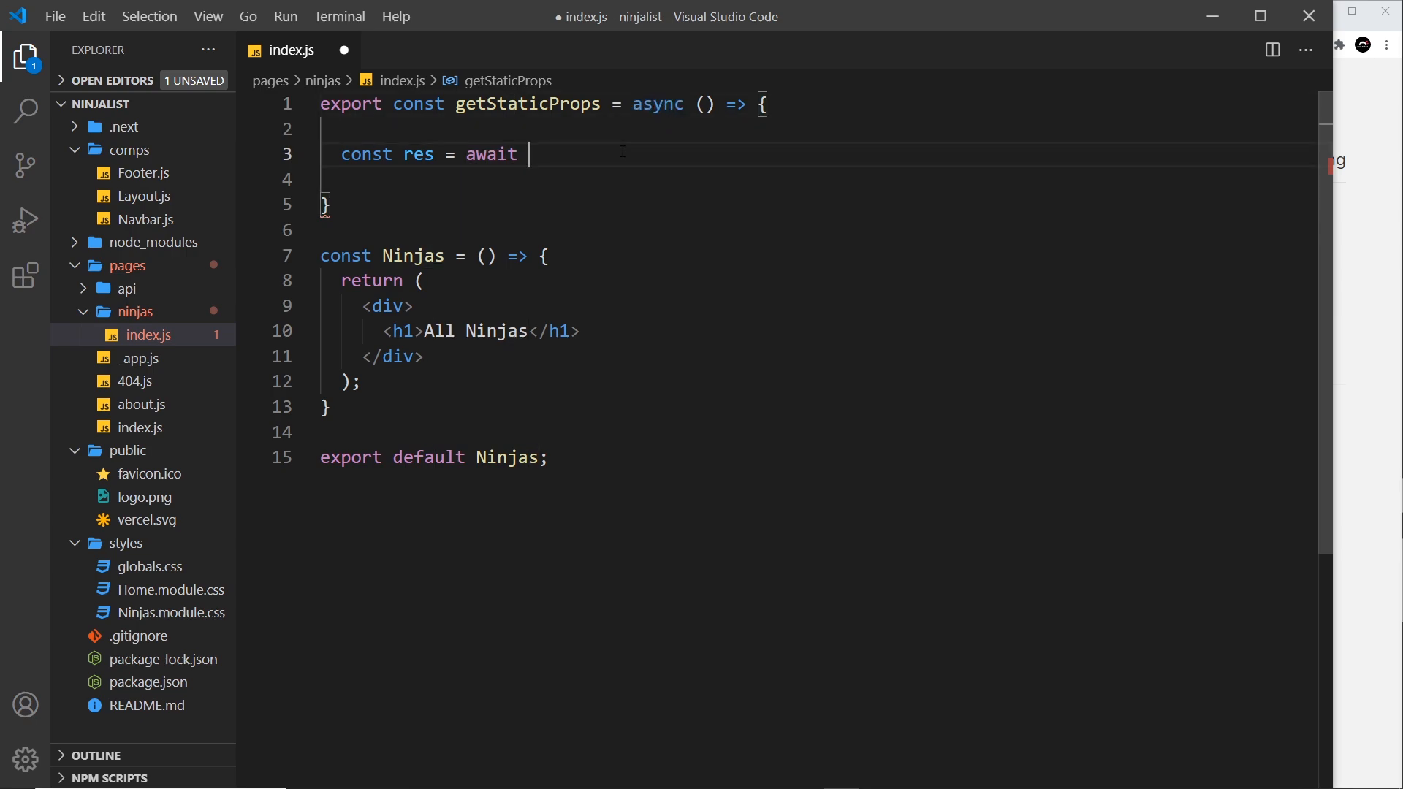
text(fet)
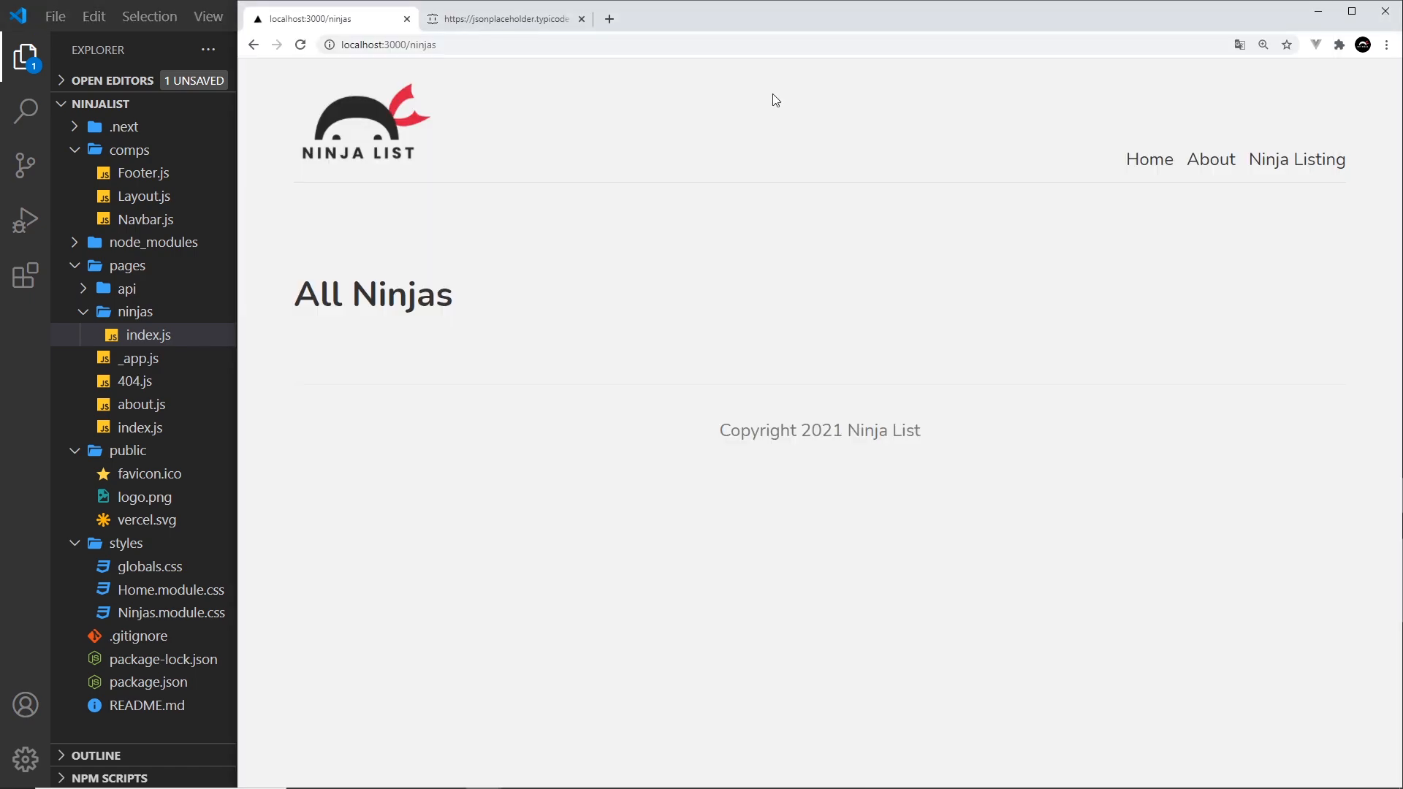
click(502, 18)
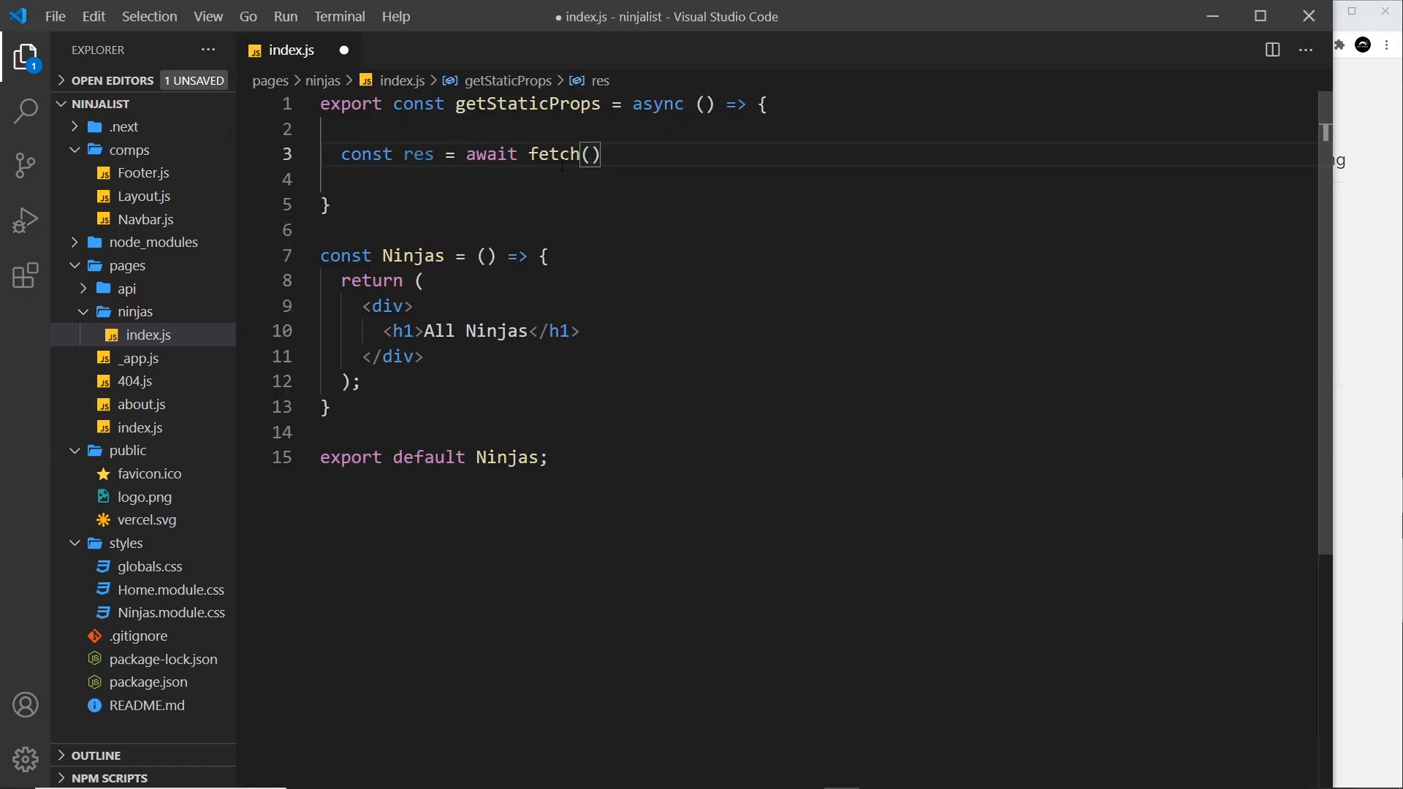
text('https://jsonplaceholder.typicode.com/users')
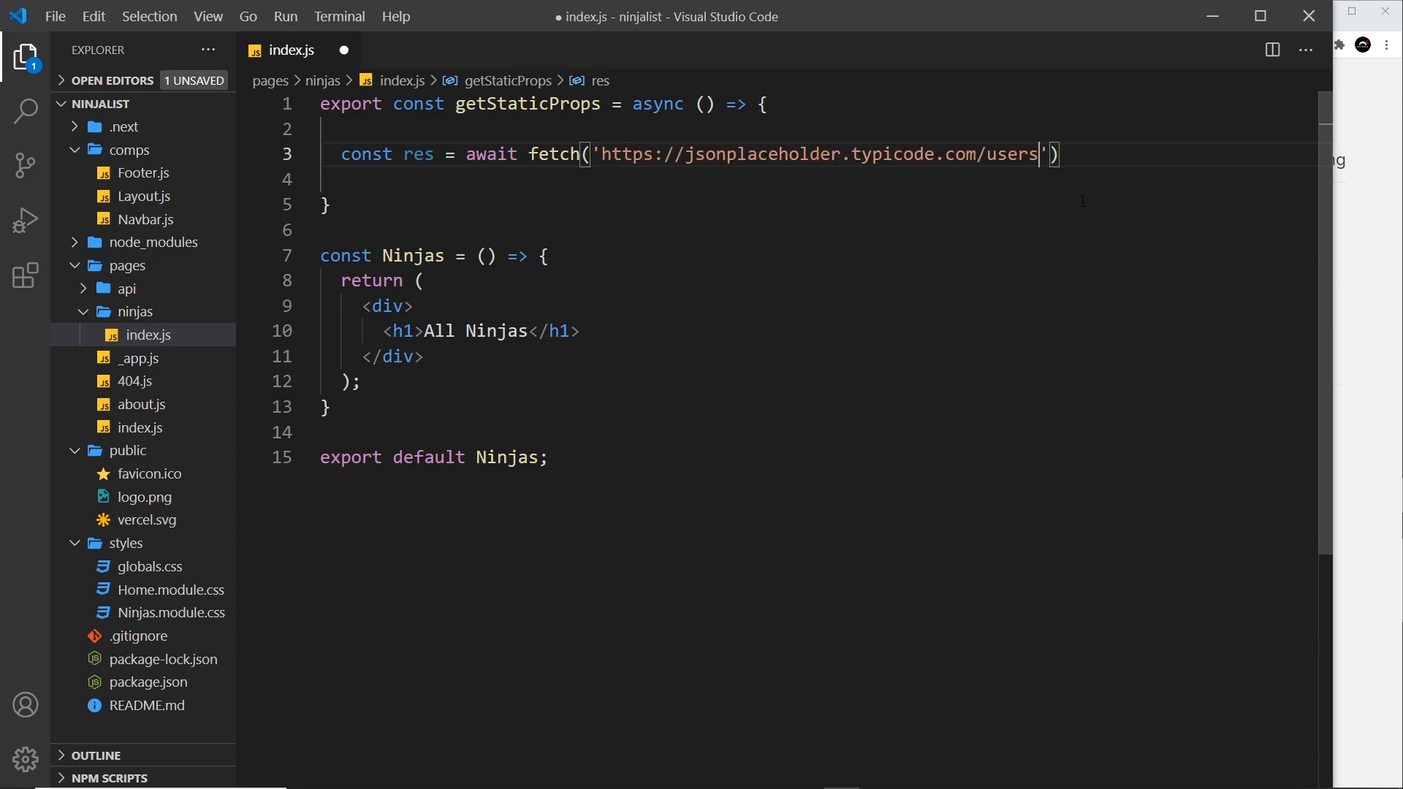
text(;)
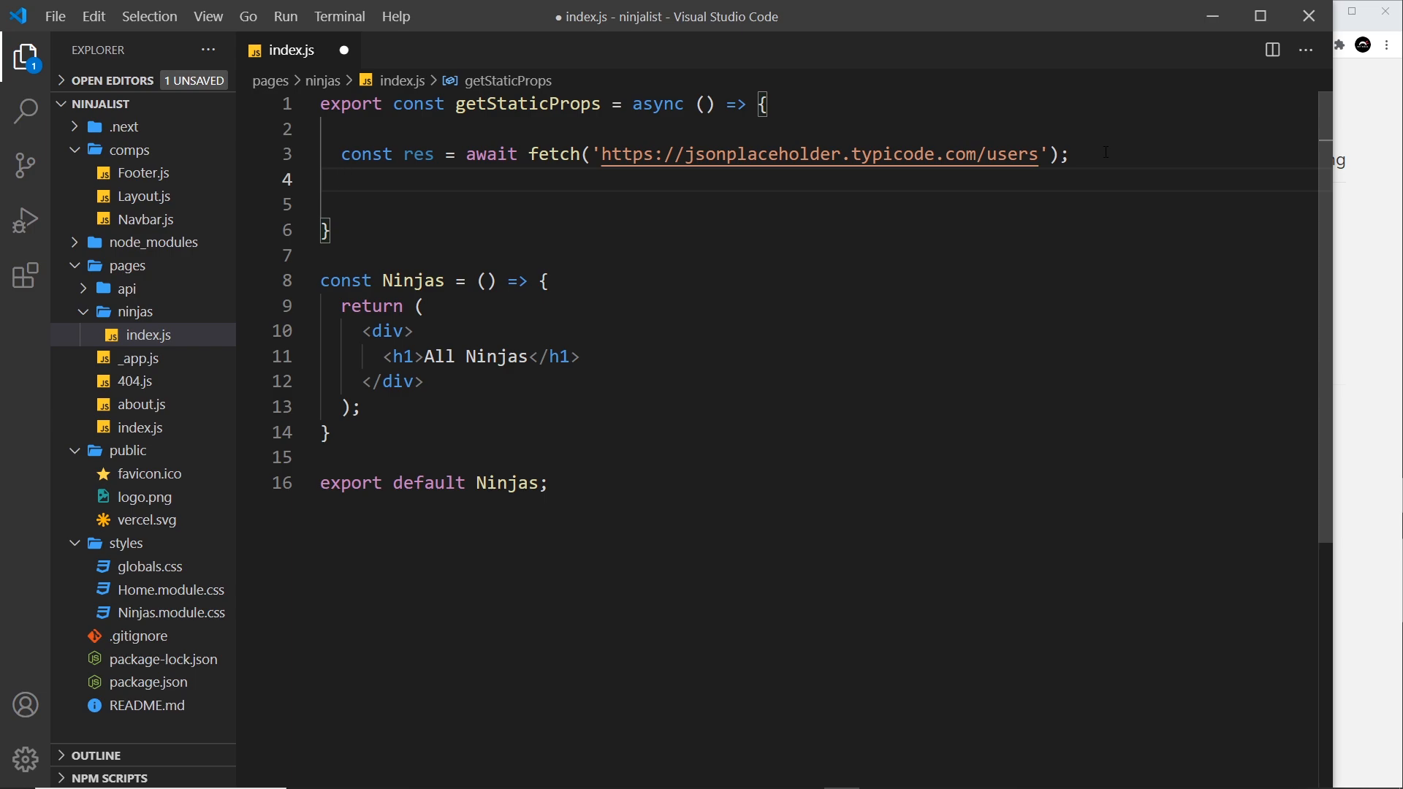
Add const data = await res.json(); below the fetch line
text(const data)
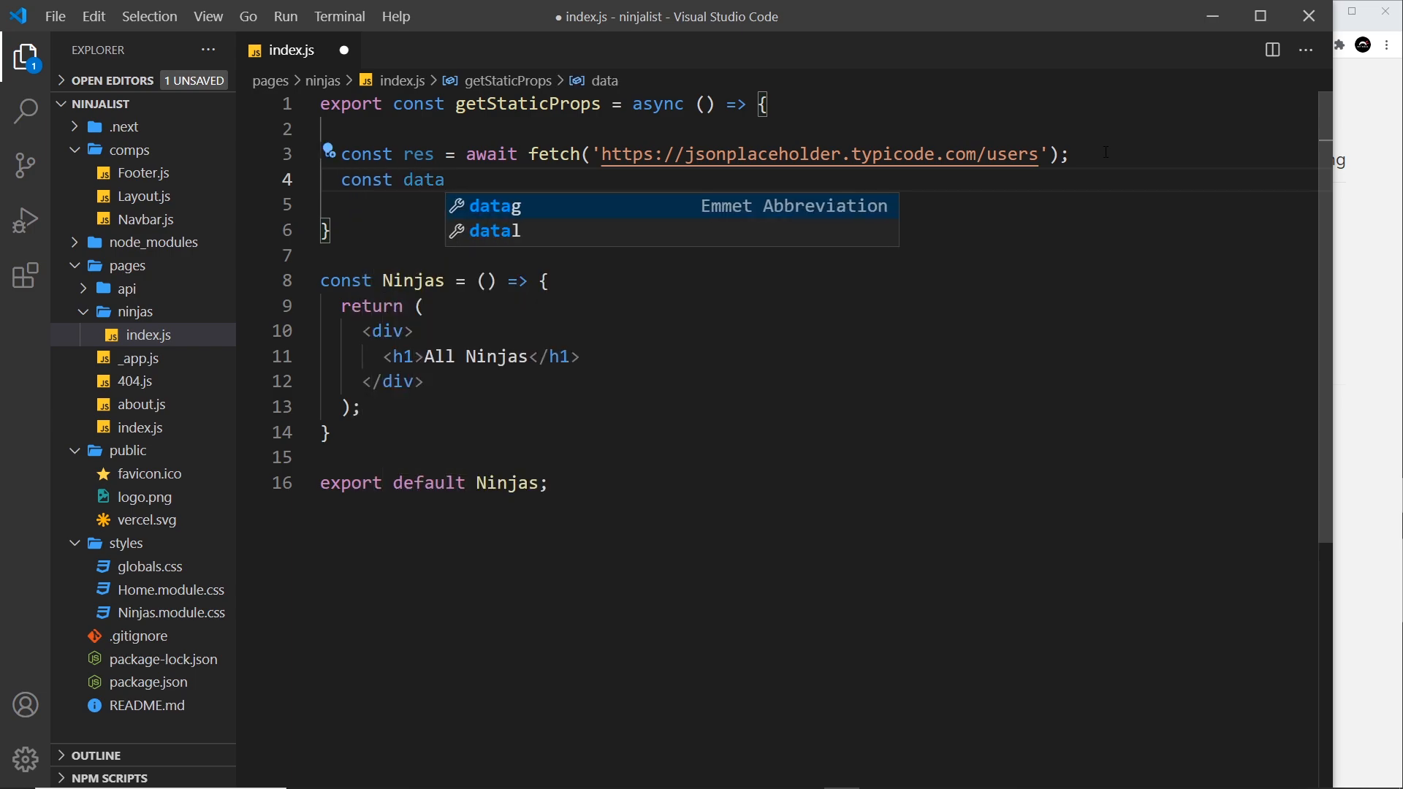
text(= await)
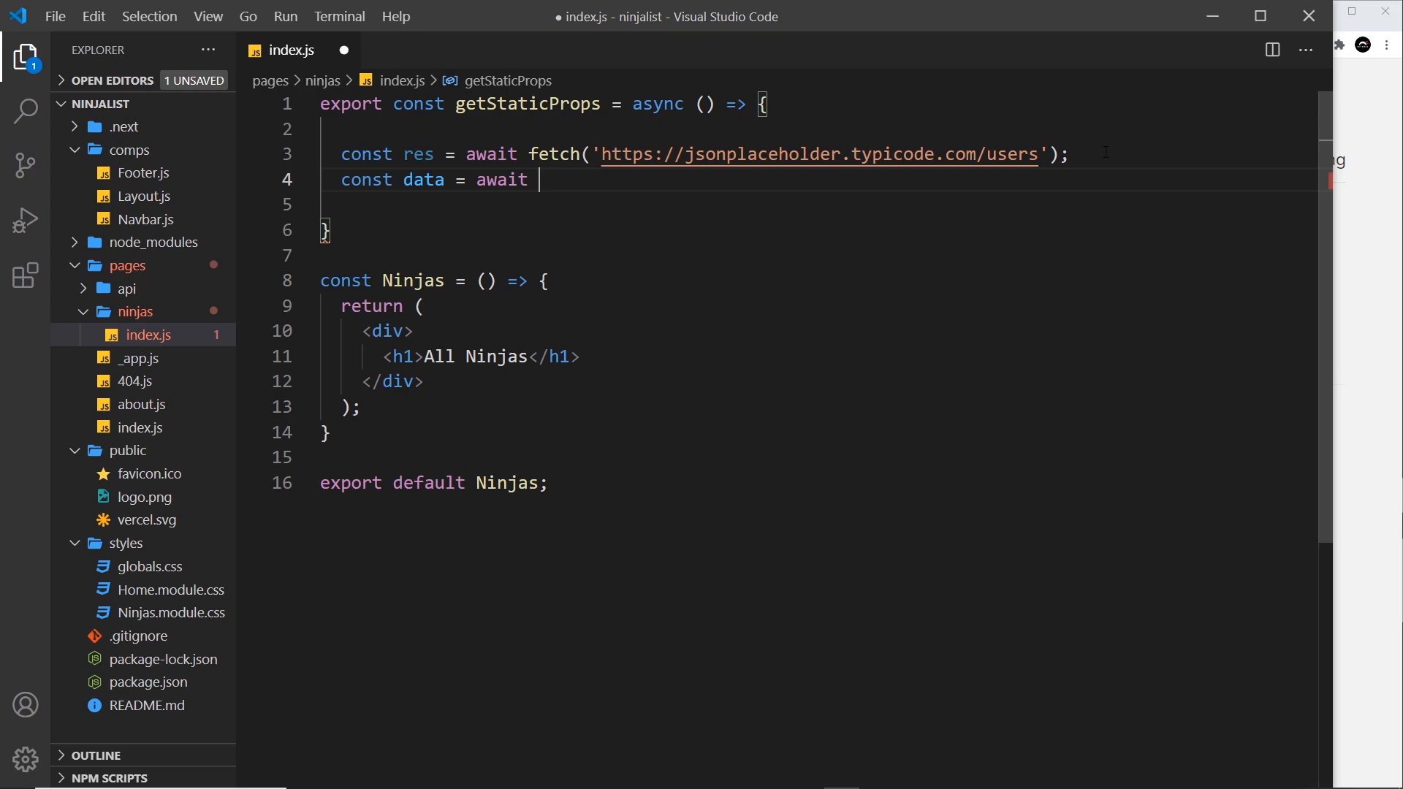
text(res.json();)
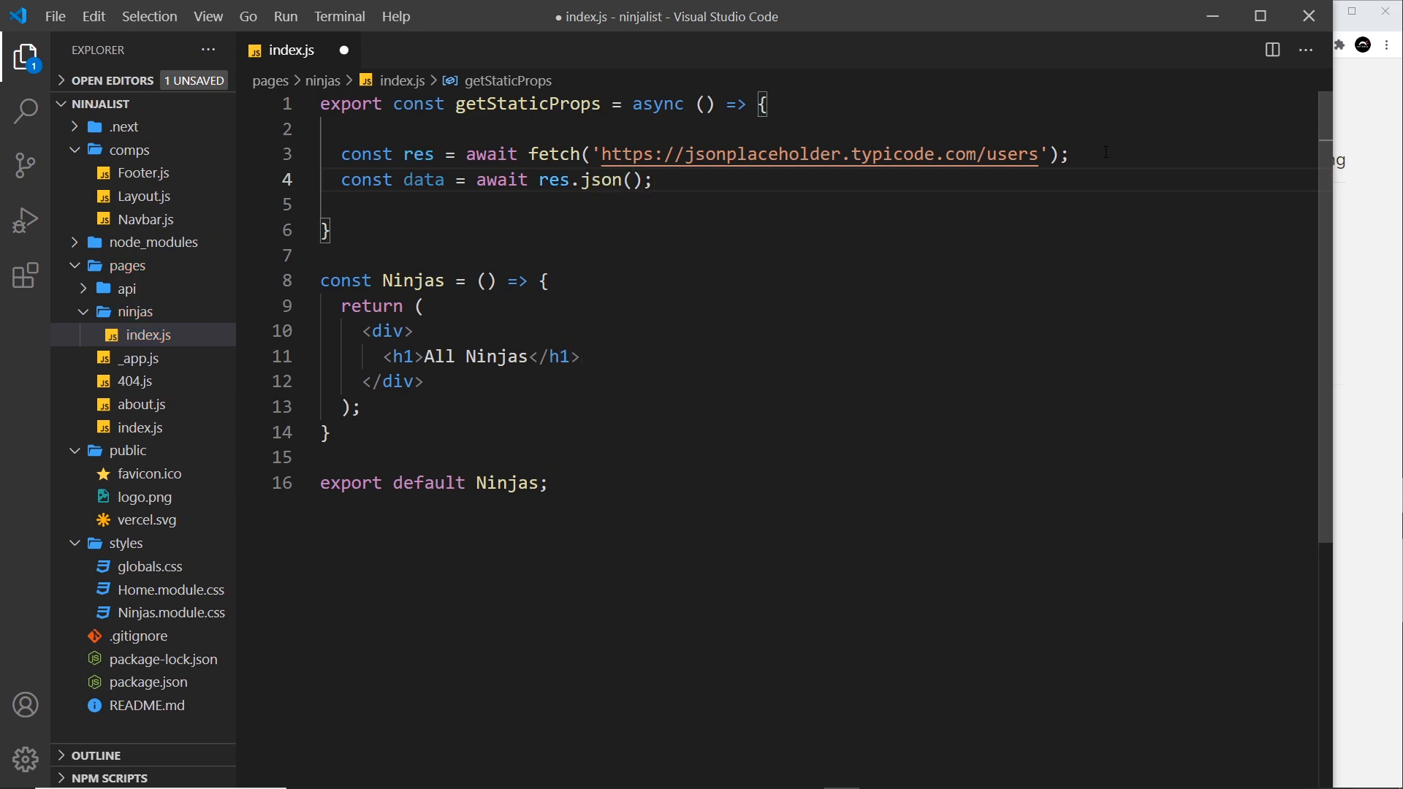
double_click(423, 180)
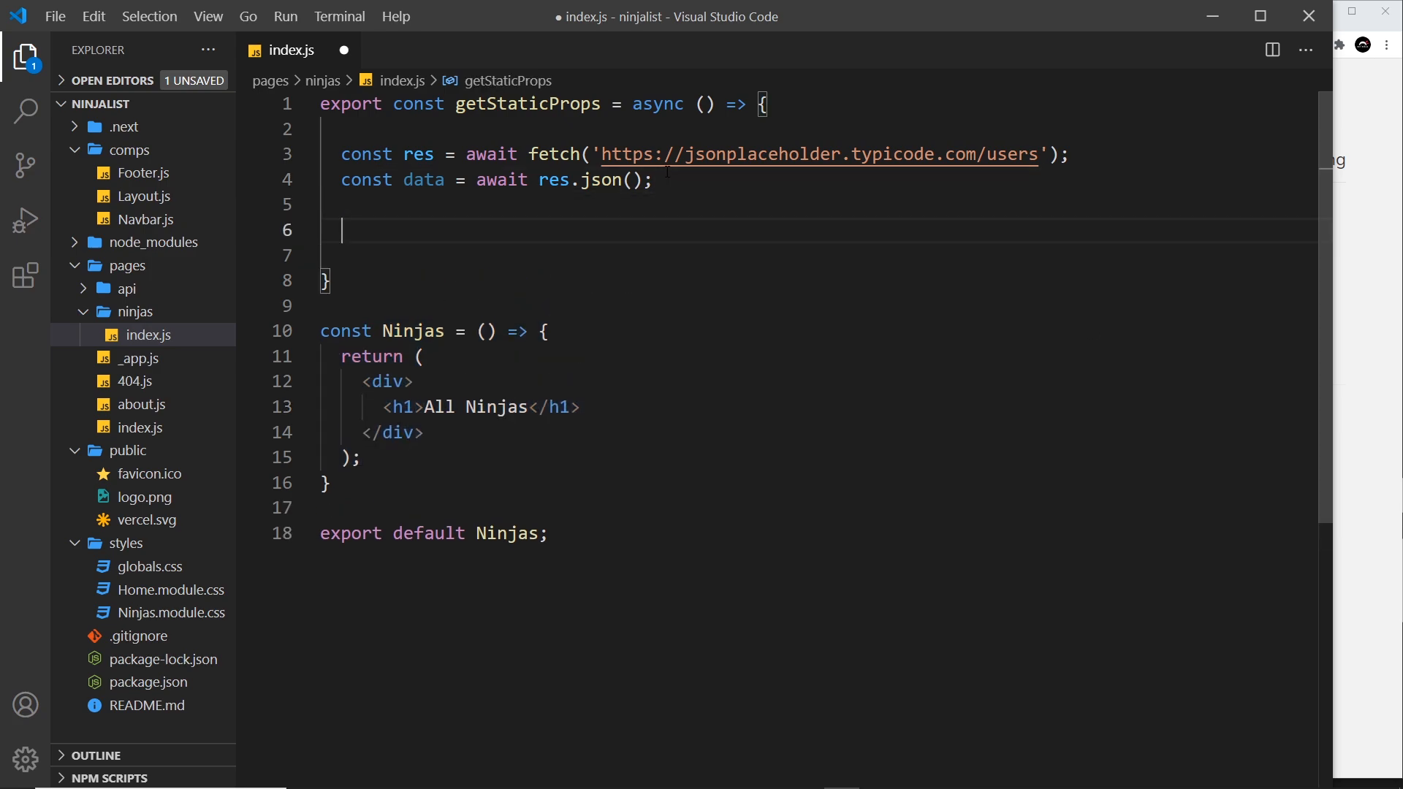
Return { props: { ninjas: data } } at the end of getStaticProps
text(return)
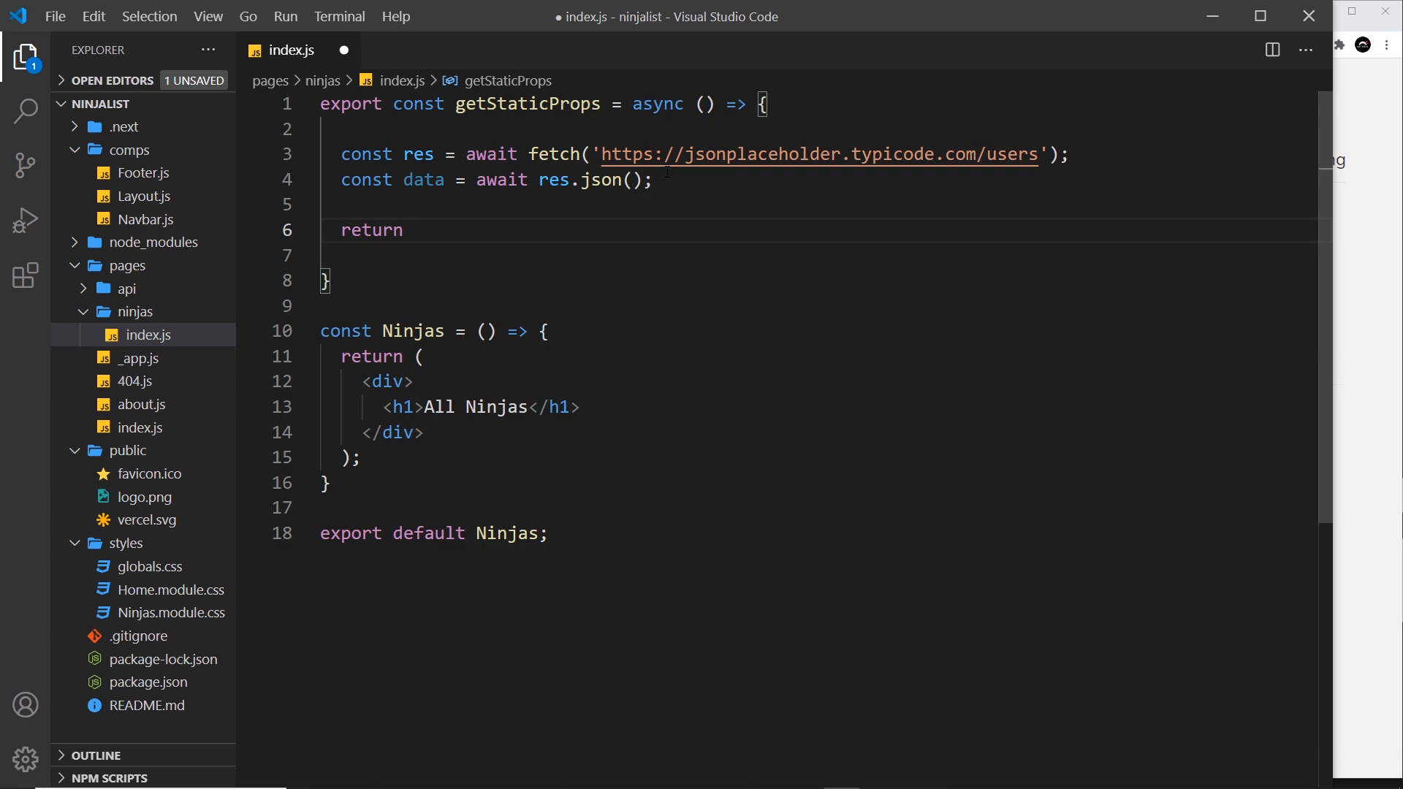
text({)
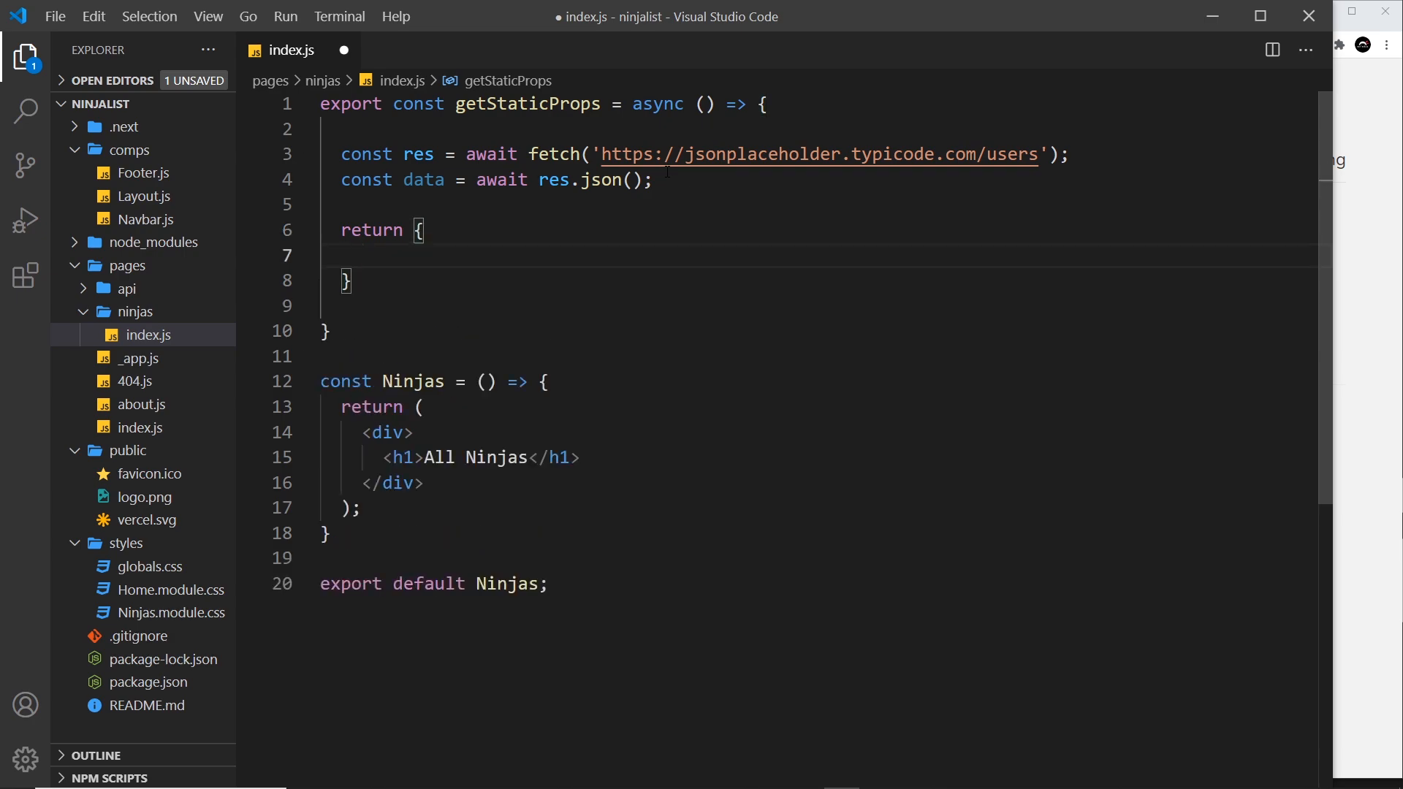
text(props:)
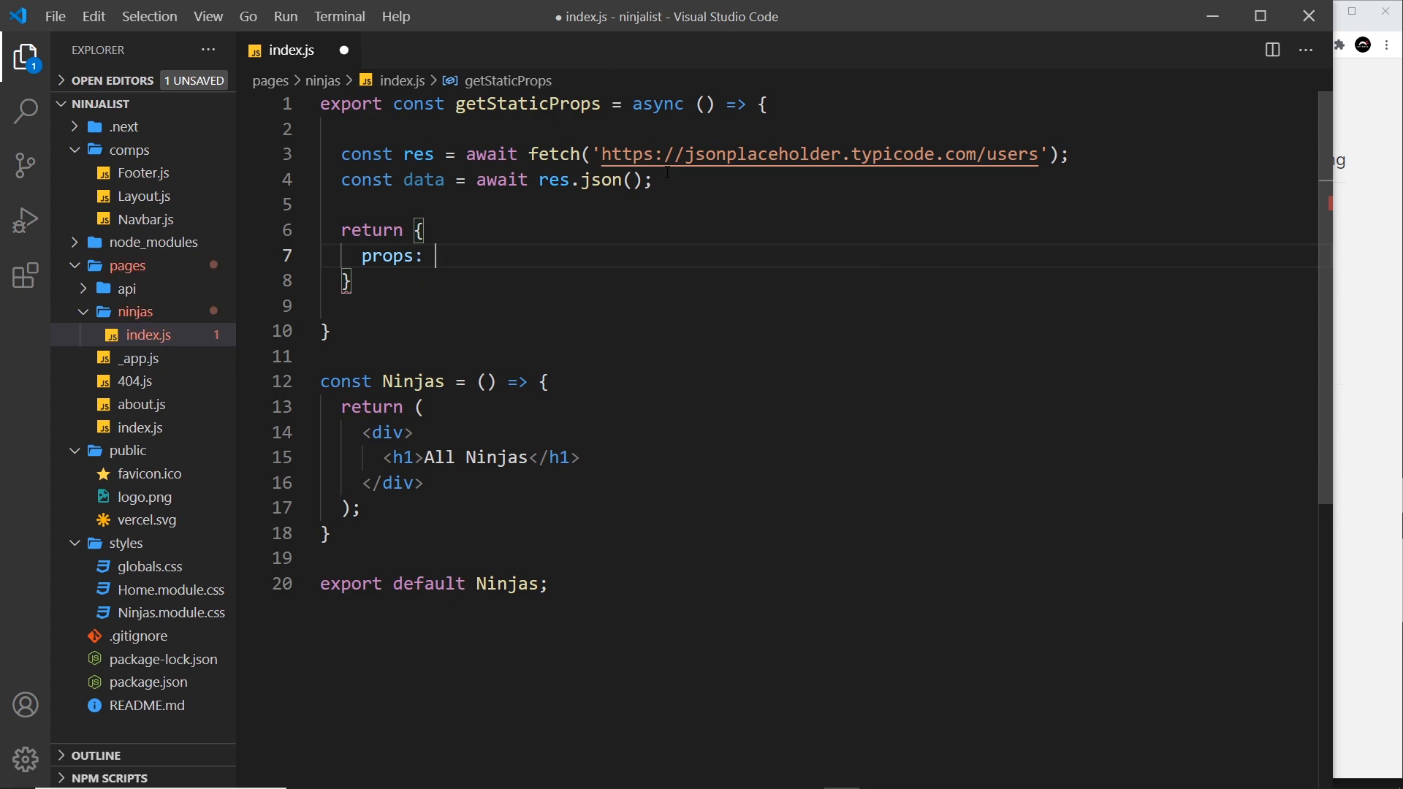
text({})
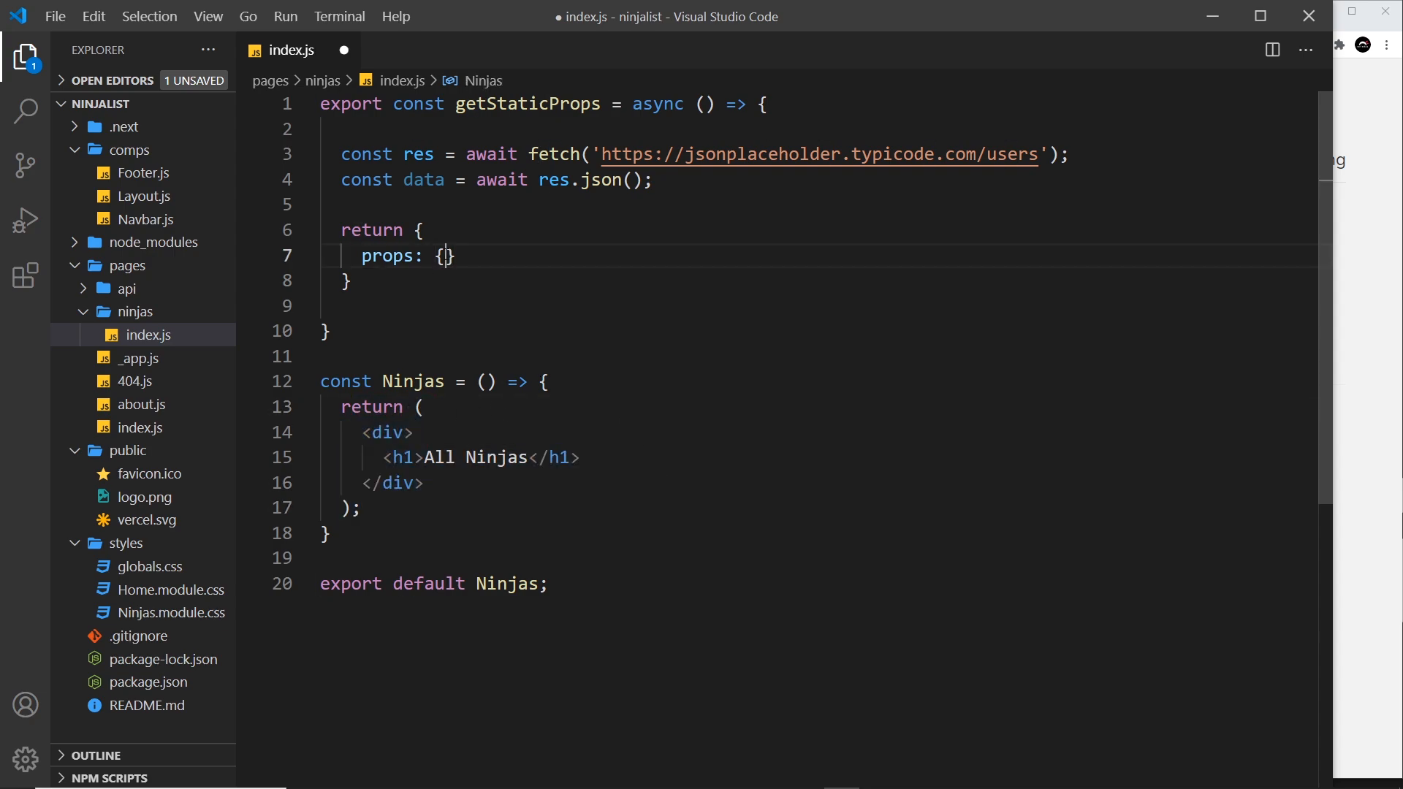
text(ninjas:)
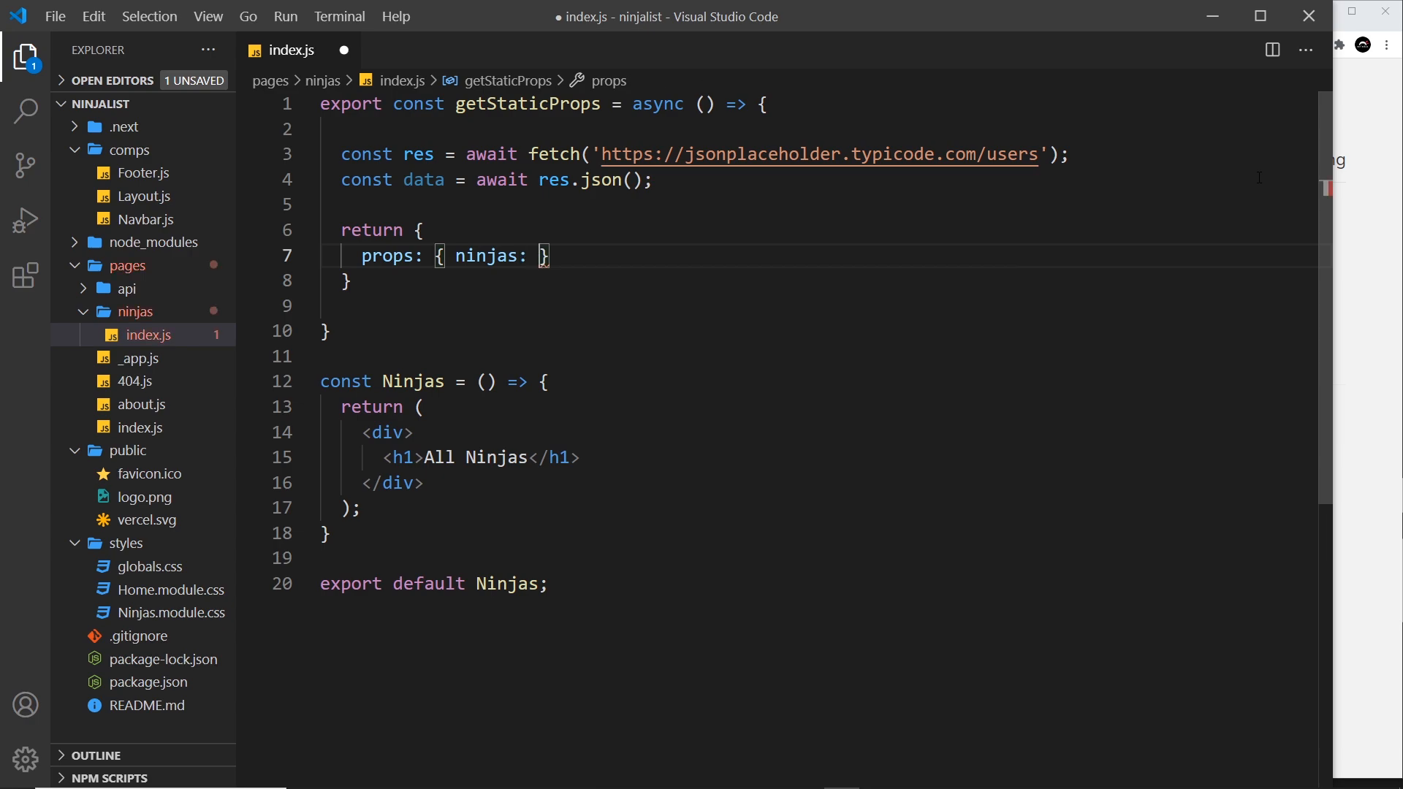
text(data)
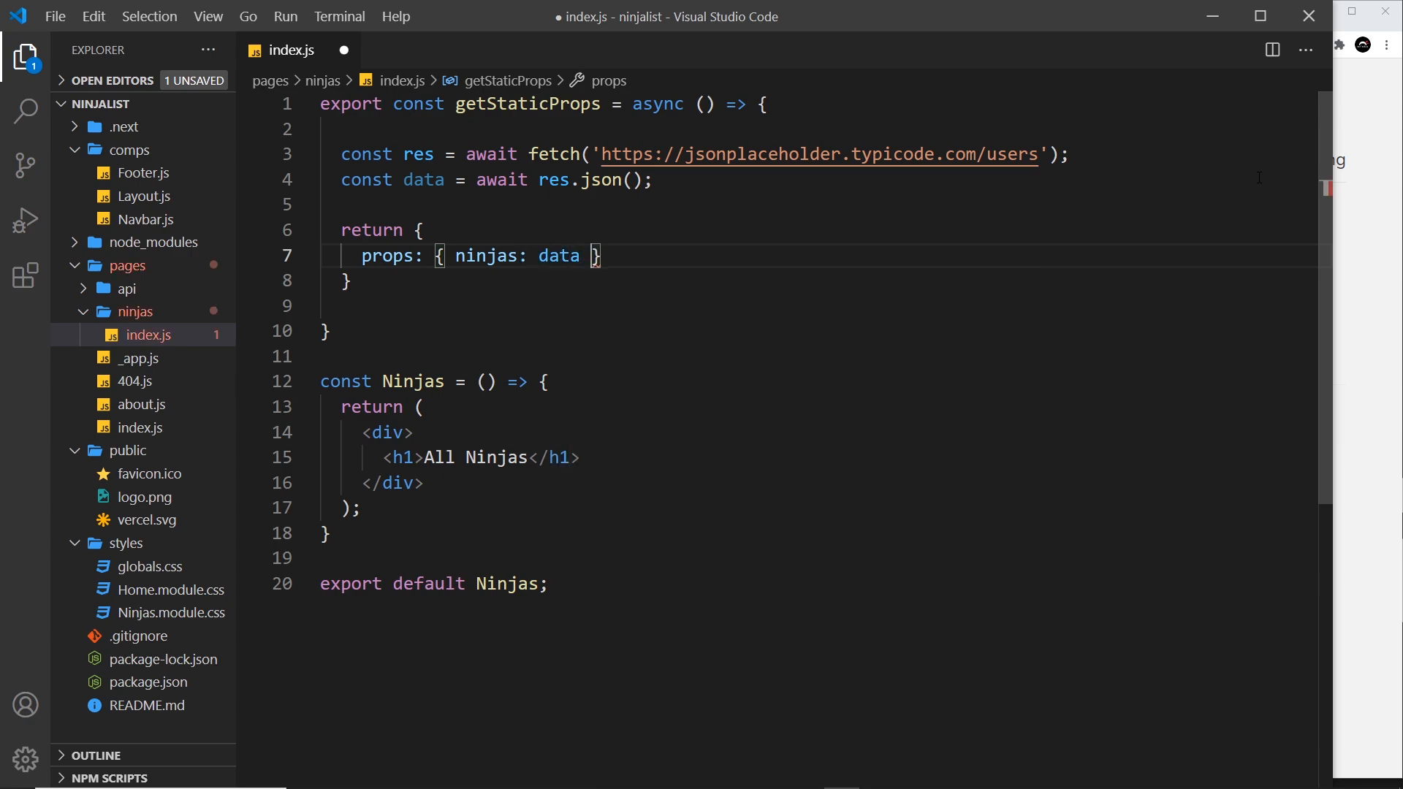
double_click(422, 179)
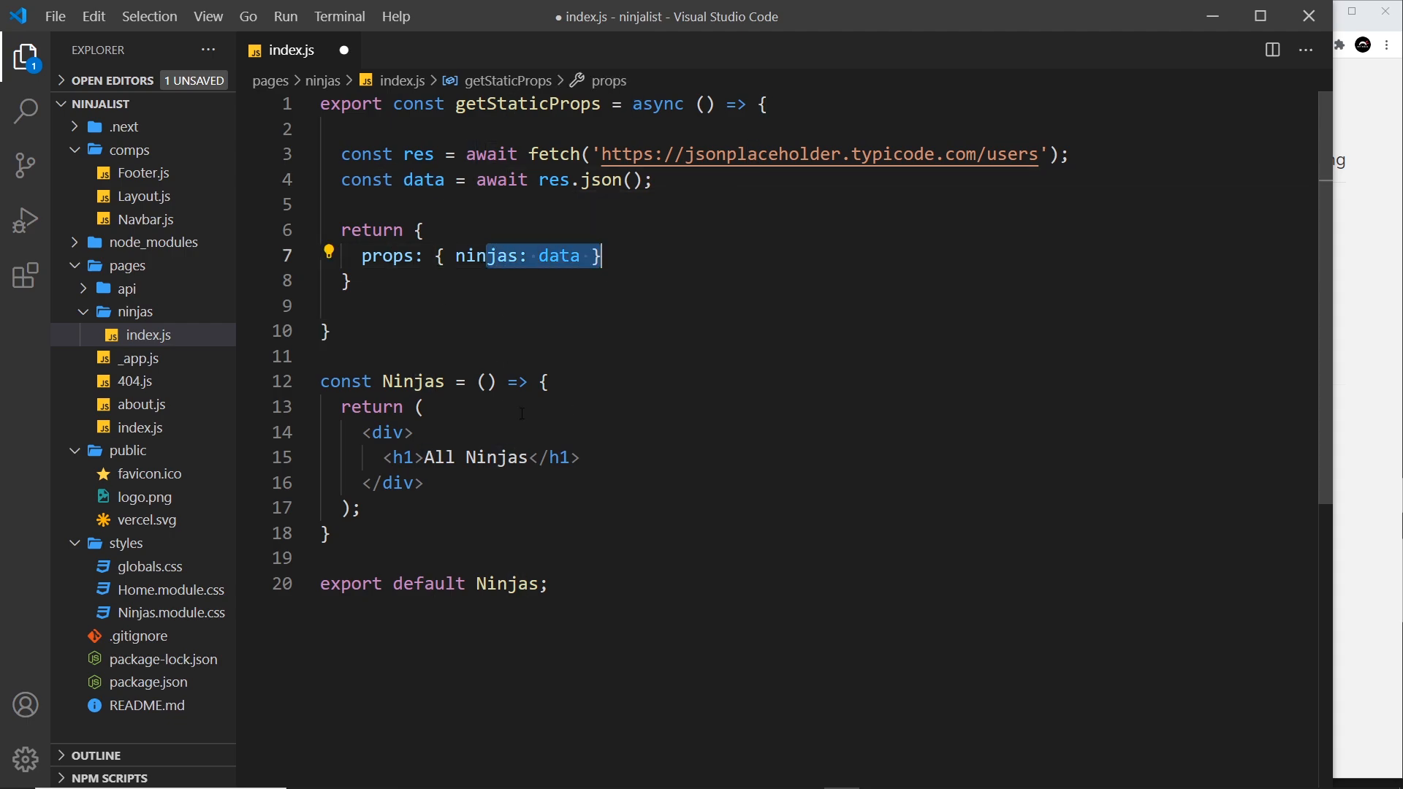
click(486, 382)
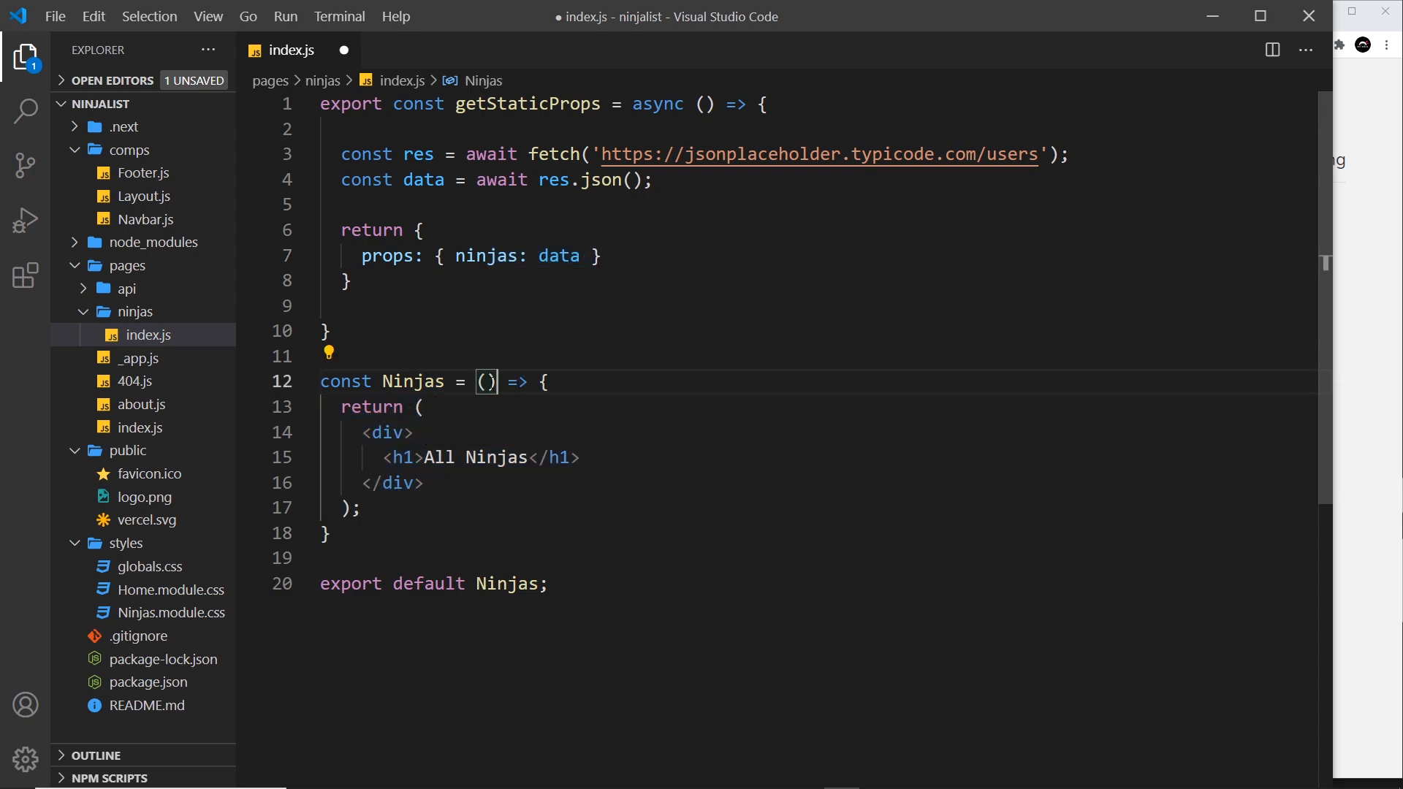
Change the Ninjas component parameter from props to { ninjas }
text(props)
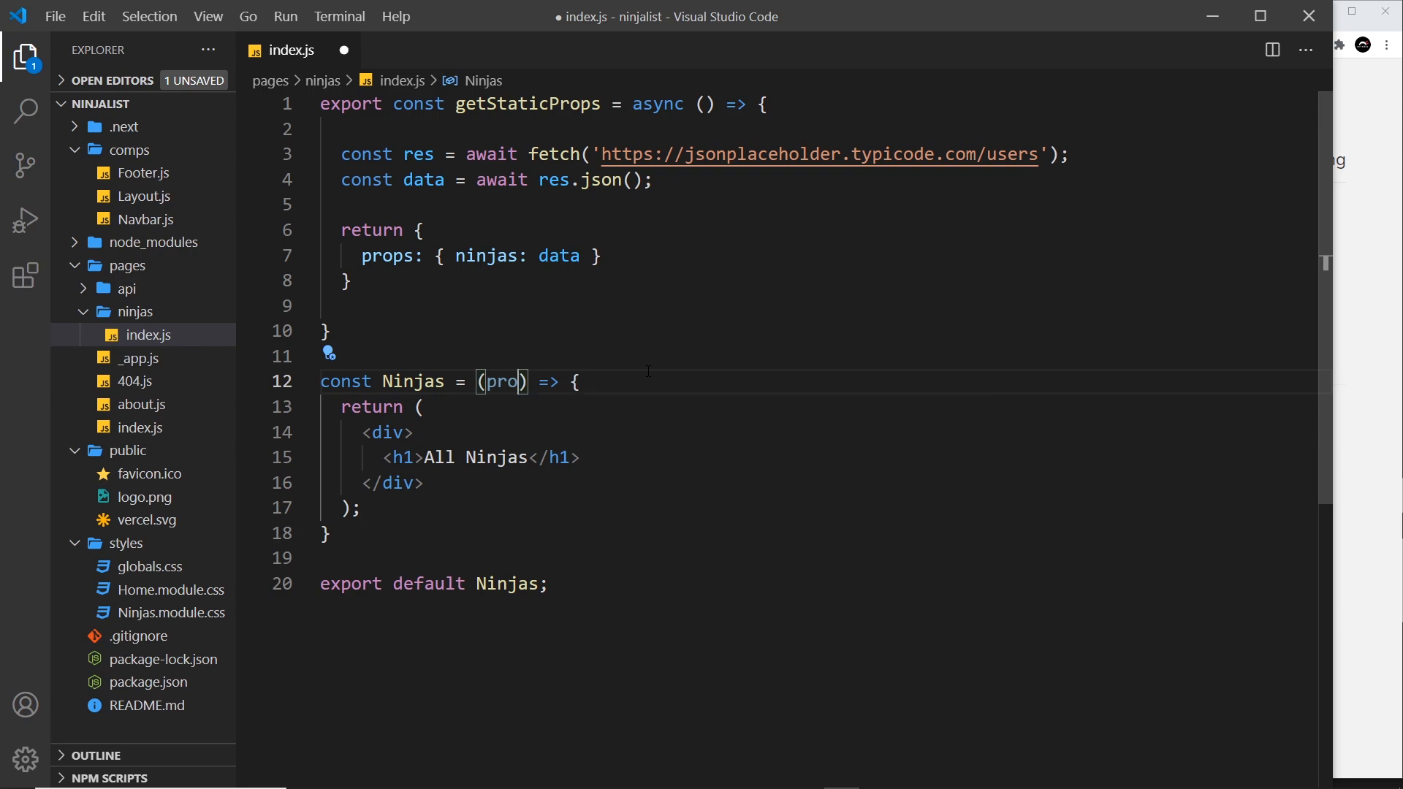
text({ ninjas)
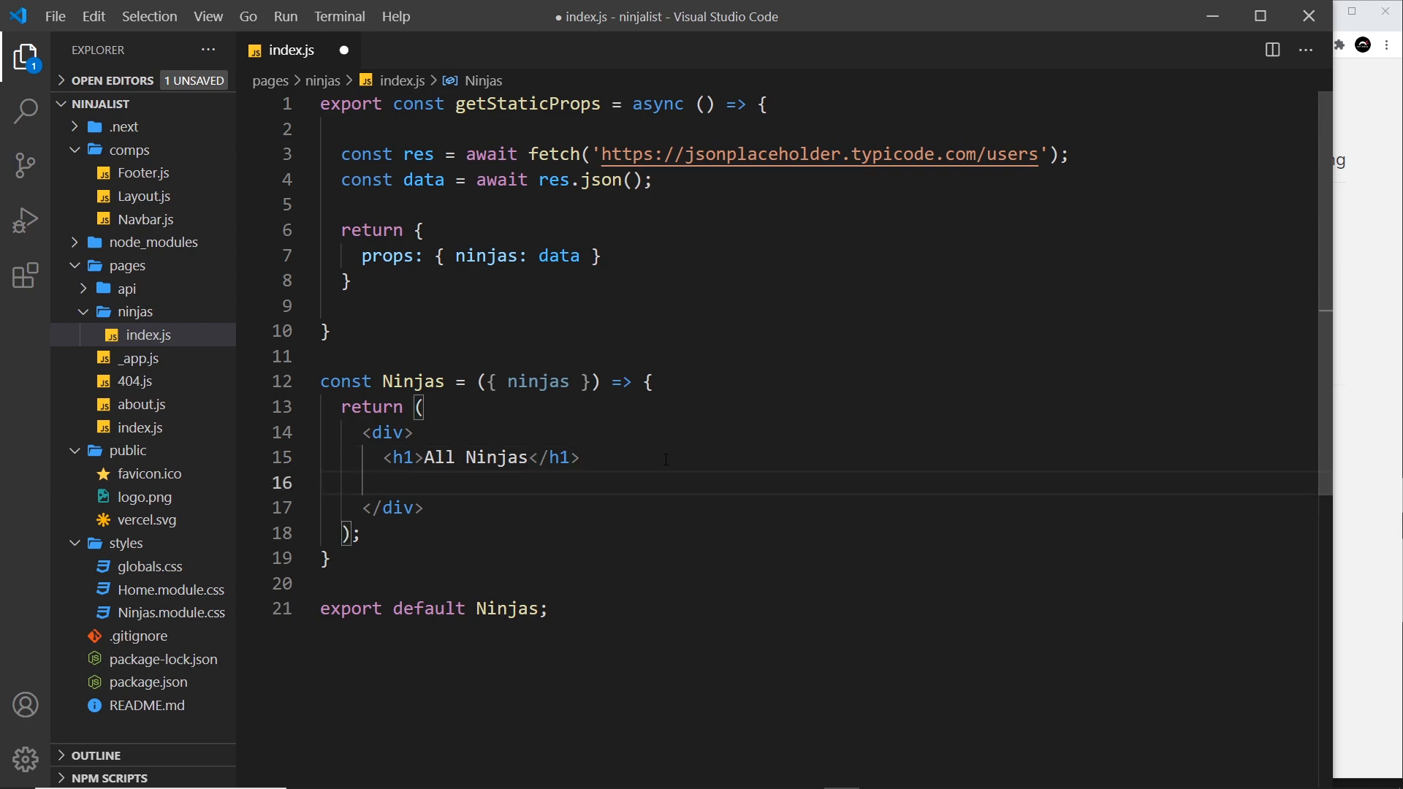
Insert {ninjas.map(ninja => ( ... ))} below the All Ninjas heading
text({)
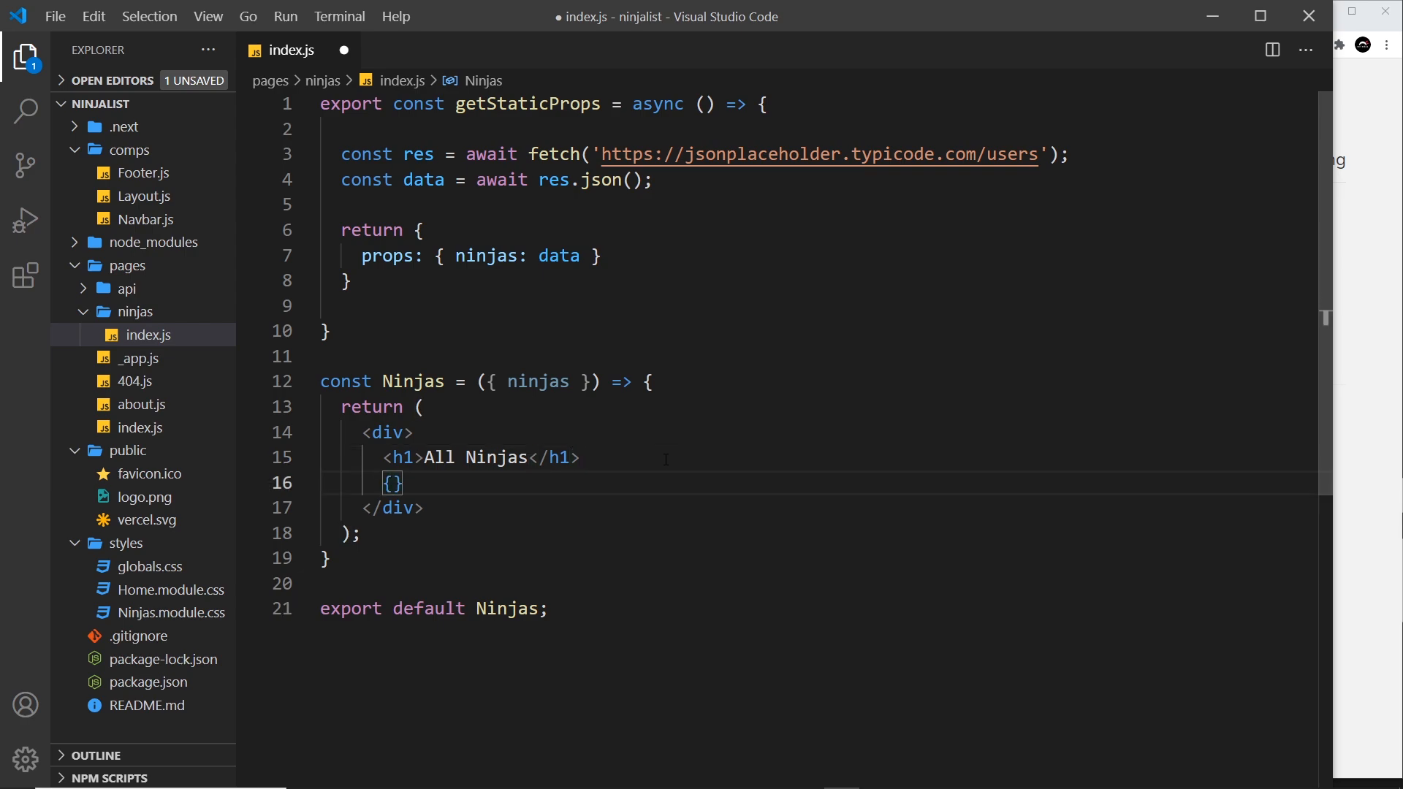
text(ninja)
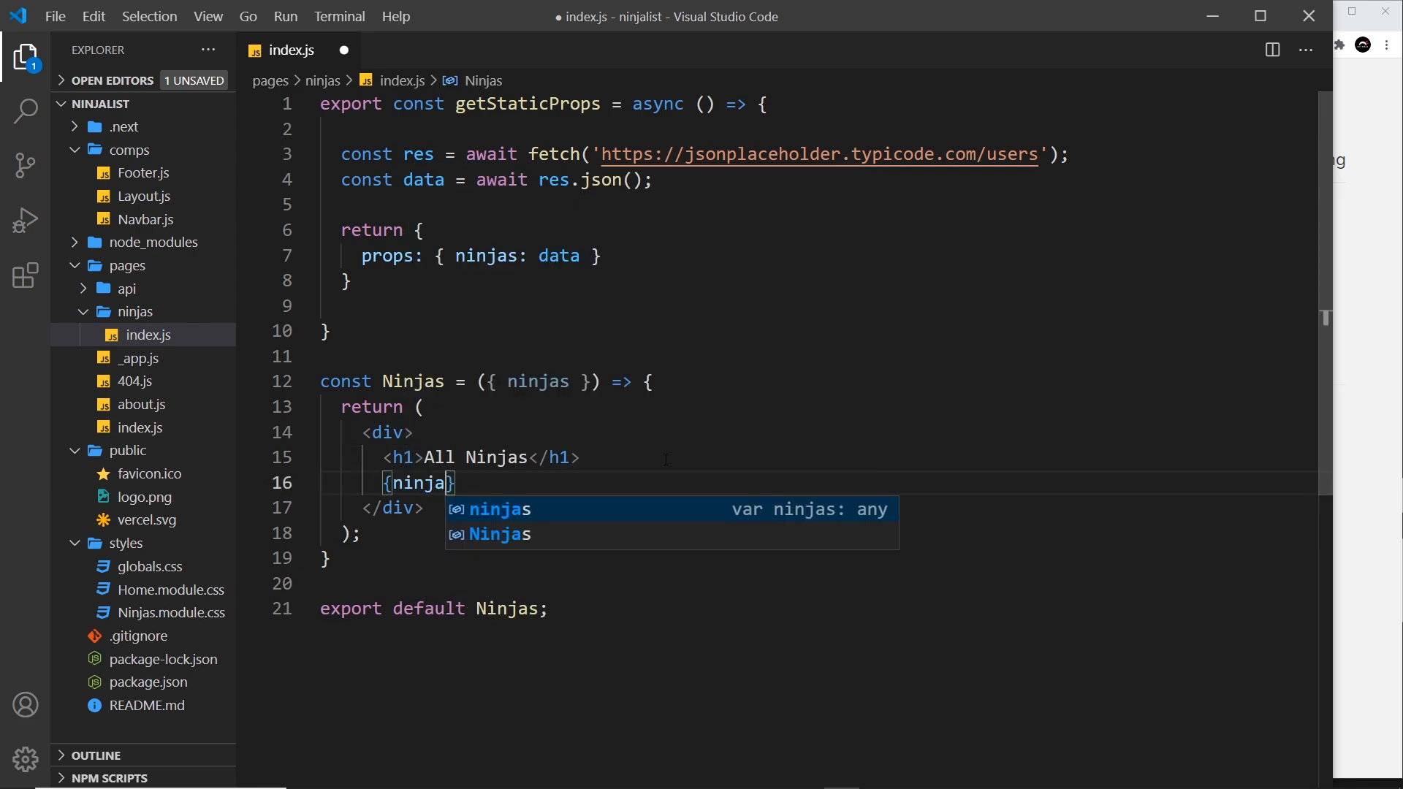
text(.)
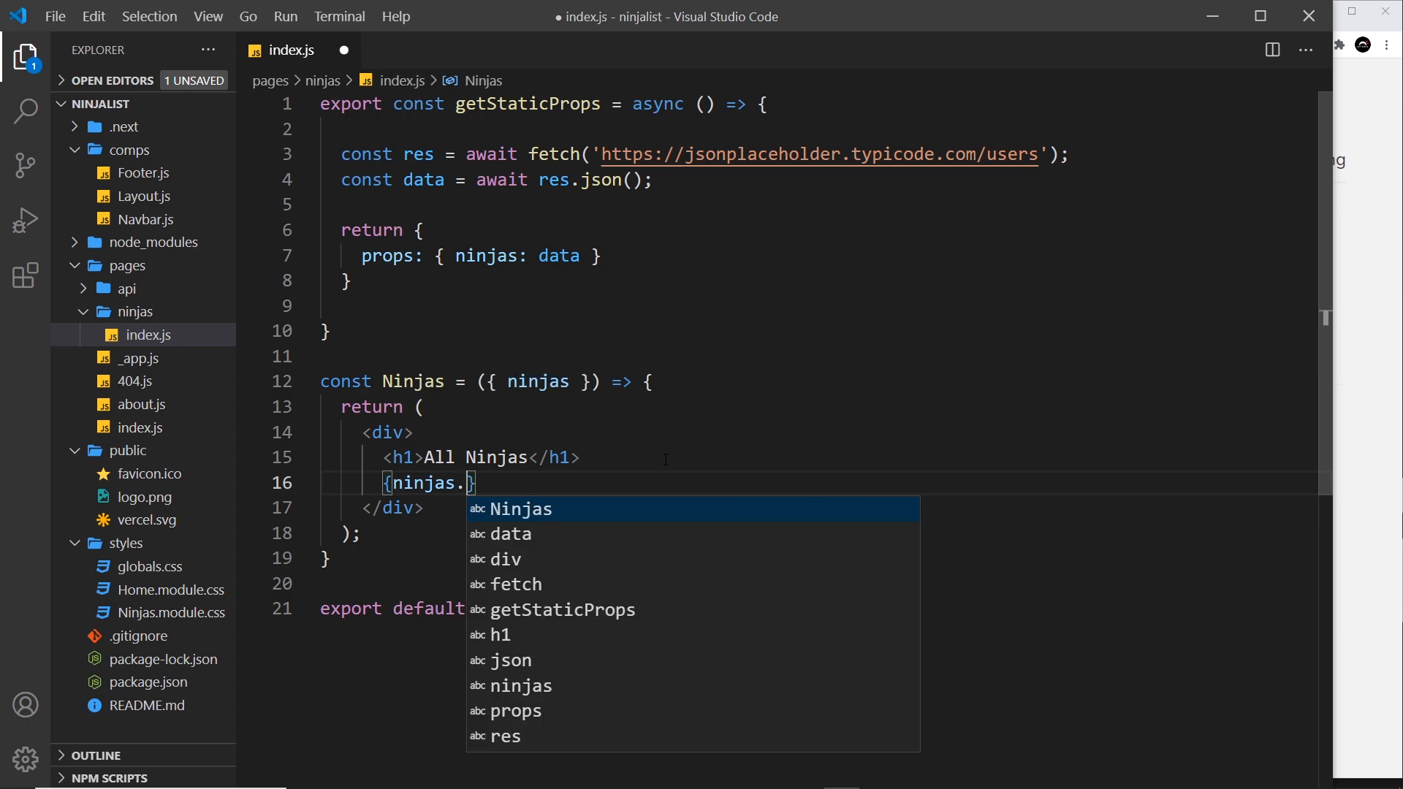
text(map()
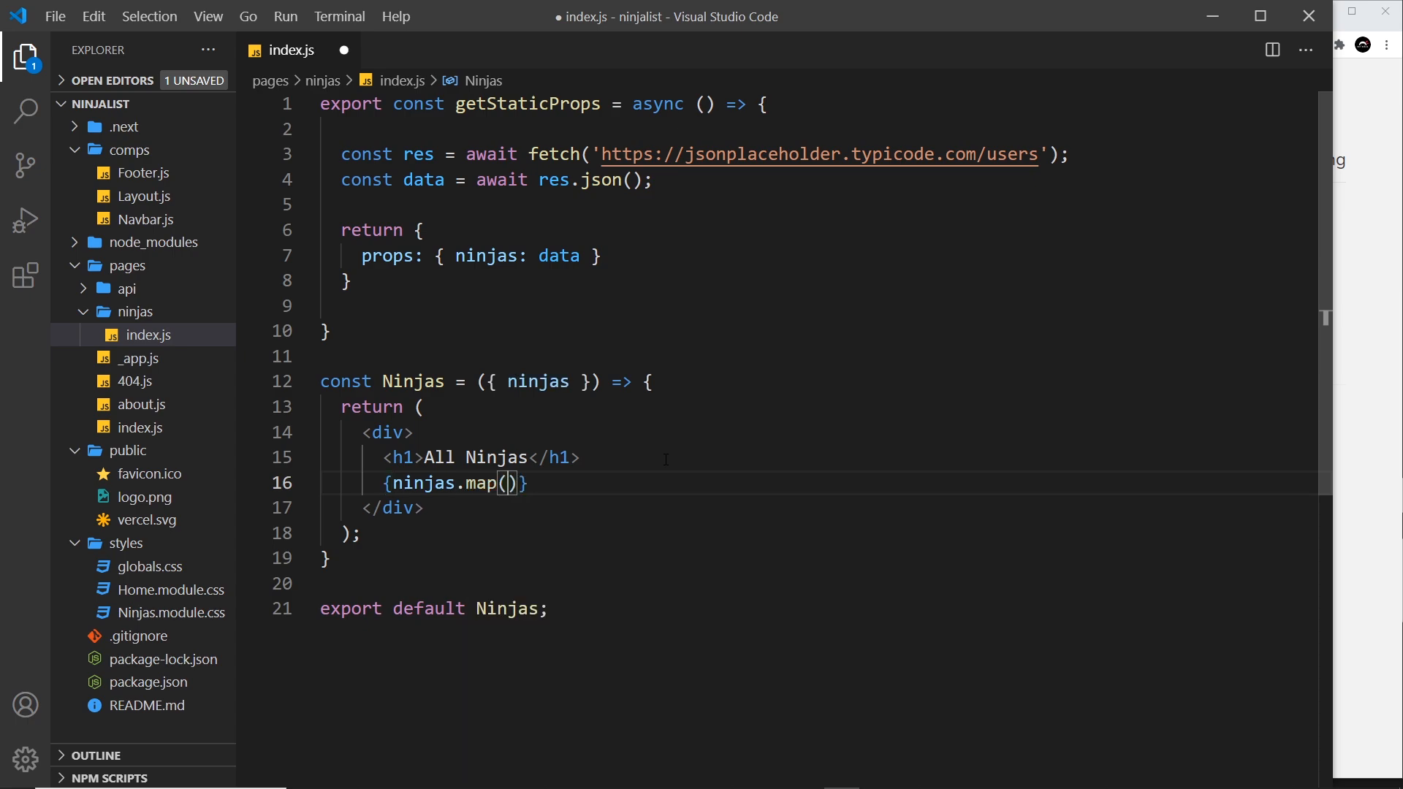
text(ninjas)
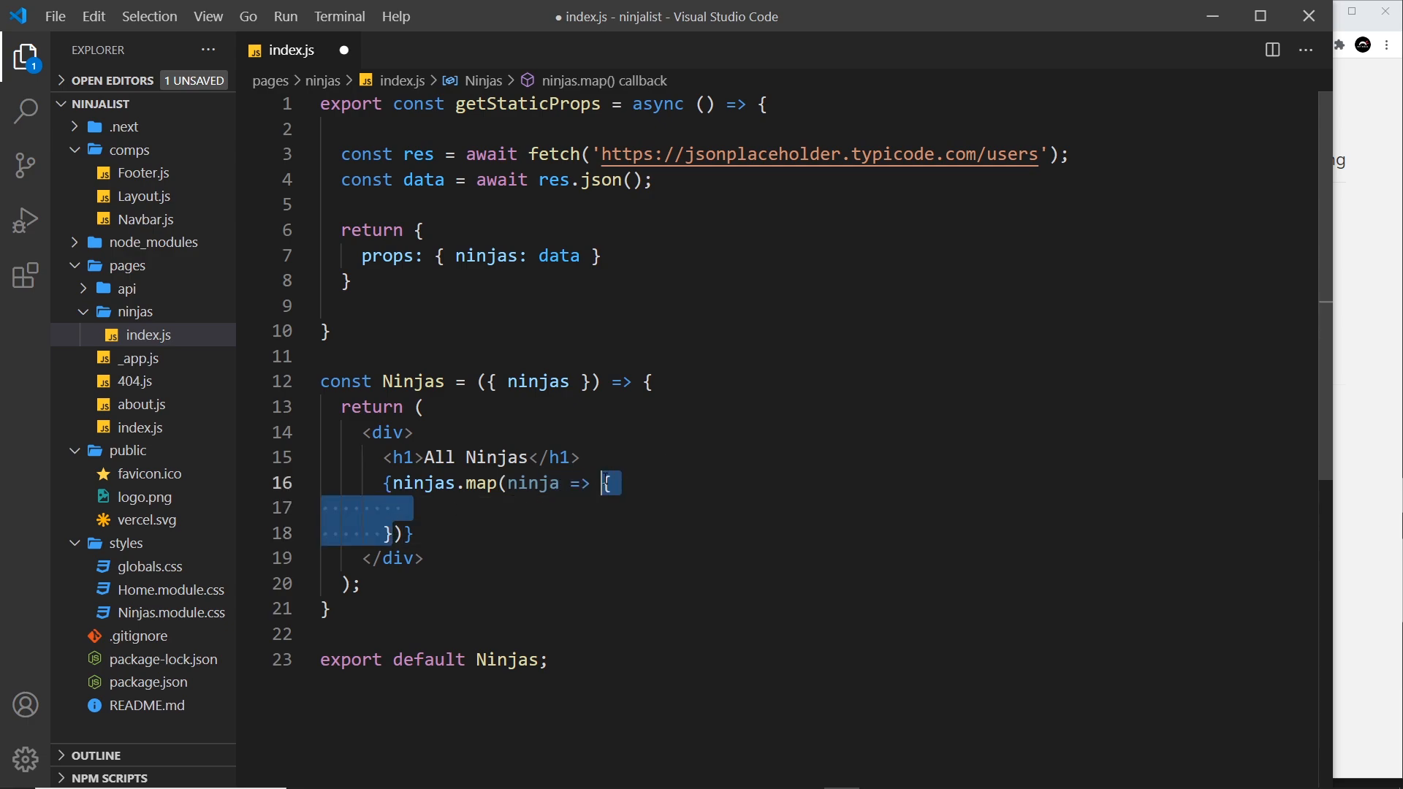
text(())
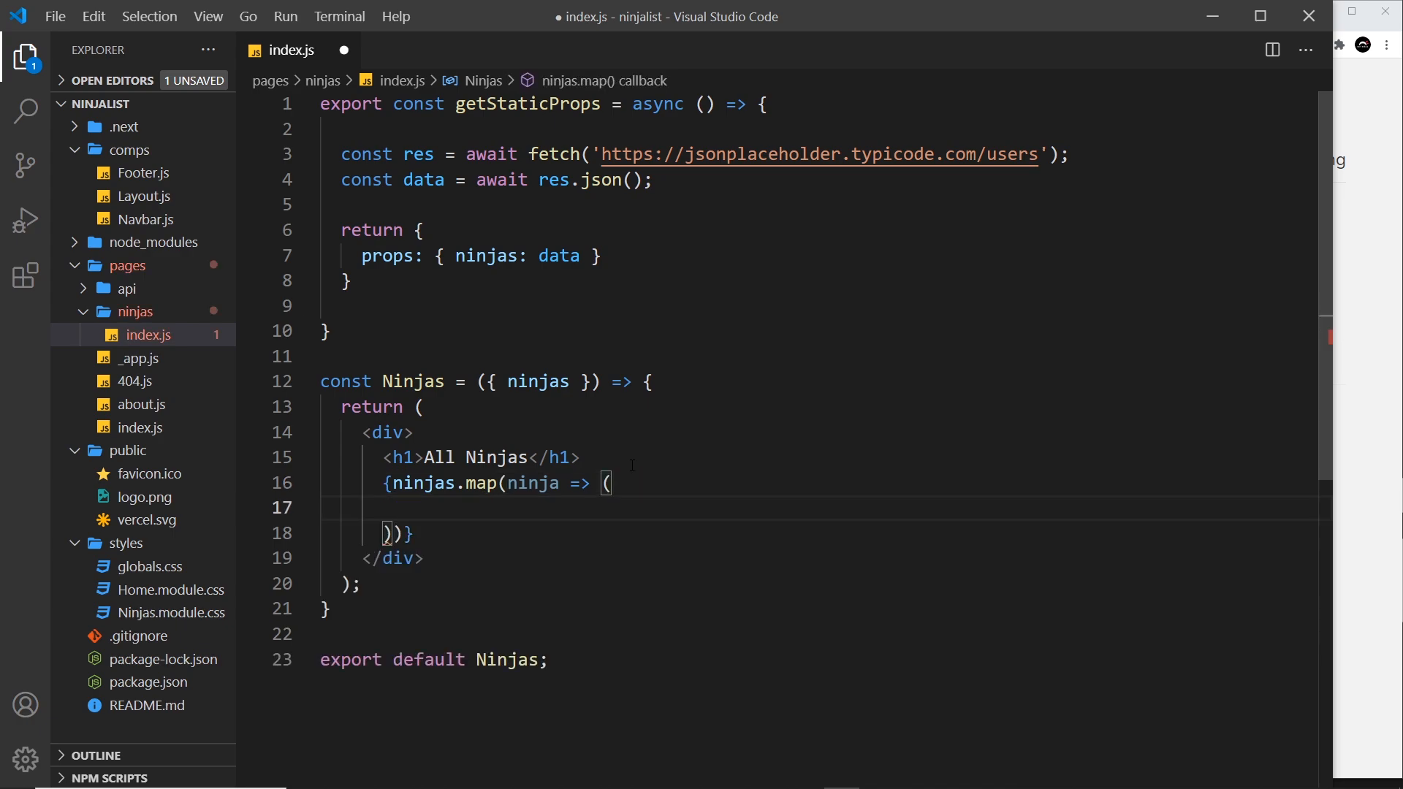
Expand a div inside the map and give it key={ninja.id}
text(div)
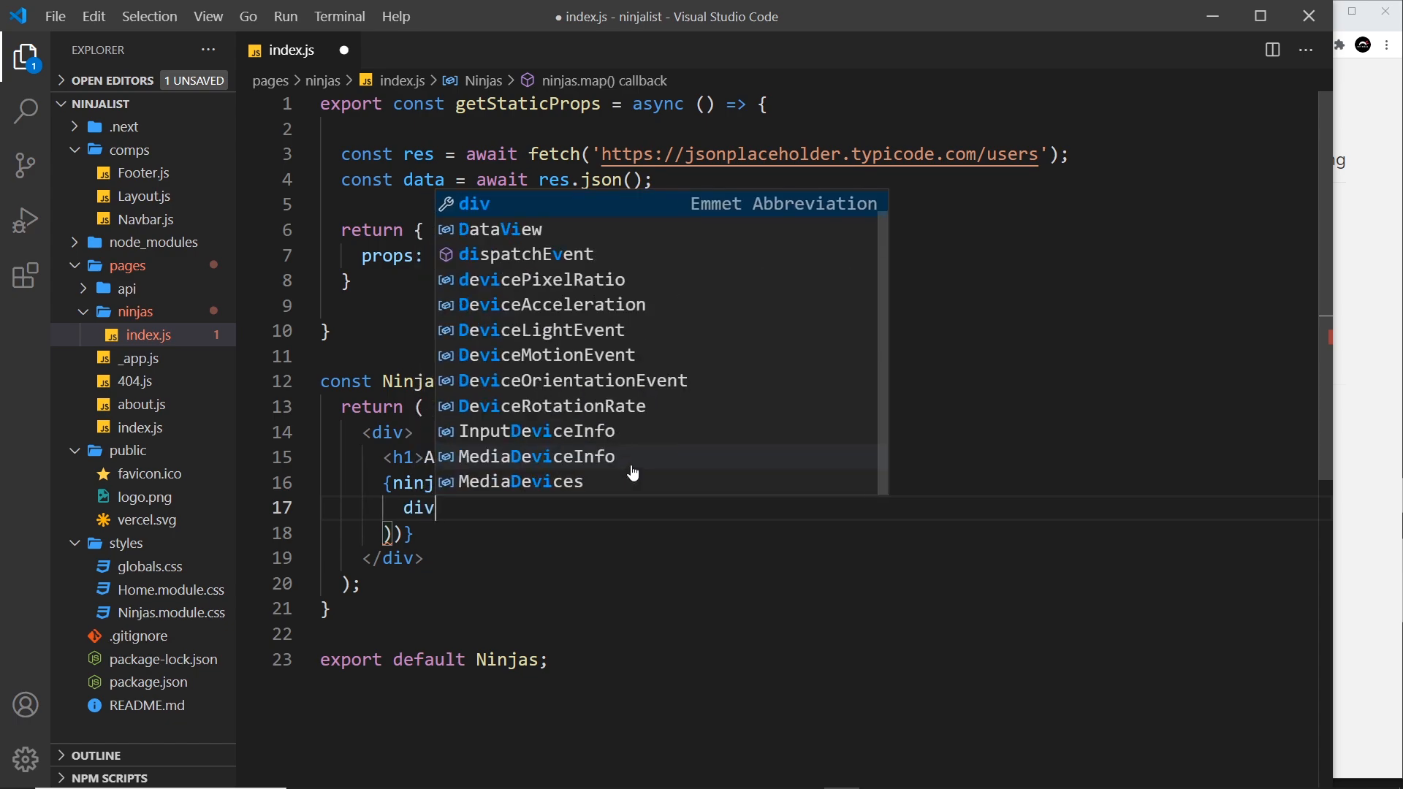
key(Enter)
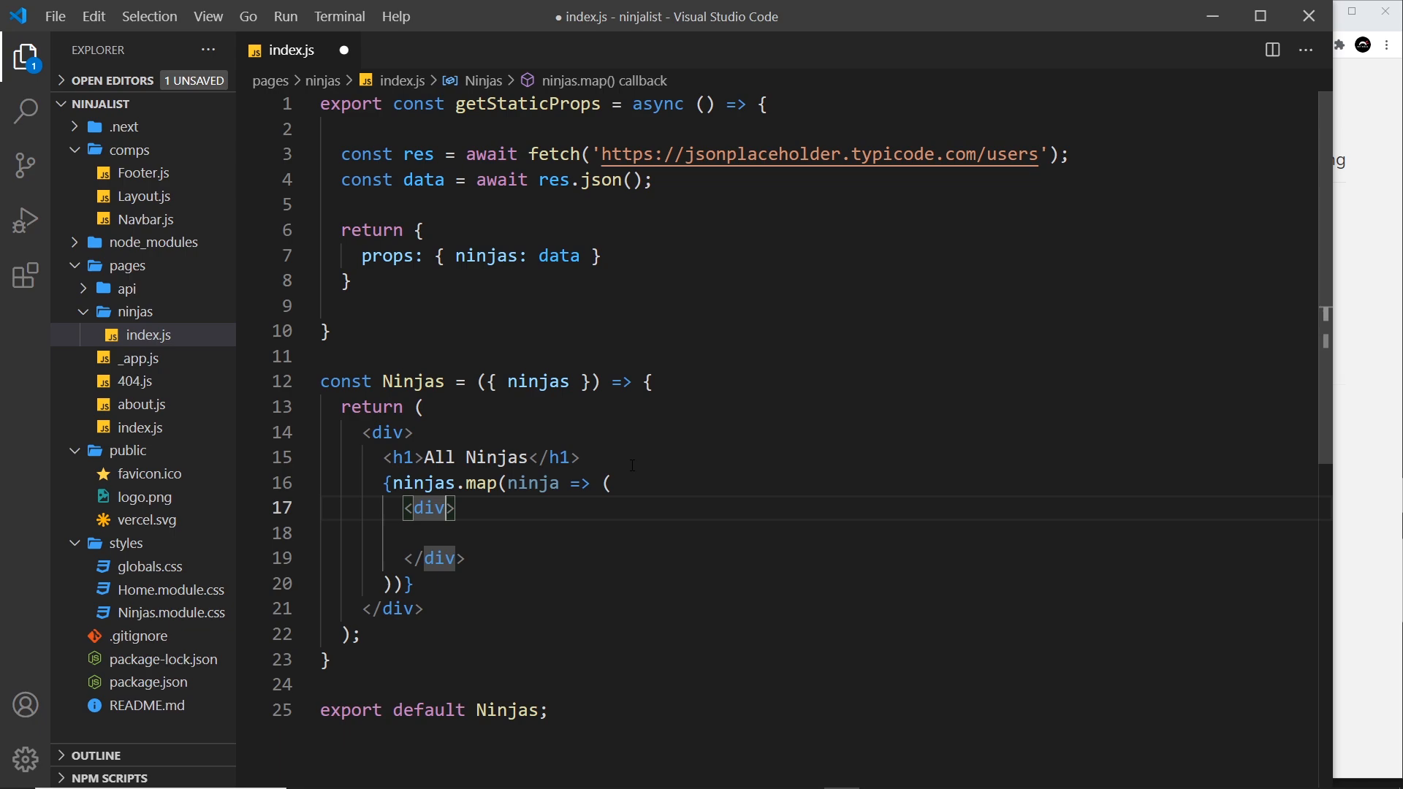
text(key=)
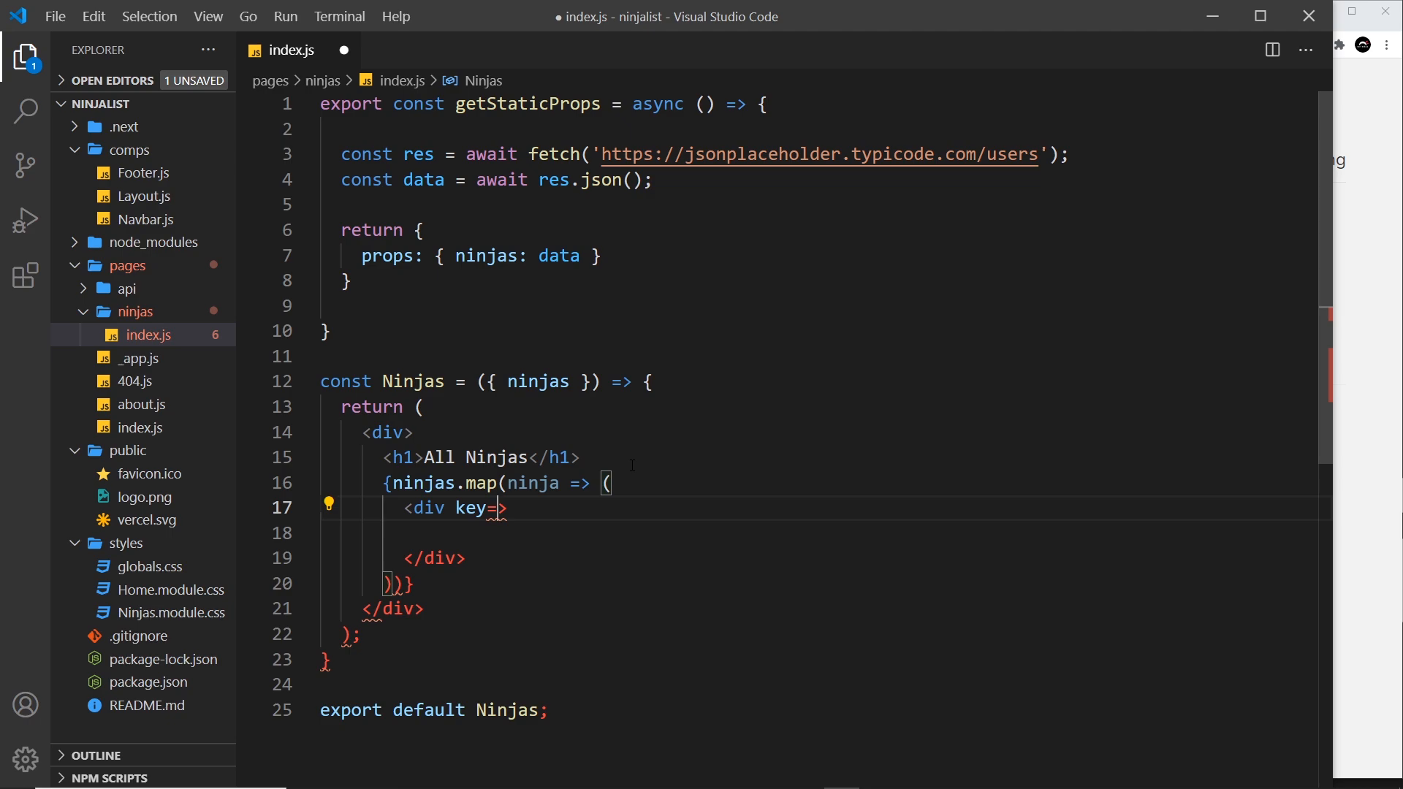
text({})
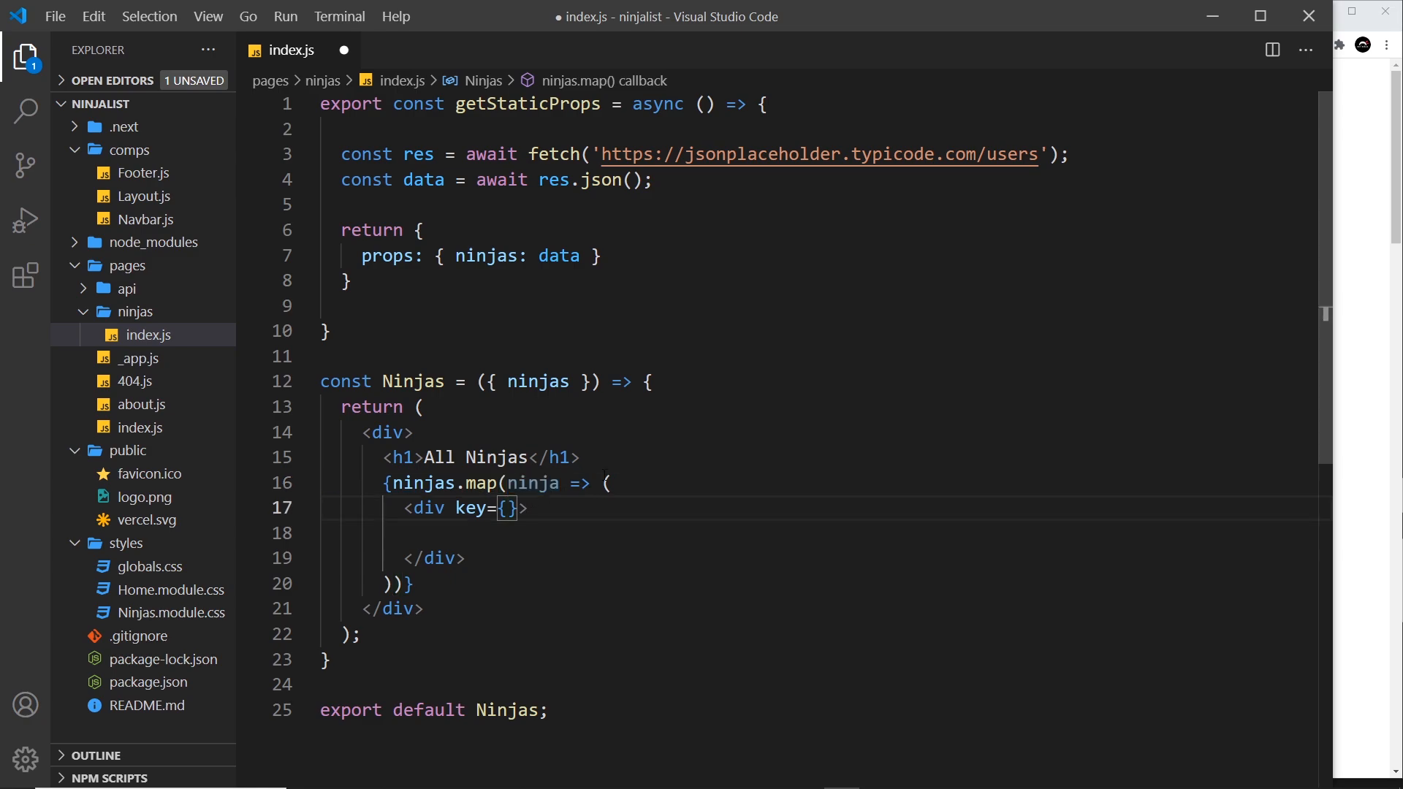
text(ninja.id)
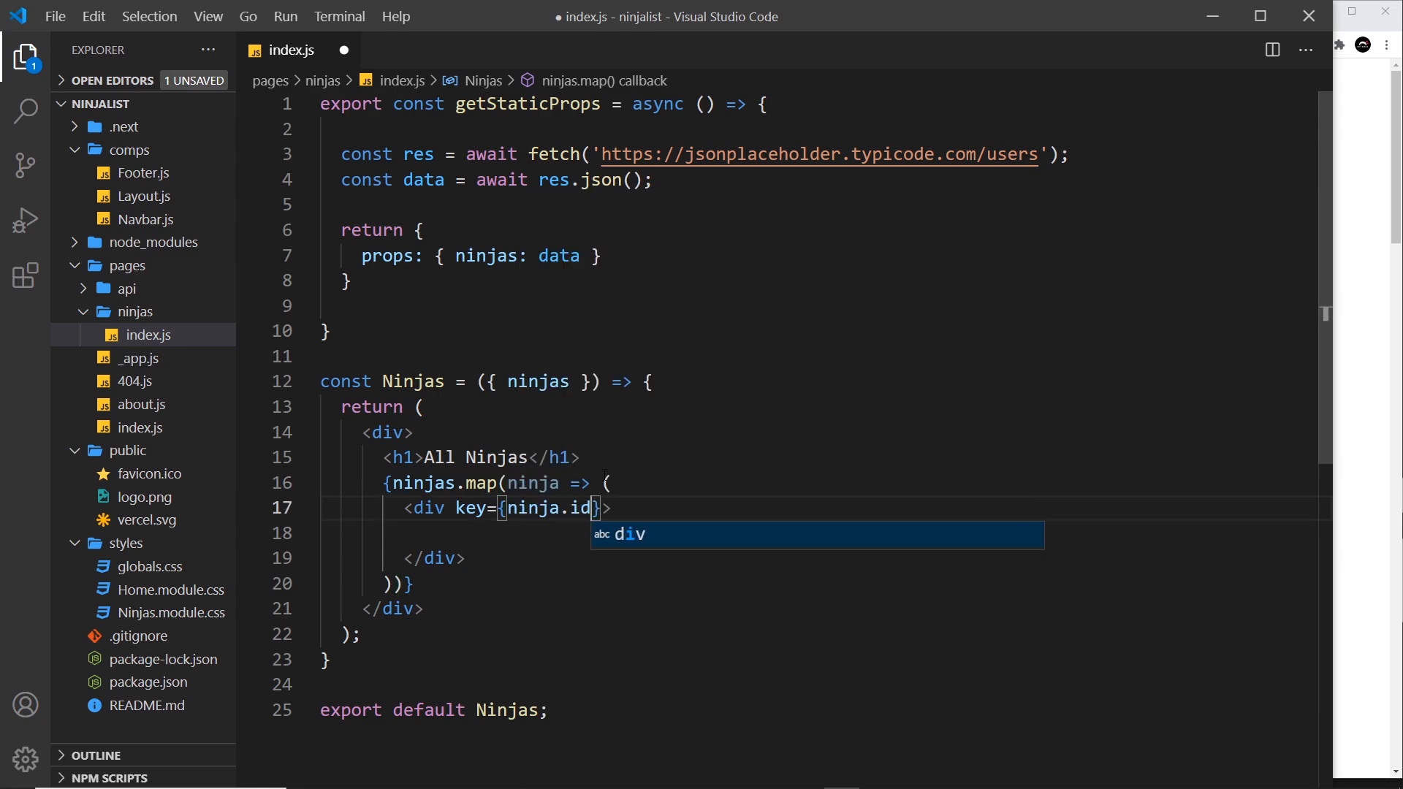
key(Escape)
text(<a href=""></a>)
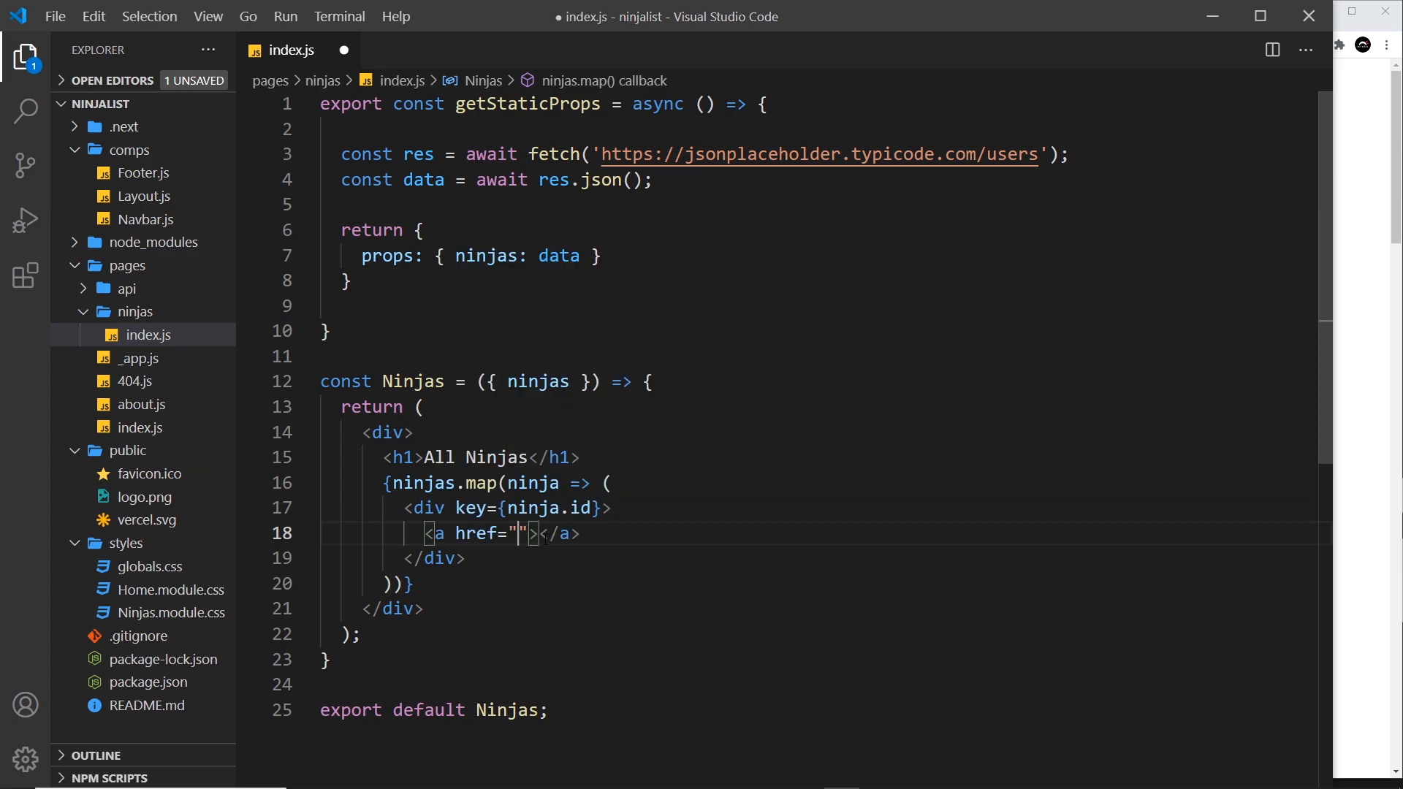
Remove the anchor's href and place an h3 showing ninja.name inside it
double_click(490, 533)
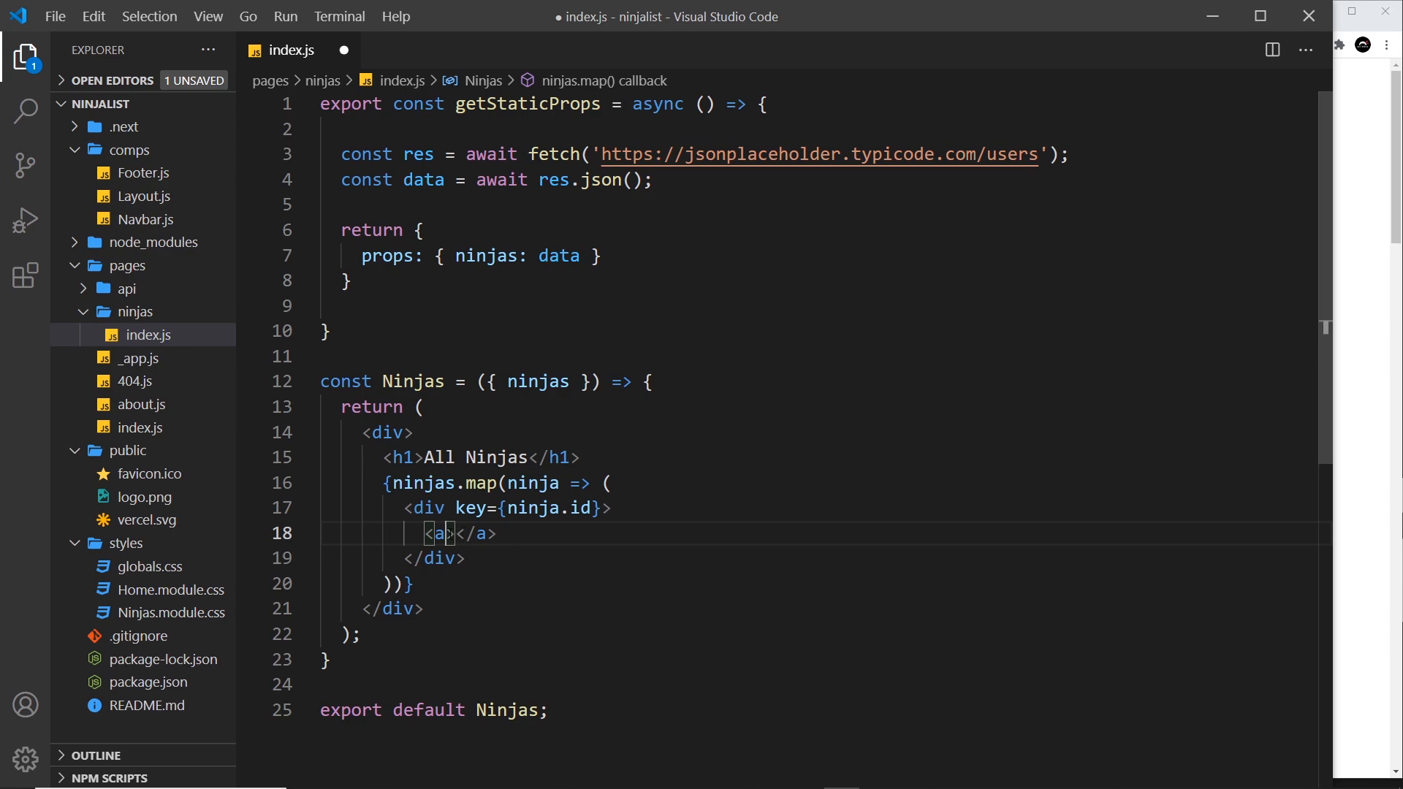
mouse_move(439, 534)
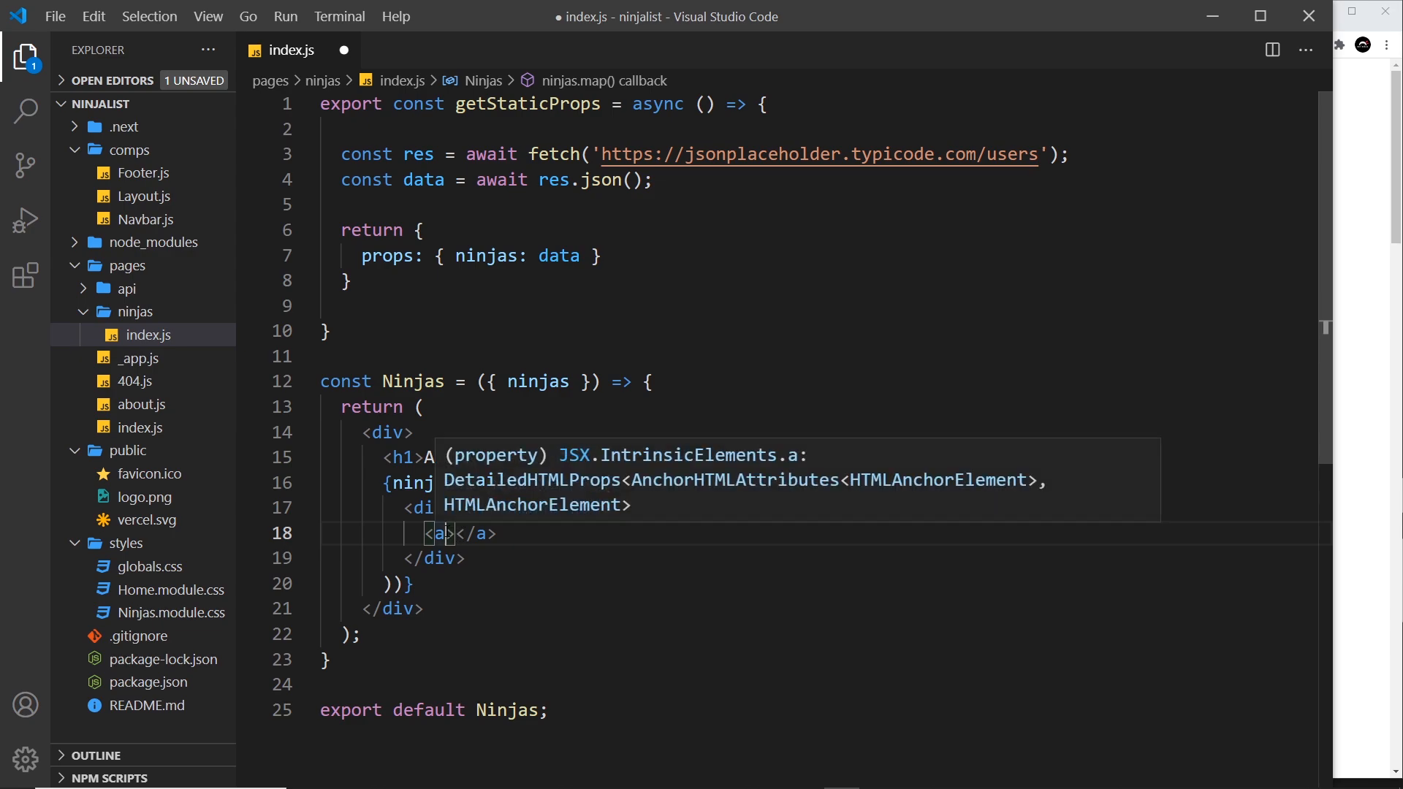
text(className)
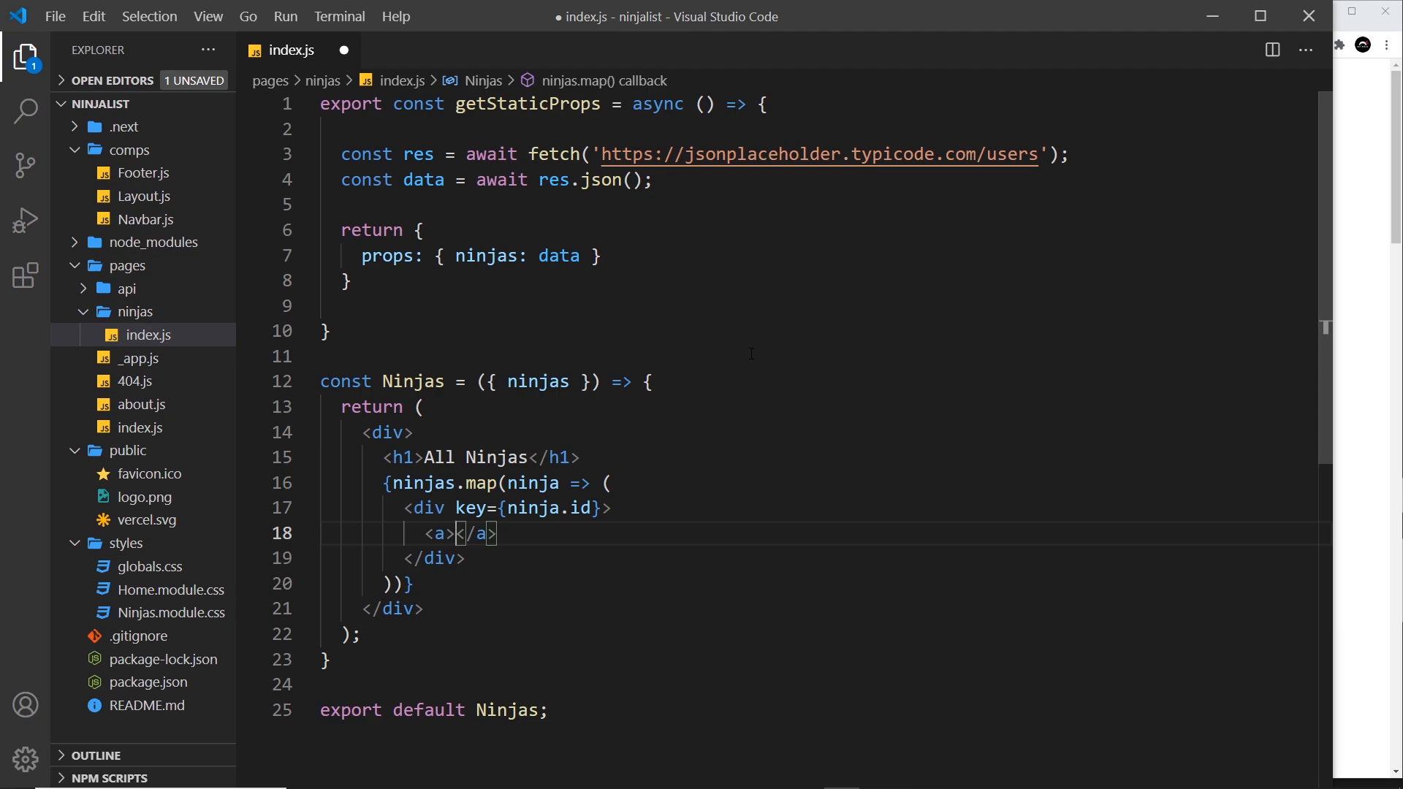
text(h3>{ n</h3>)
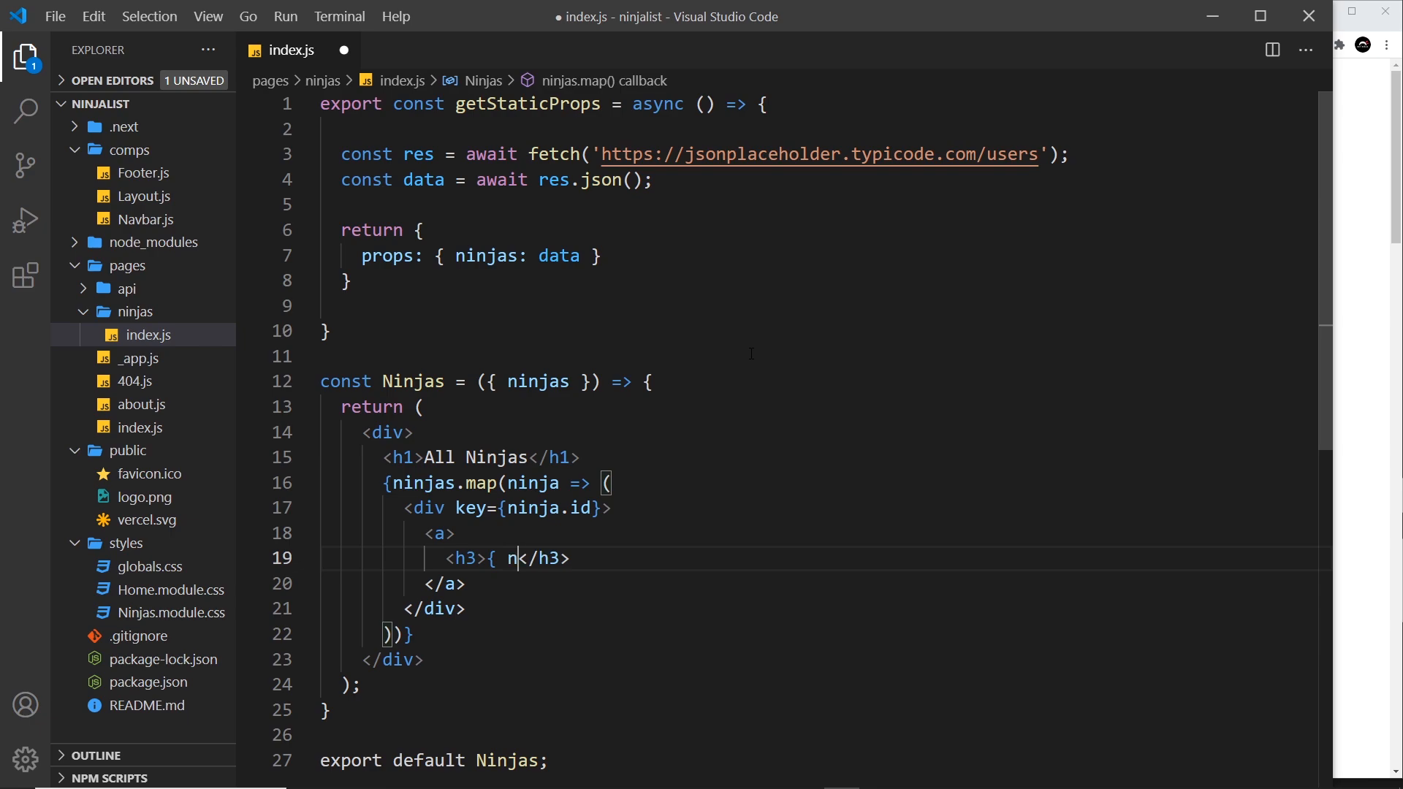
text(inja.nam)
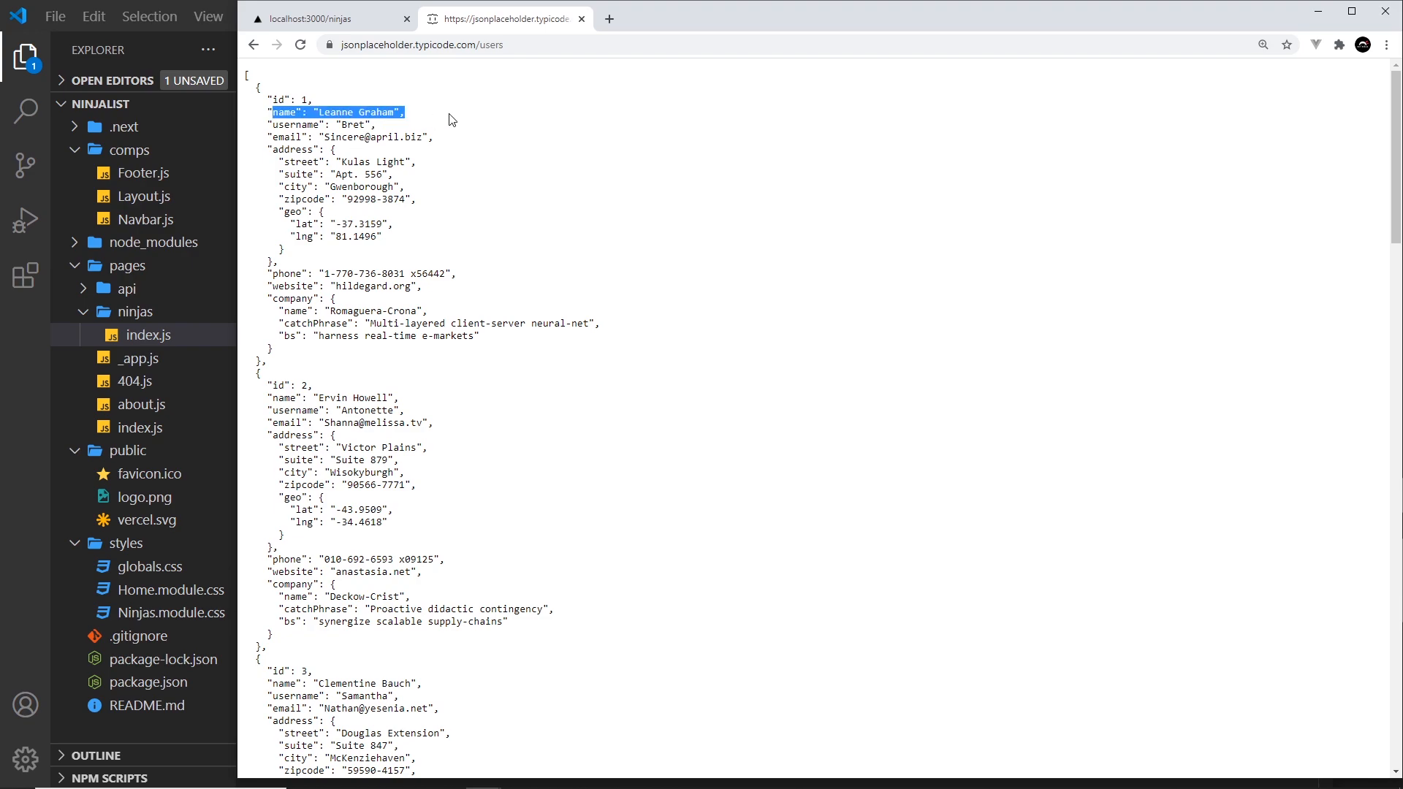
click(309, 17)
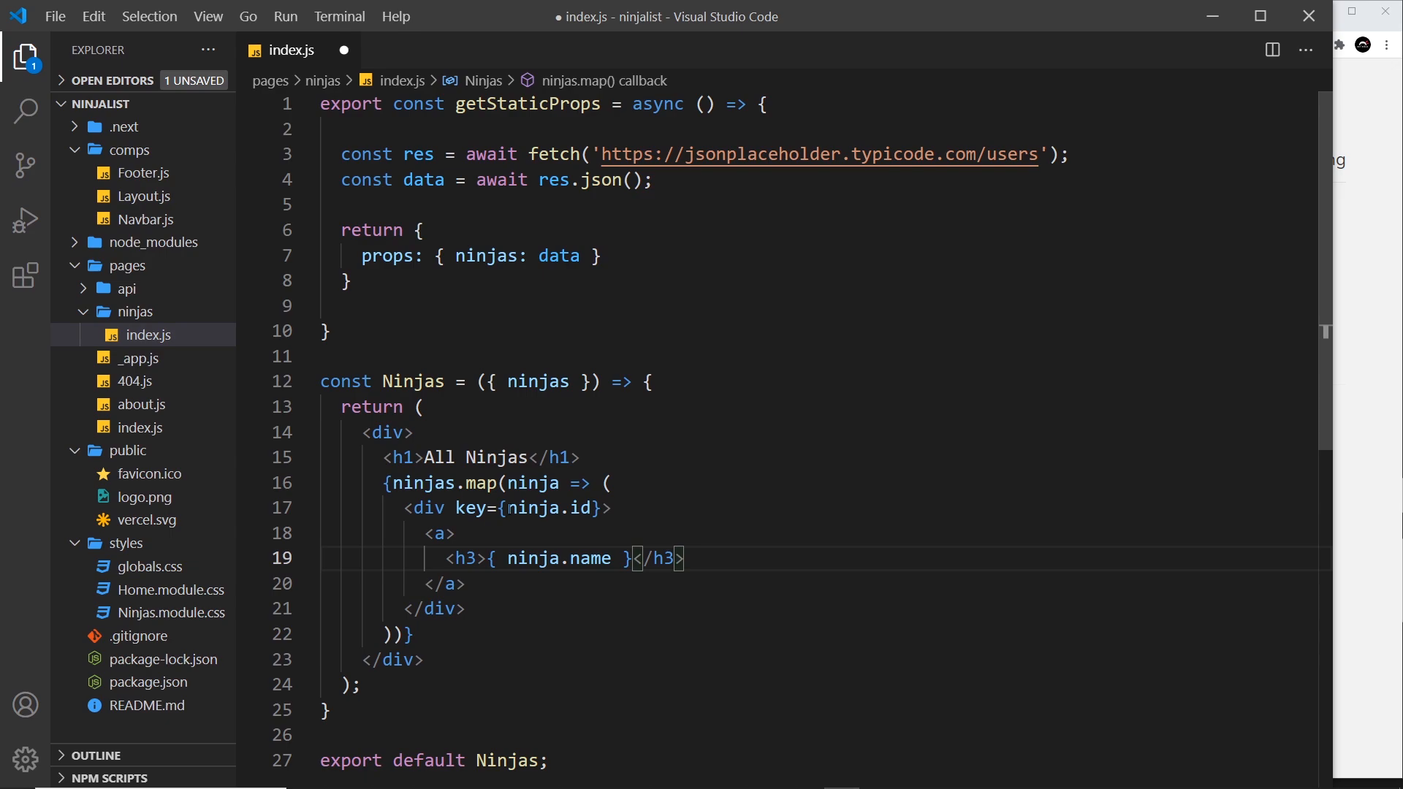
Save pages/ninjas/index.js
key(ctrl+s)
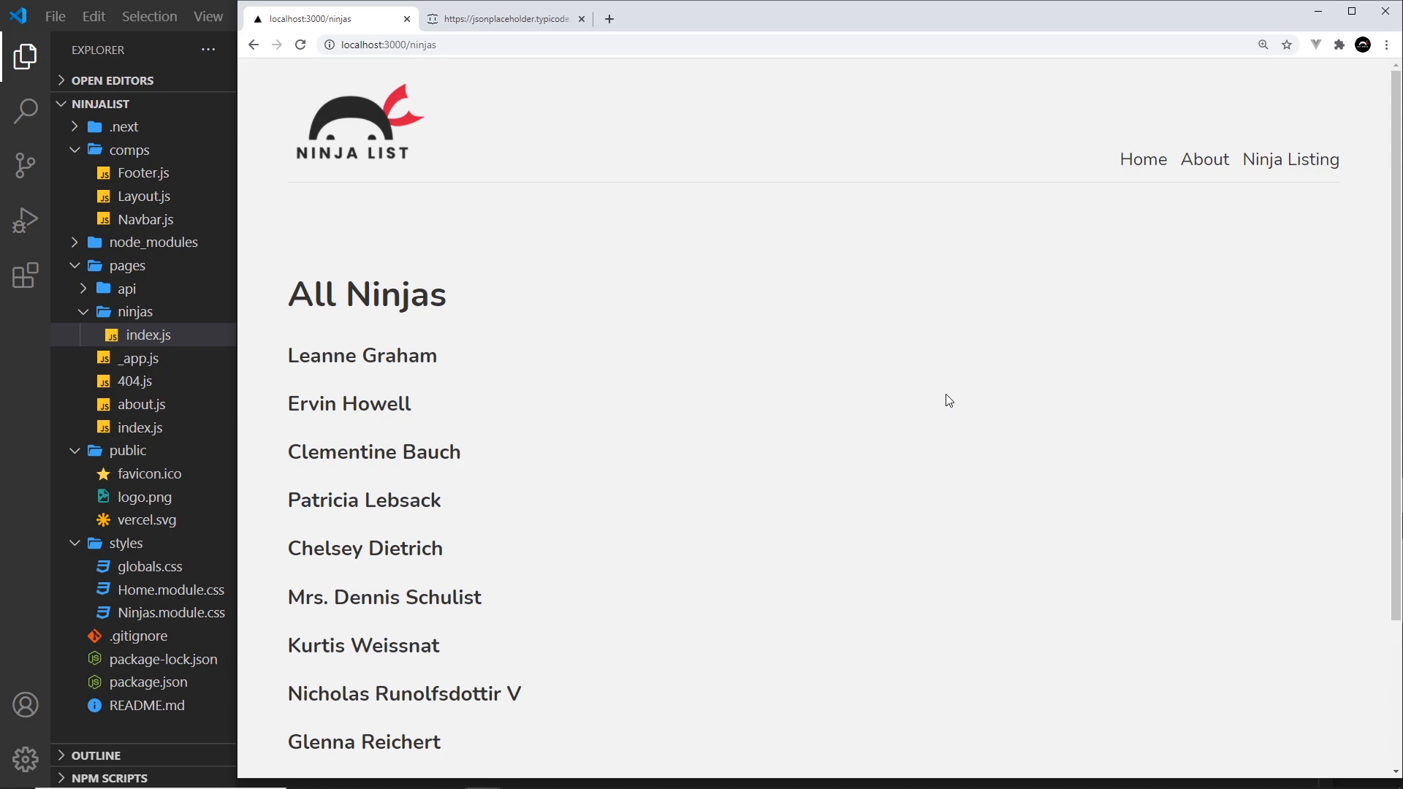
Scroll the Ninja Listing page past Clementina DuBuque to the footer
scroll(down, 3)
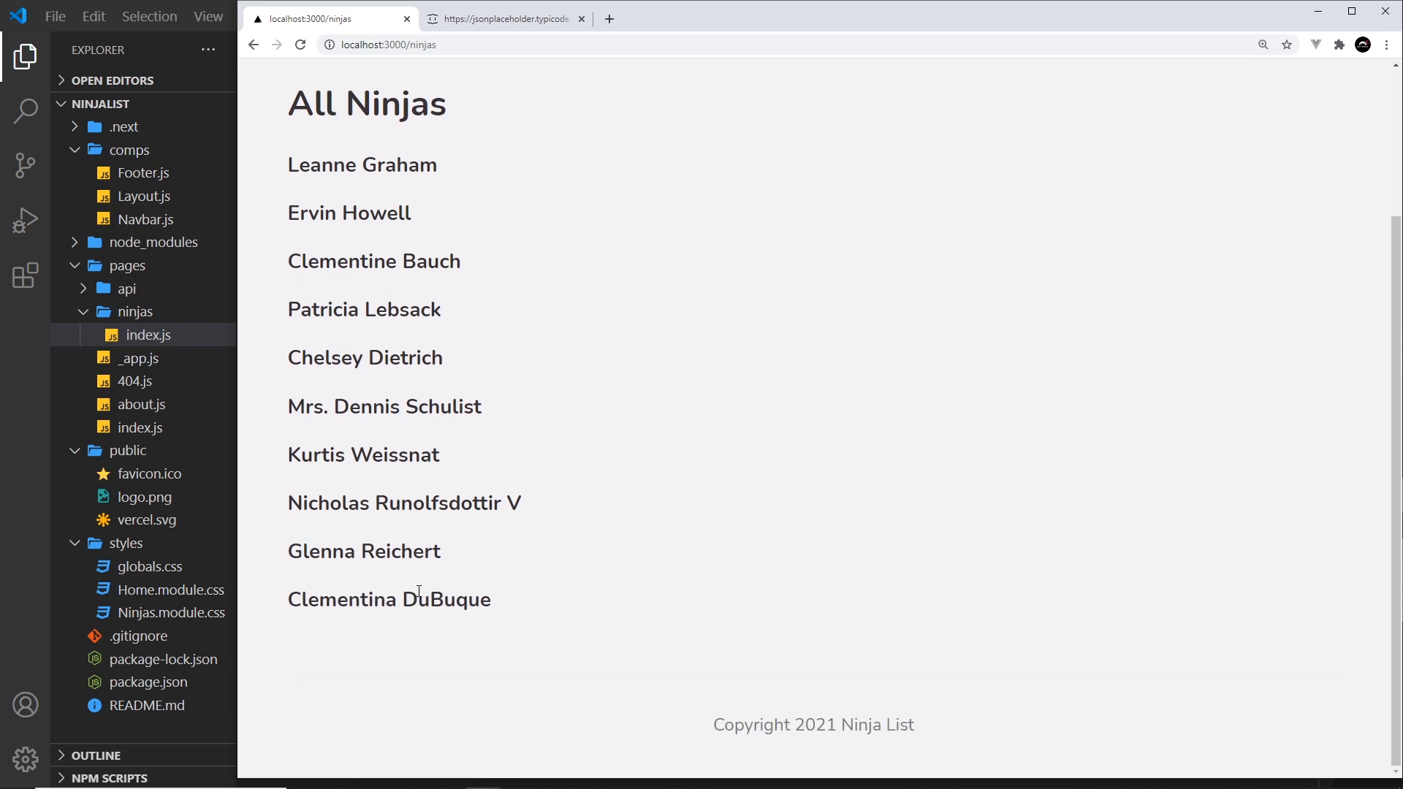
mouse_move(740, 353)
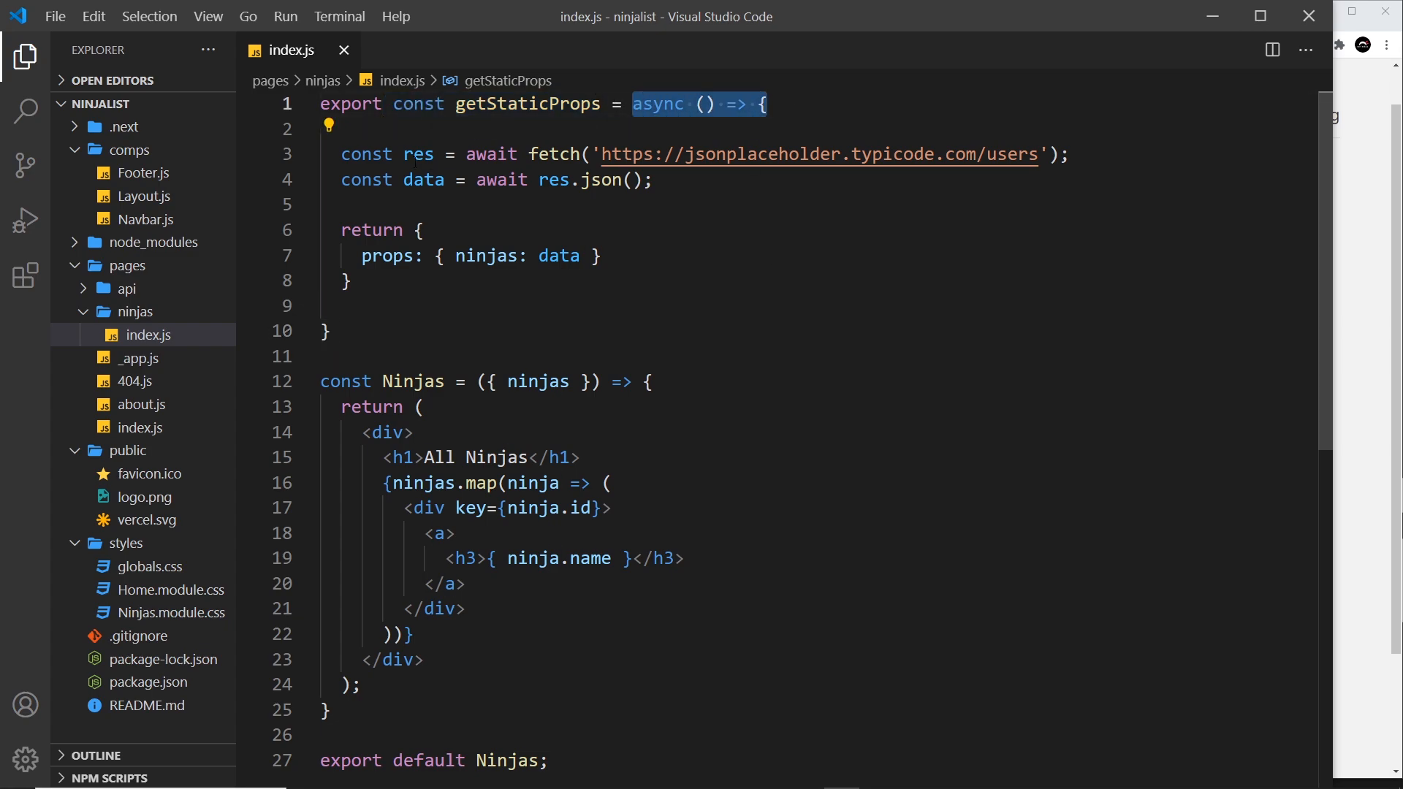
Review the props returned by getStaticProps, then open Ninjas.module.css from the styles folder
click(414, 230)
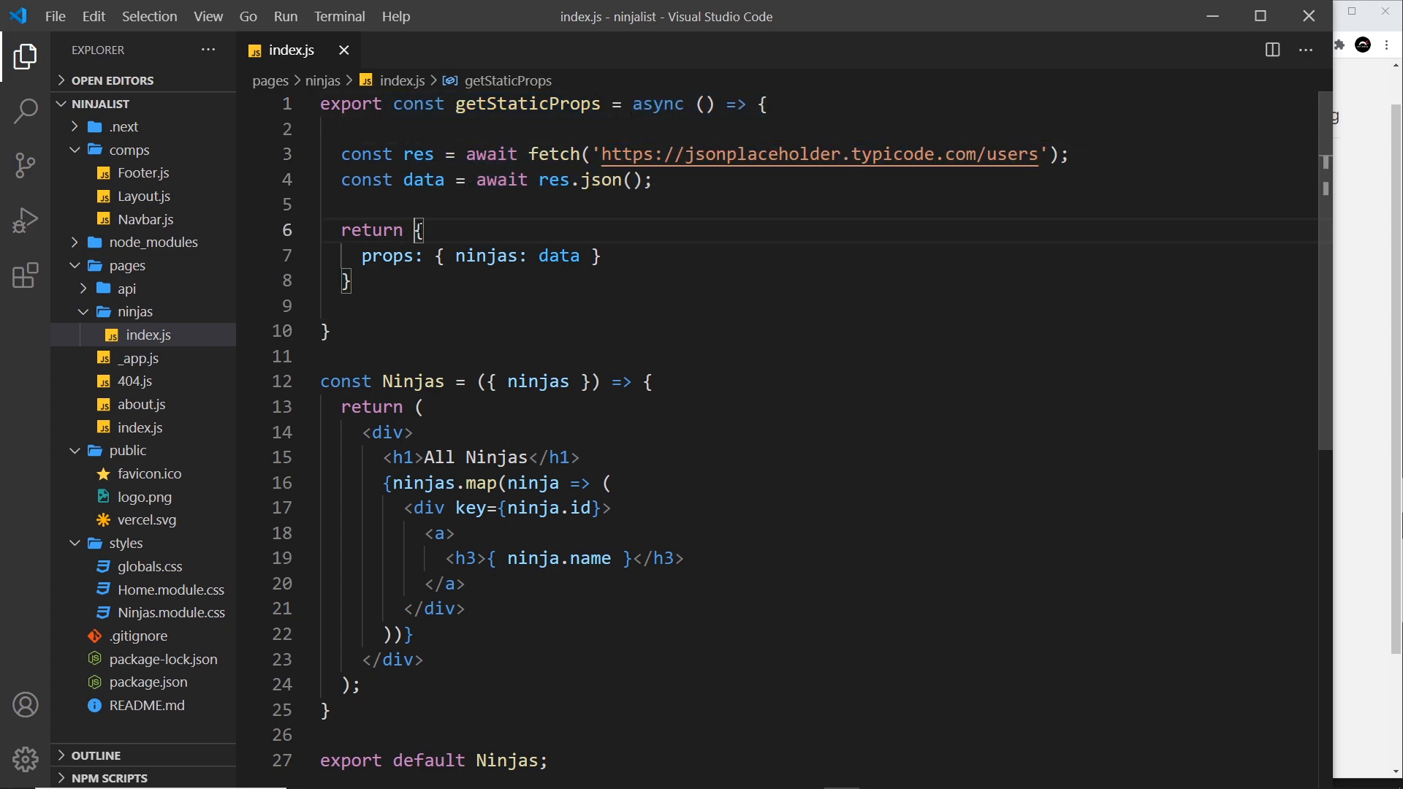
click(436, 255)
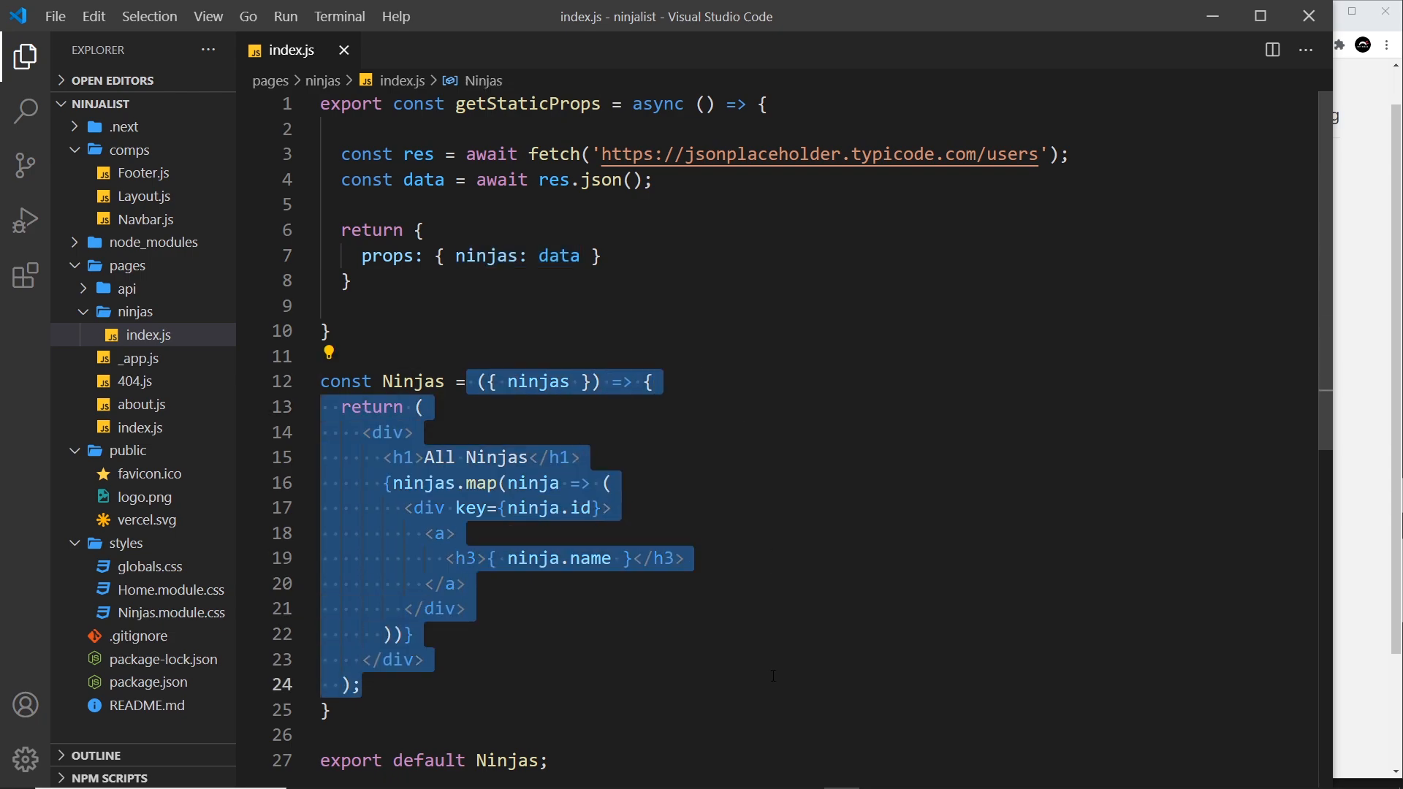
click(606, 483)
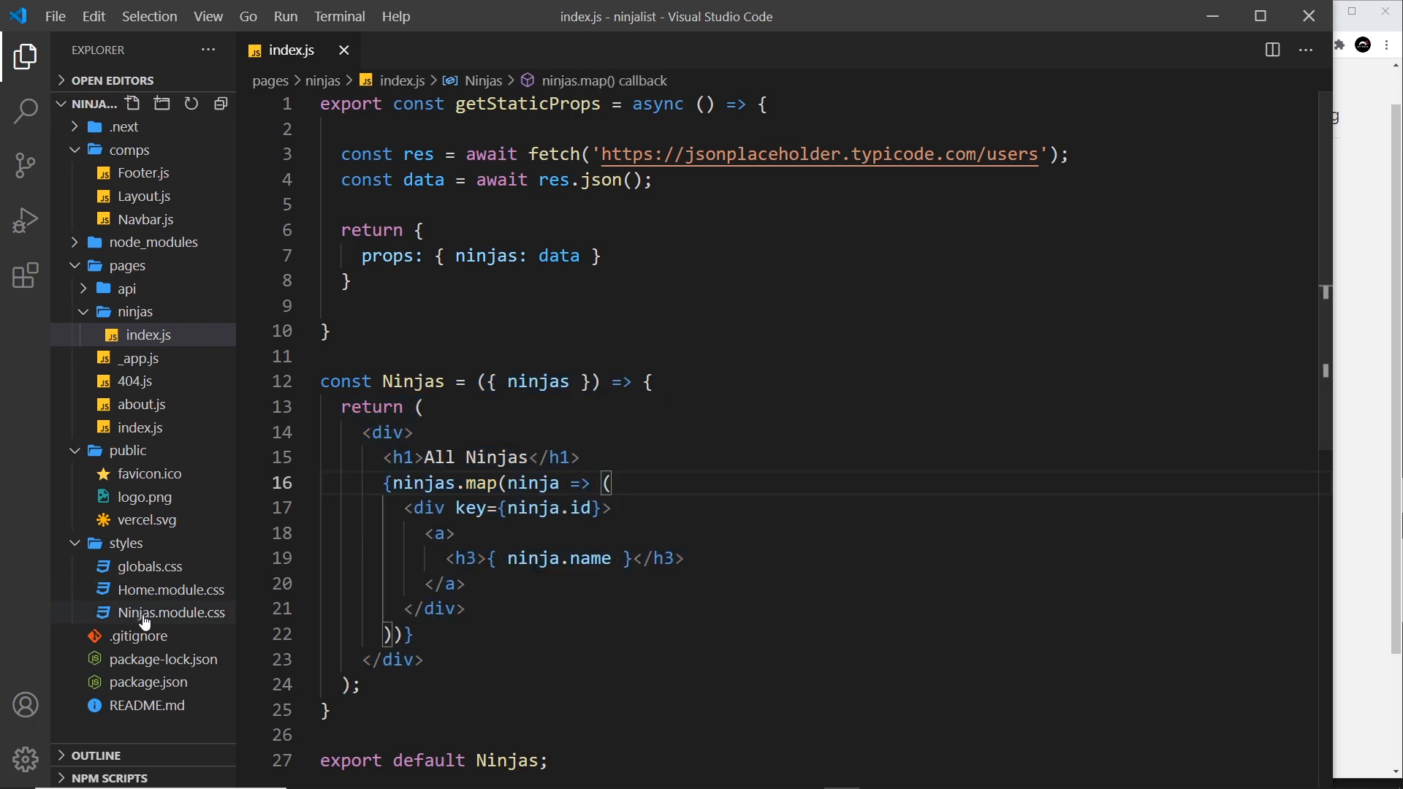
click(168, 612)
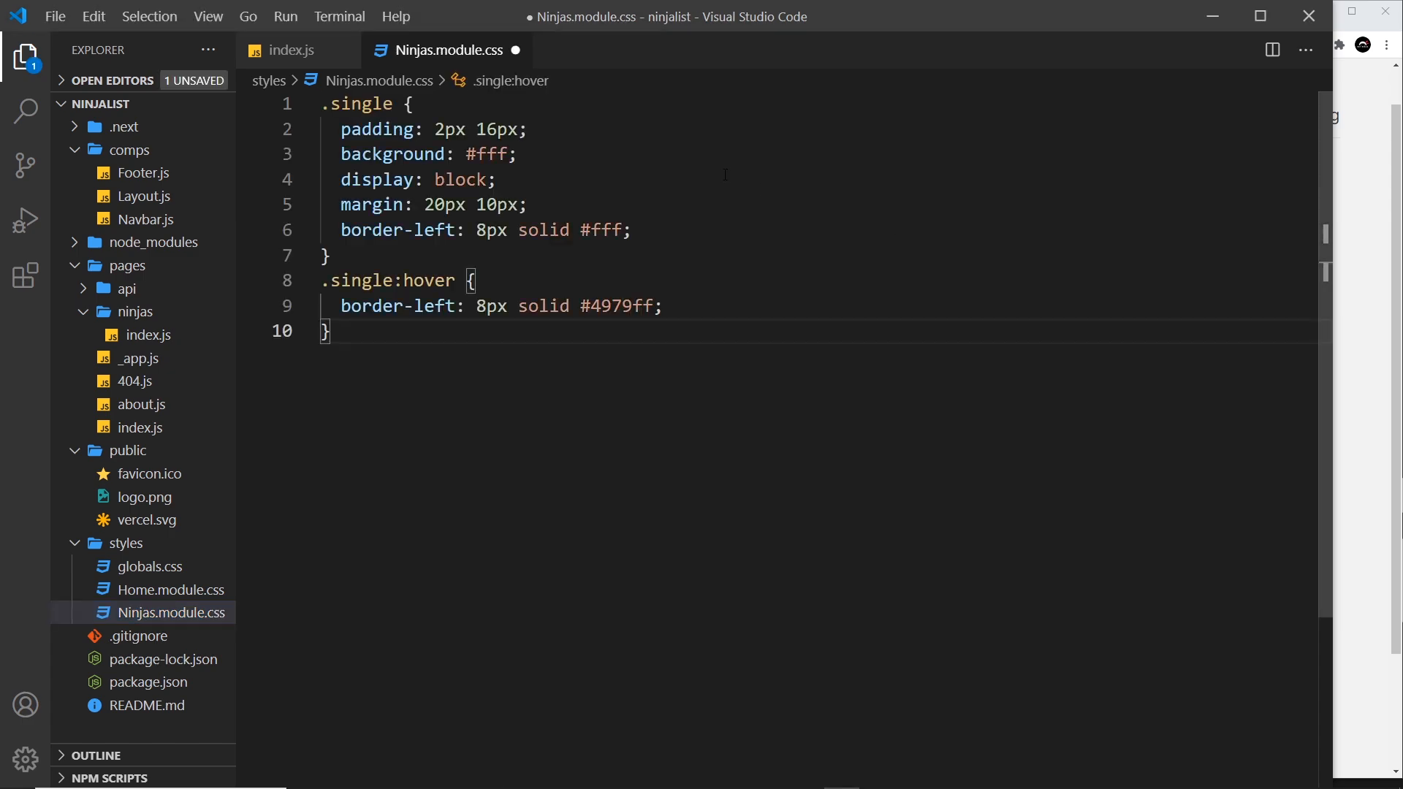
mouse_move(356, 103)
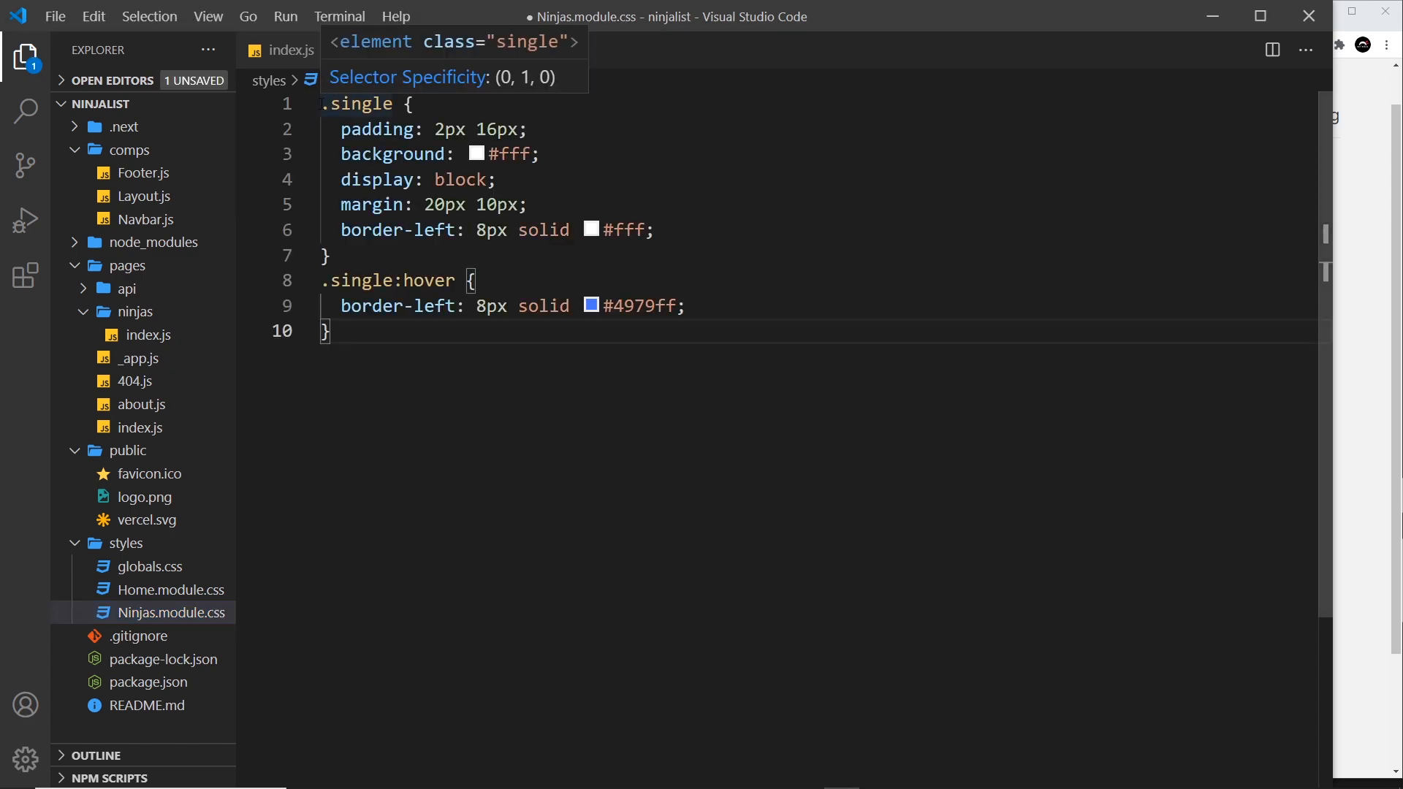
In the ninjas index.js, add a blank top line and an empty className on the anchor
click(289, 48)
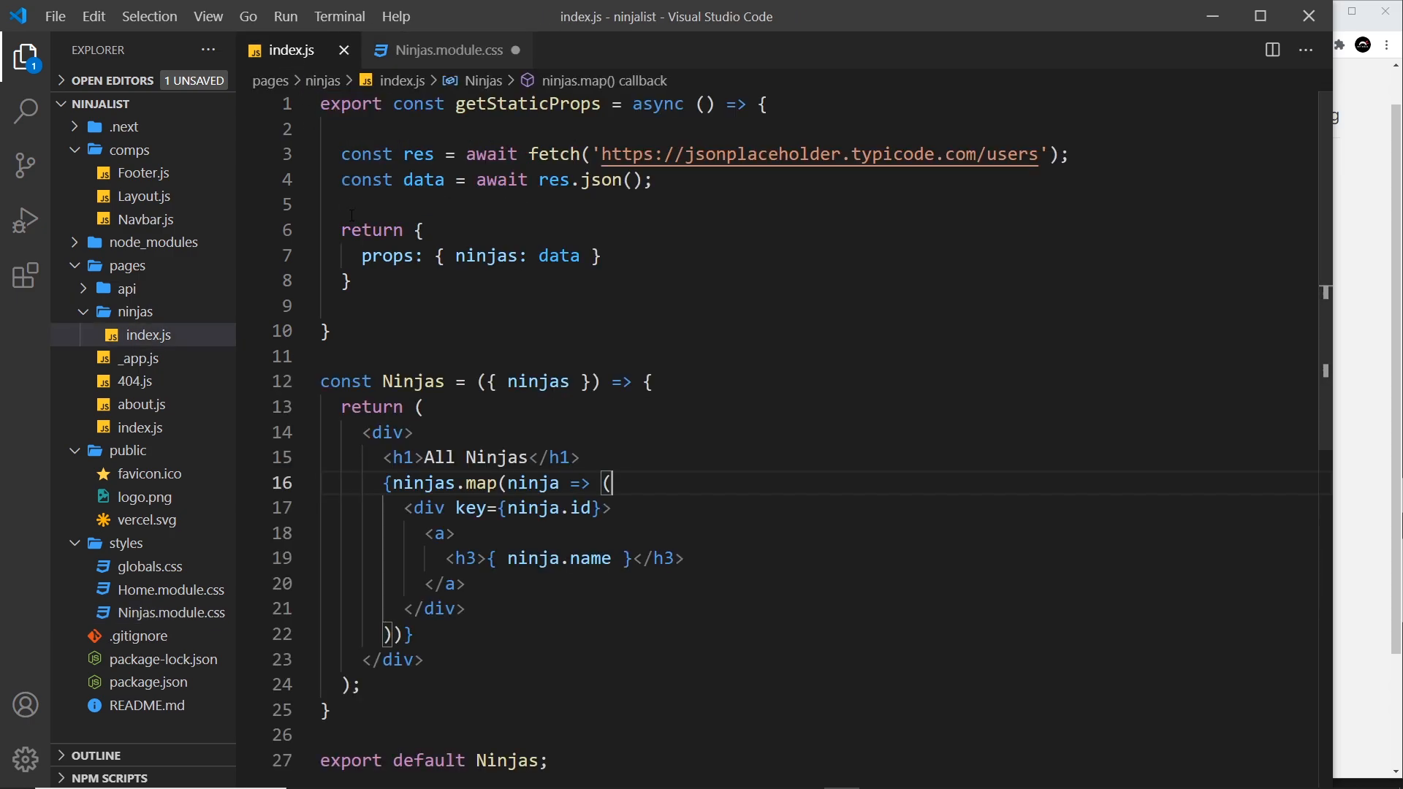
scroll(down, 3)
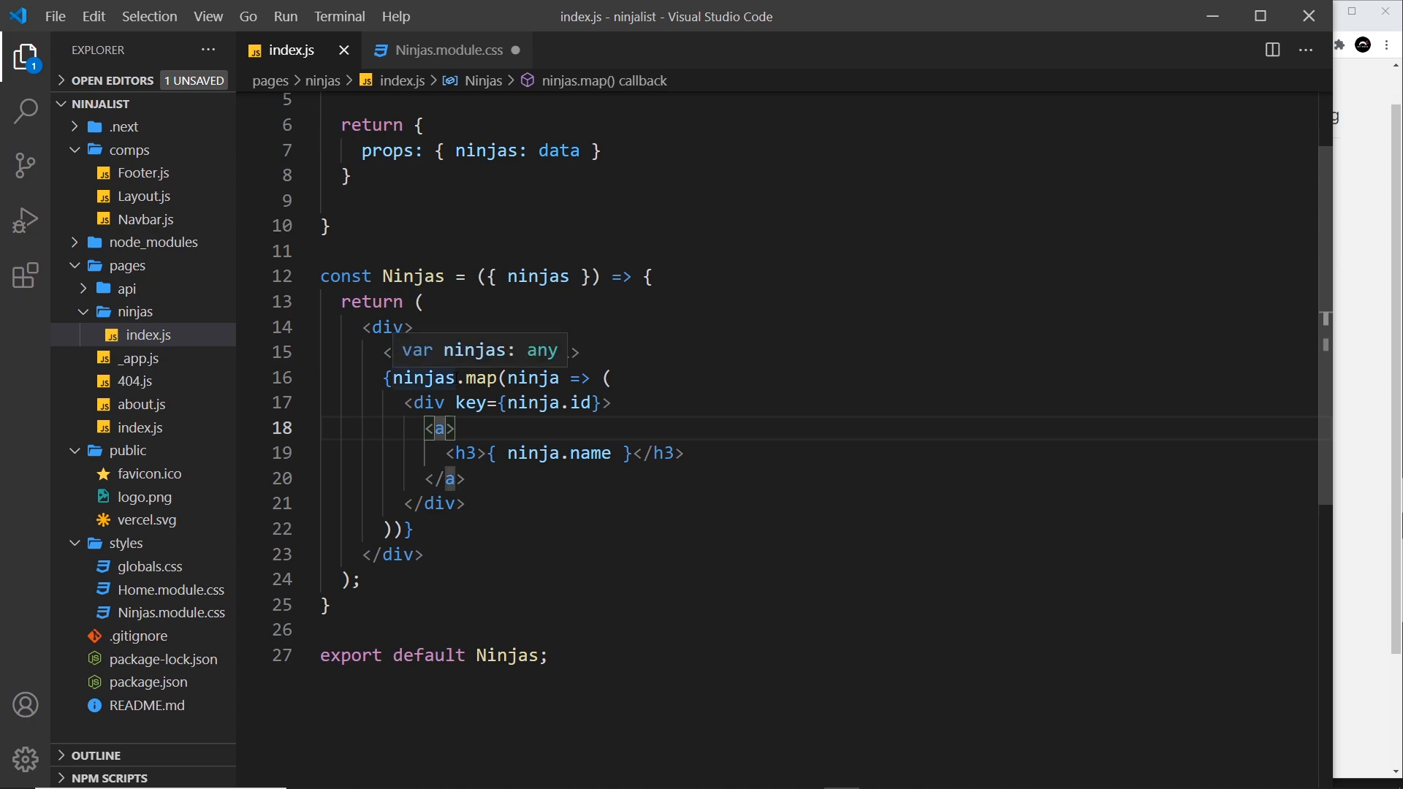
text(className={)
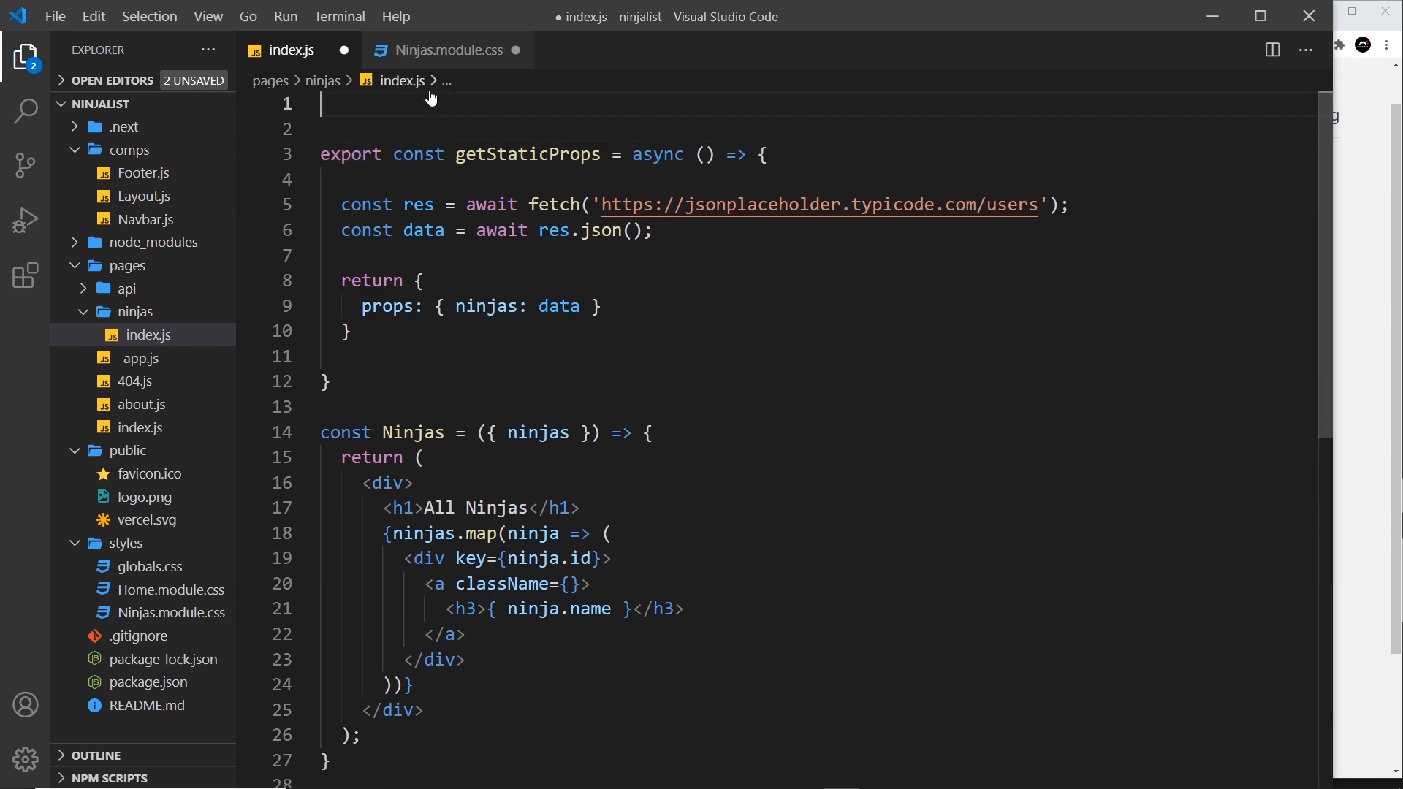
Import styles from '../../styles/Ninjas.module.css' at the top of index.js
text(import styles from ')
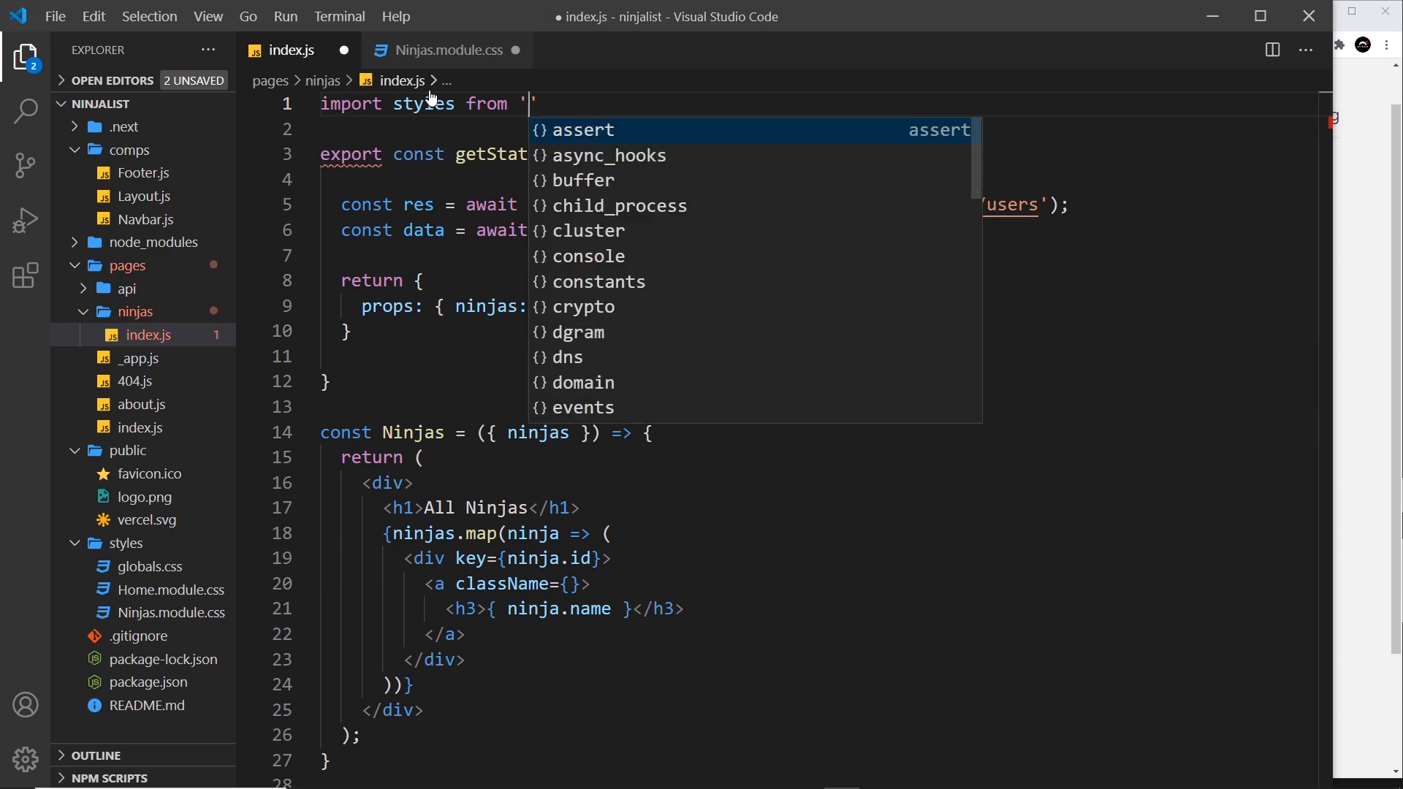
text(../../styles/)
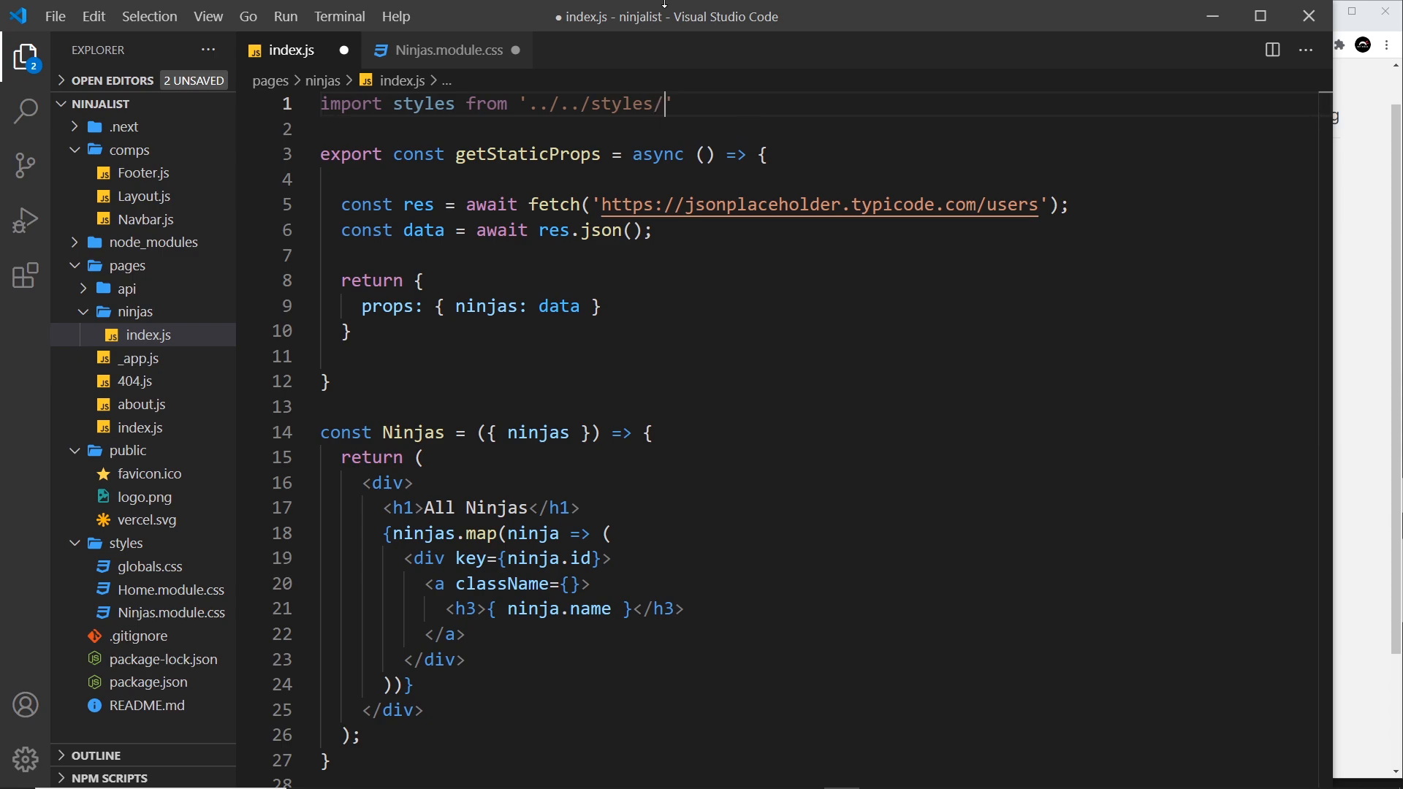
text(Ninjas.mo)
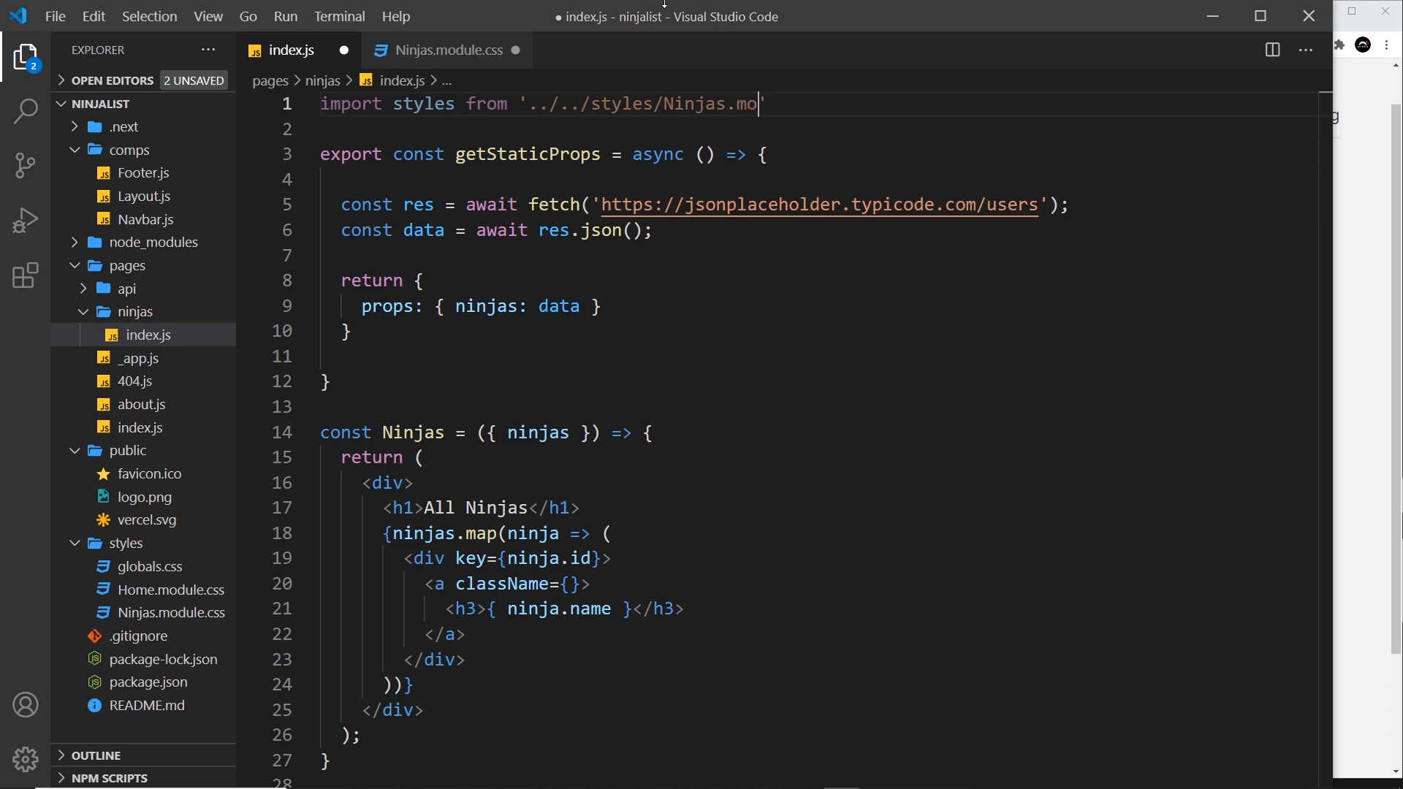
text(dule.css)
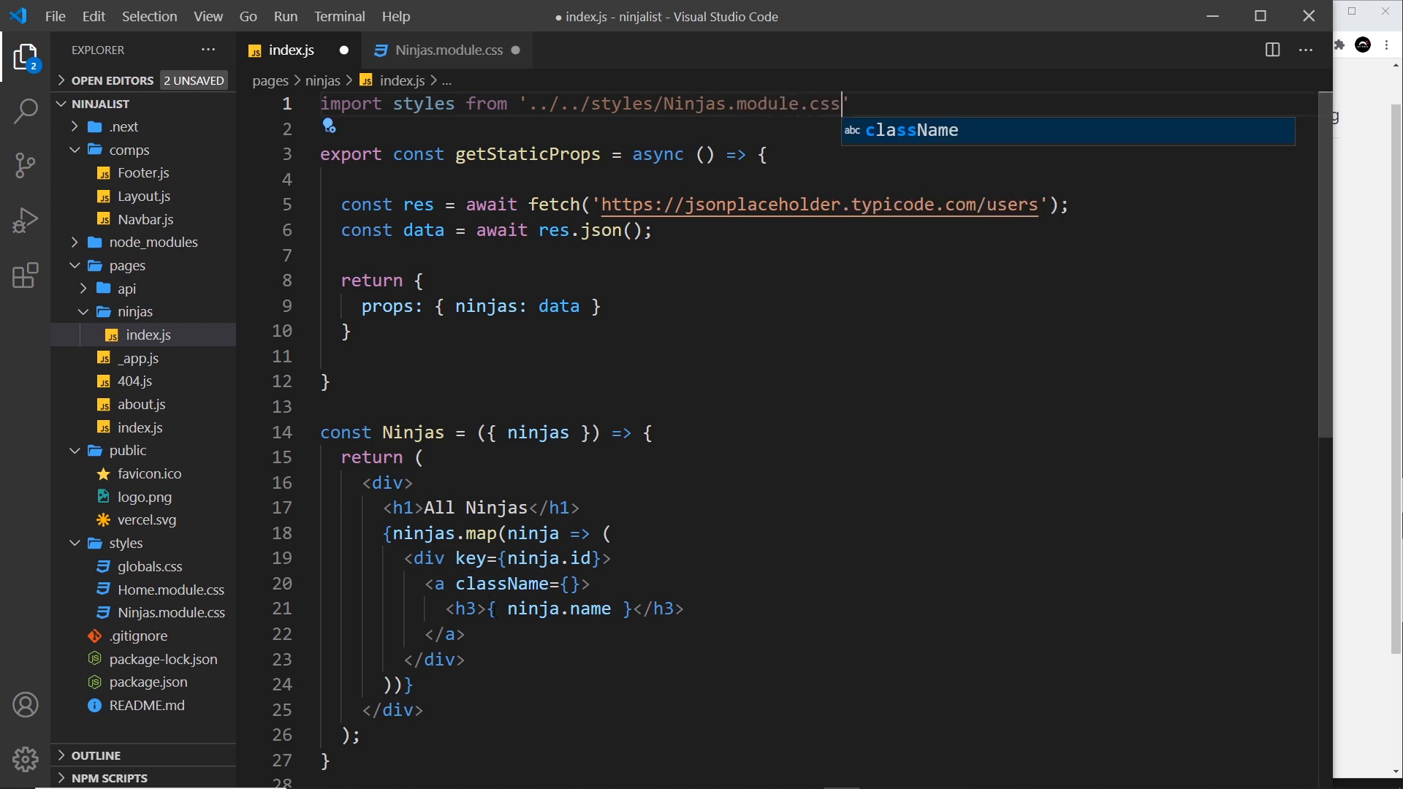
Set the anchor's className to styles.single and save the page
text(styles.sin)
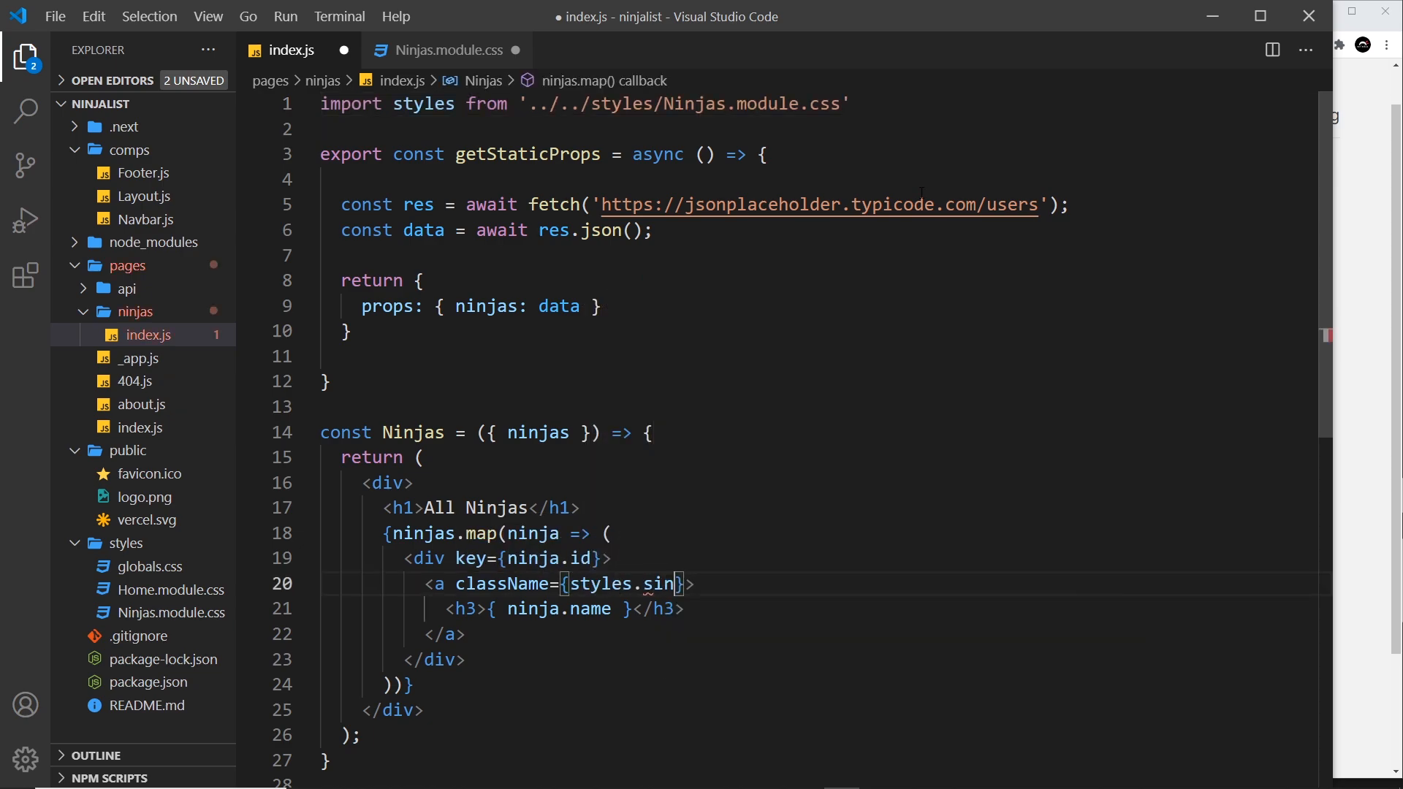
text(gle)
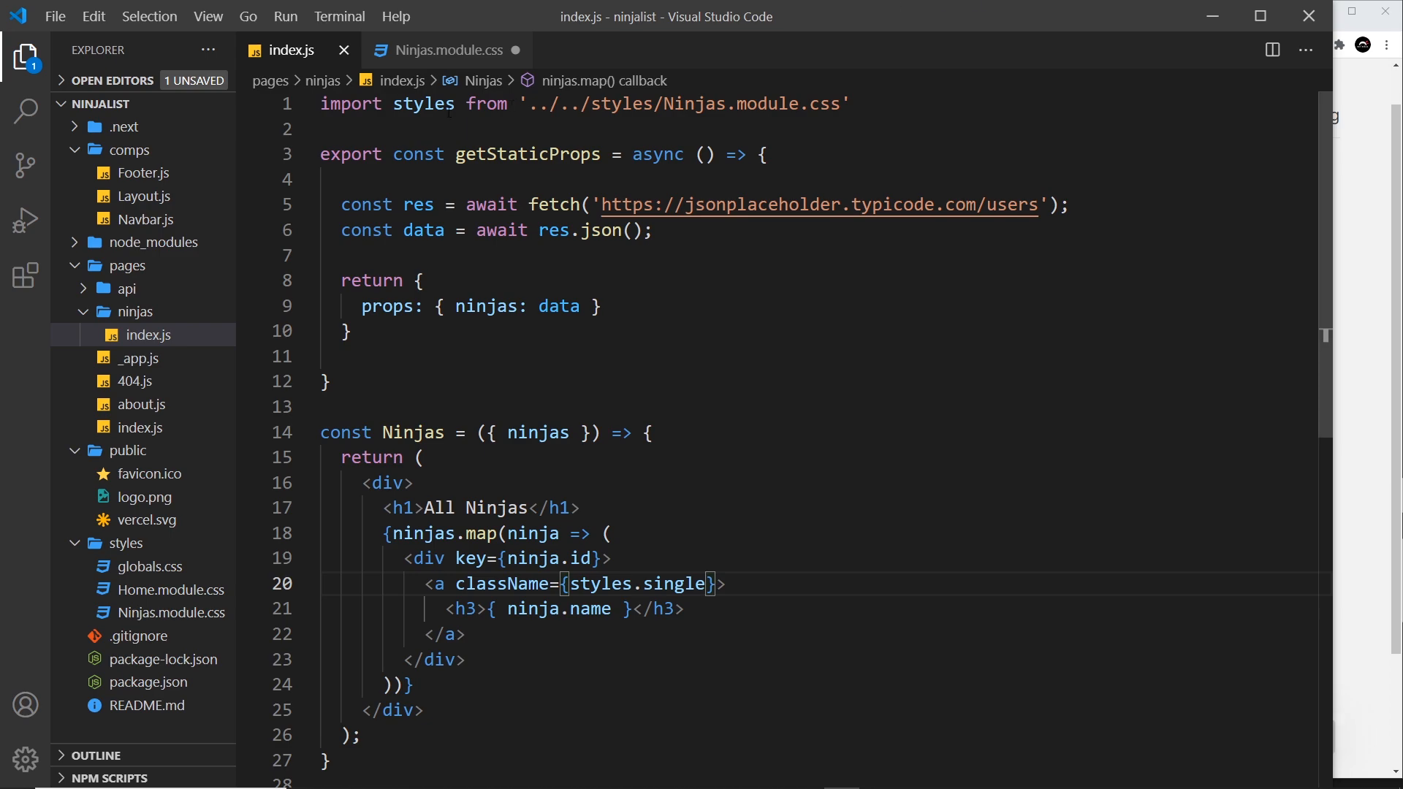
click(447, 51)
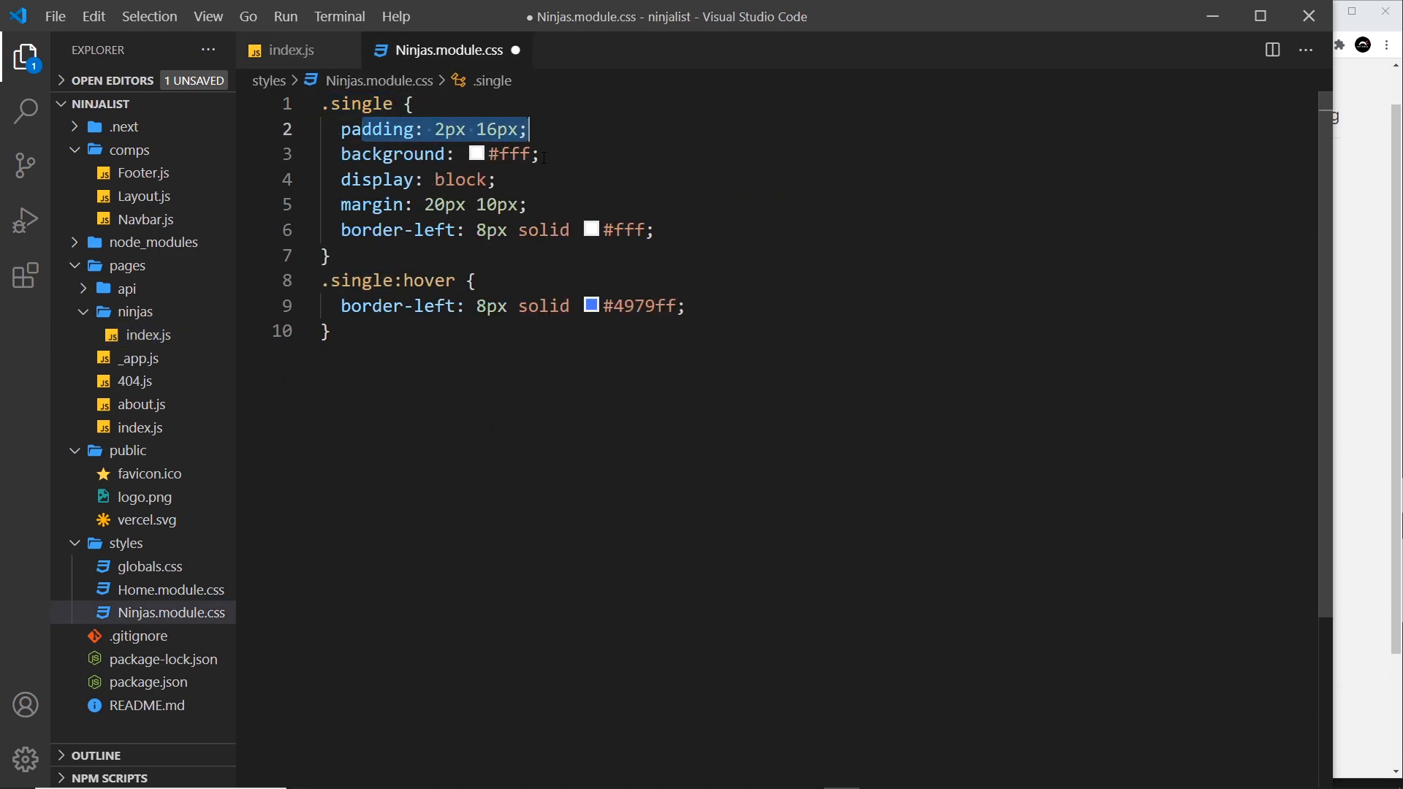
Review the .single card padding and left border rules in Ninjas.module.css
click(432, 179)
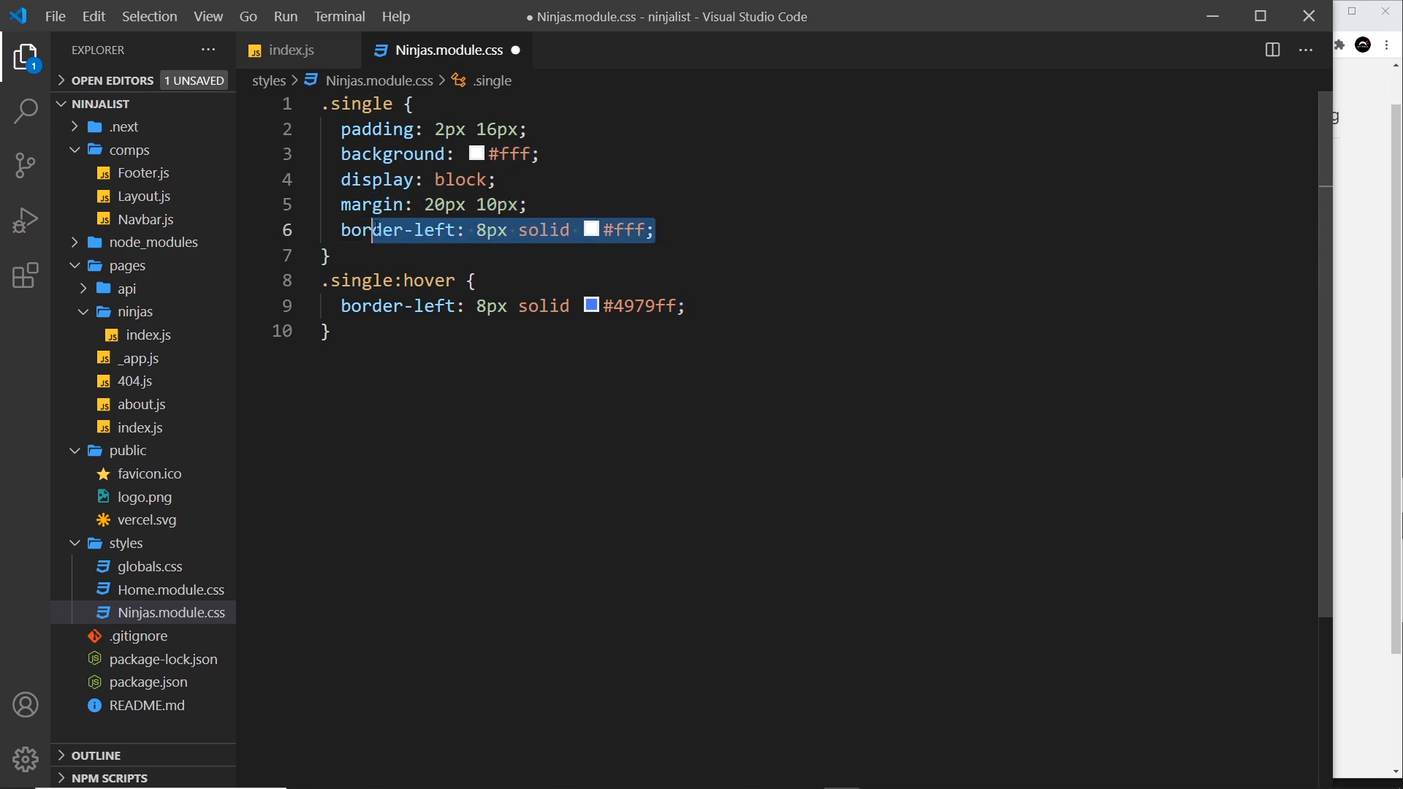
click(331, 331)
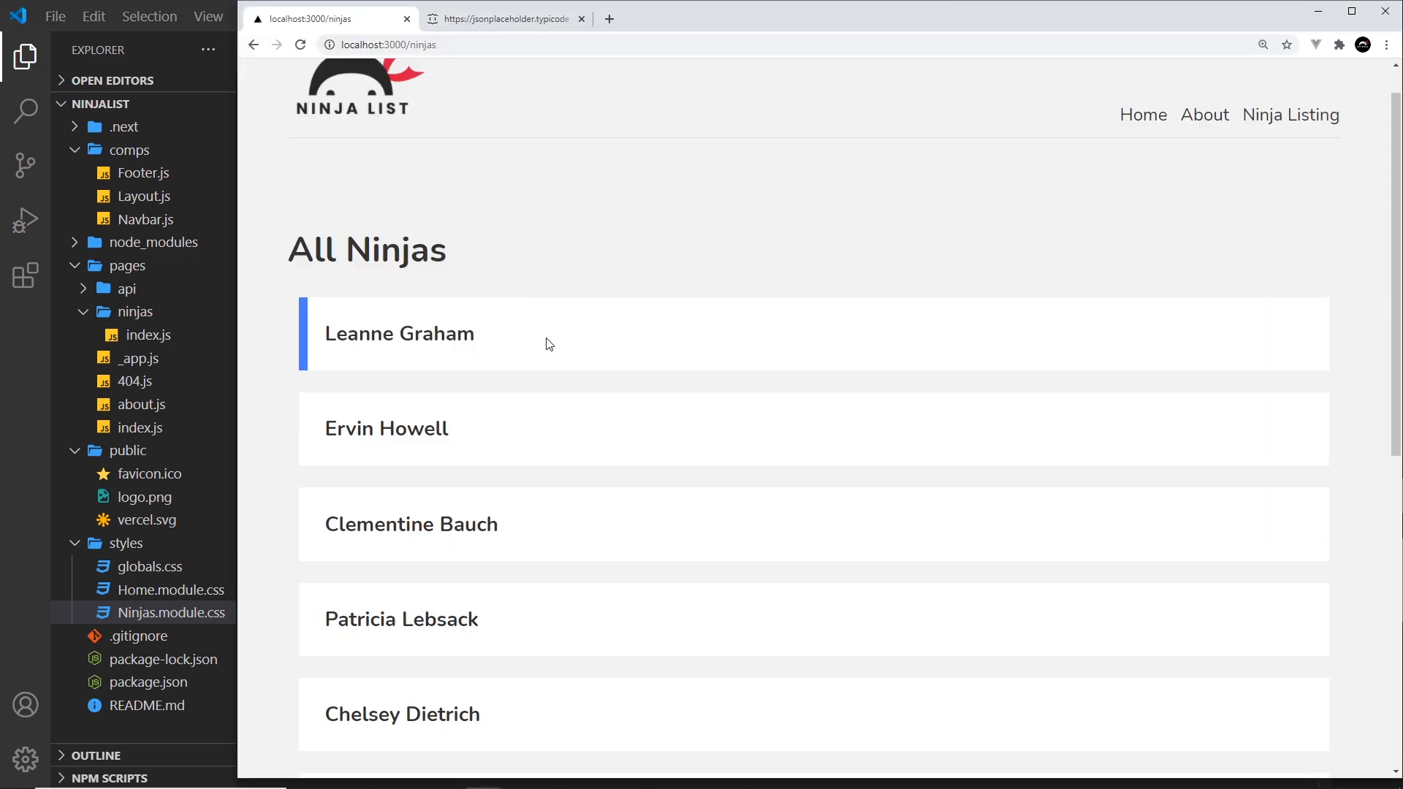
double_click(410, 525)
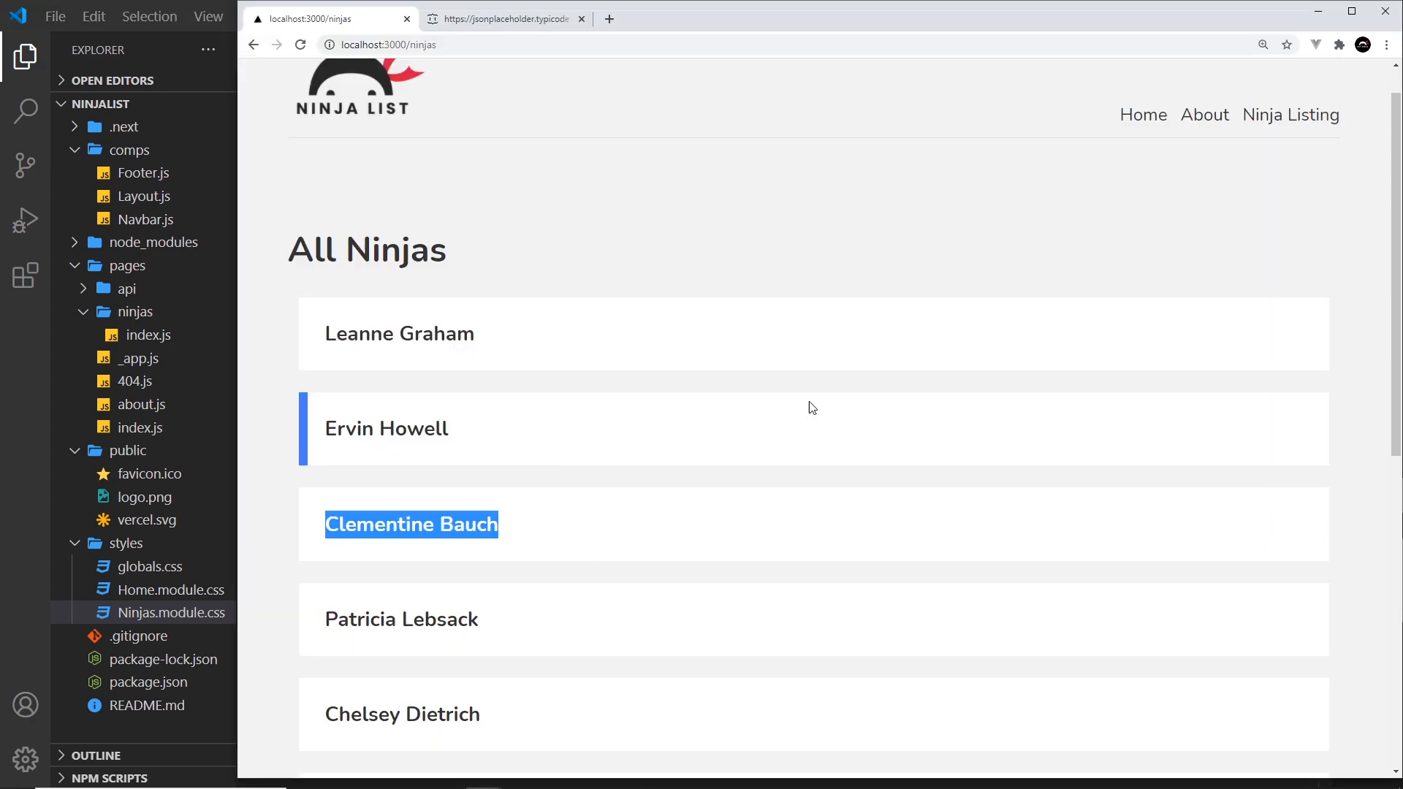
mouse_move(732, 507)
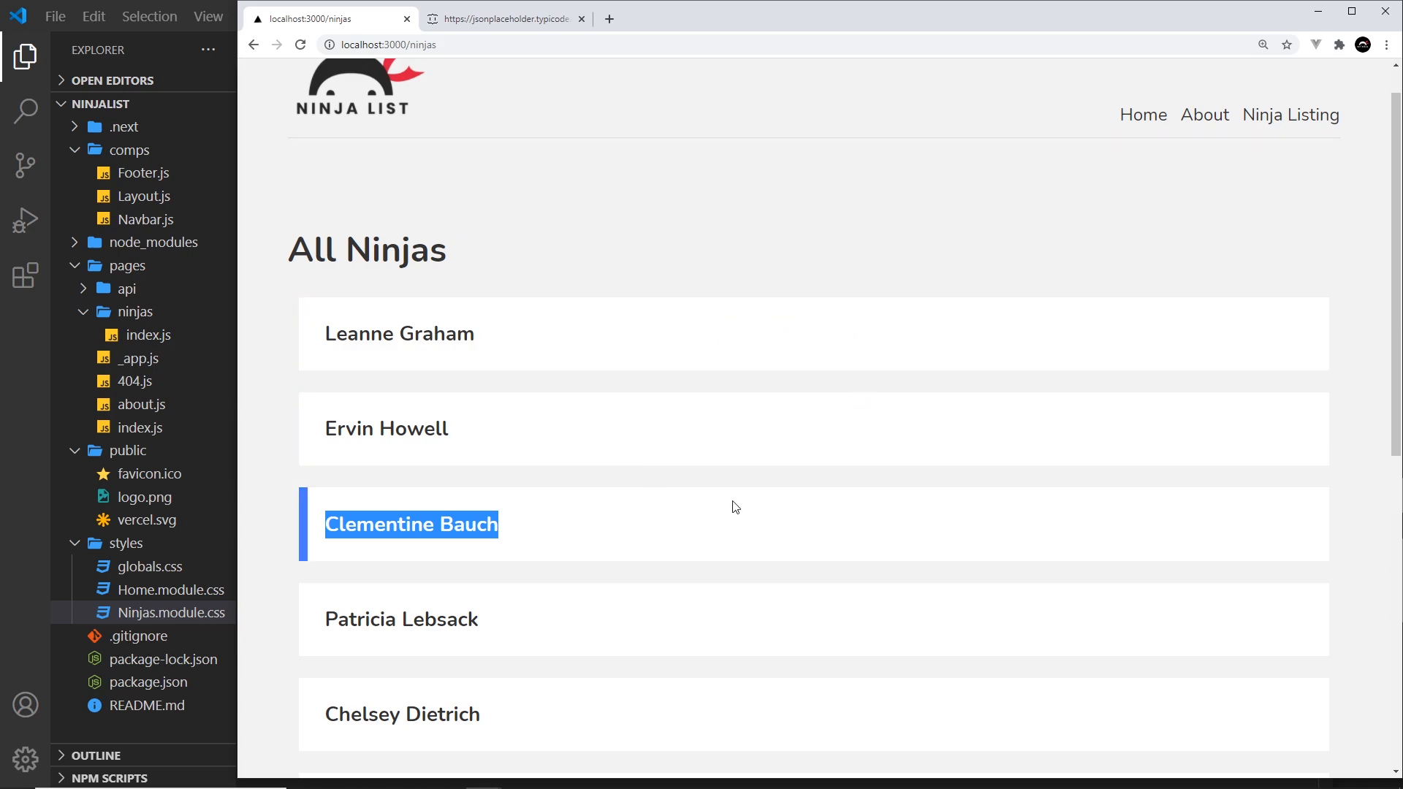